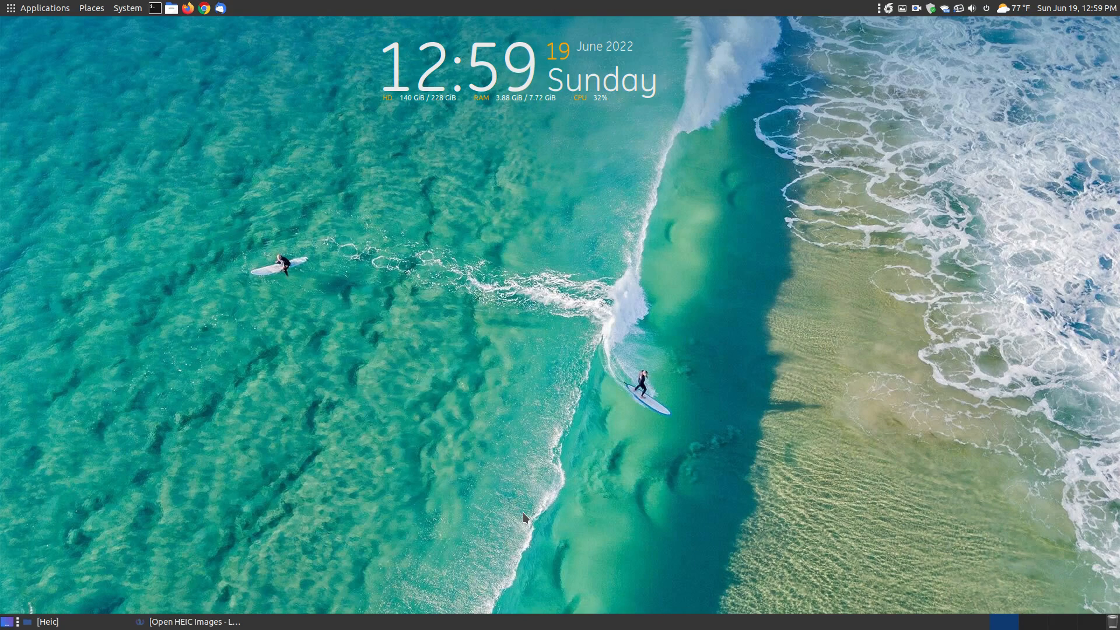
pyautogui.moveTo(522, 509)
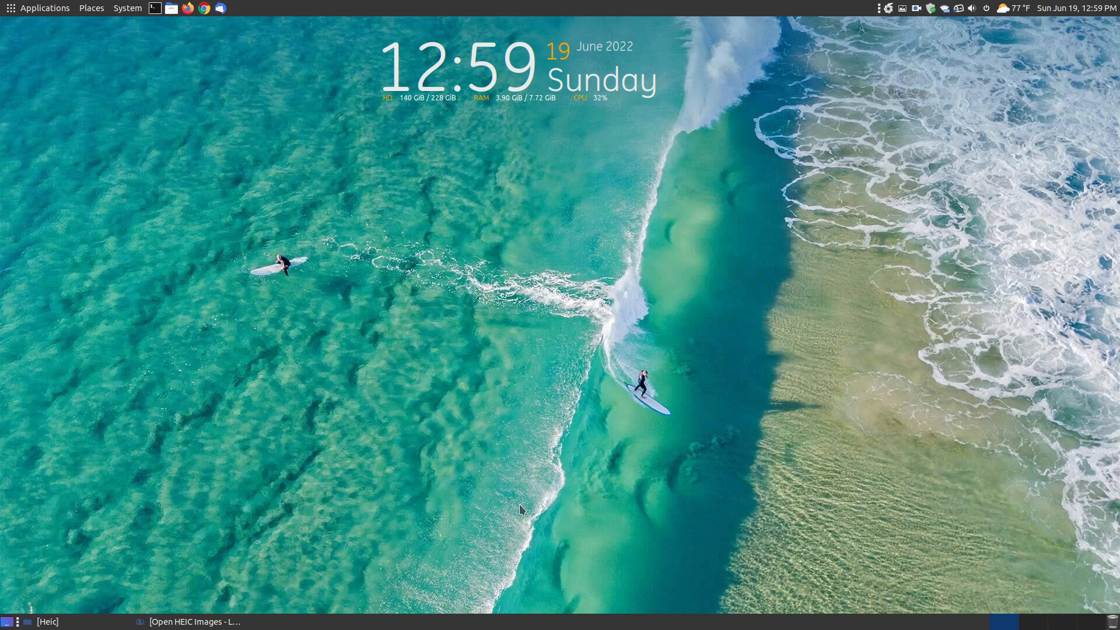
pyautogui.moveTo(413, 512)
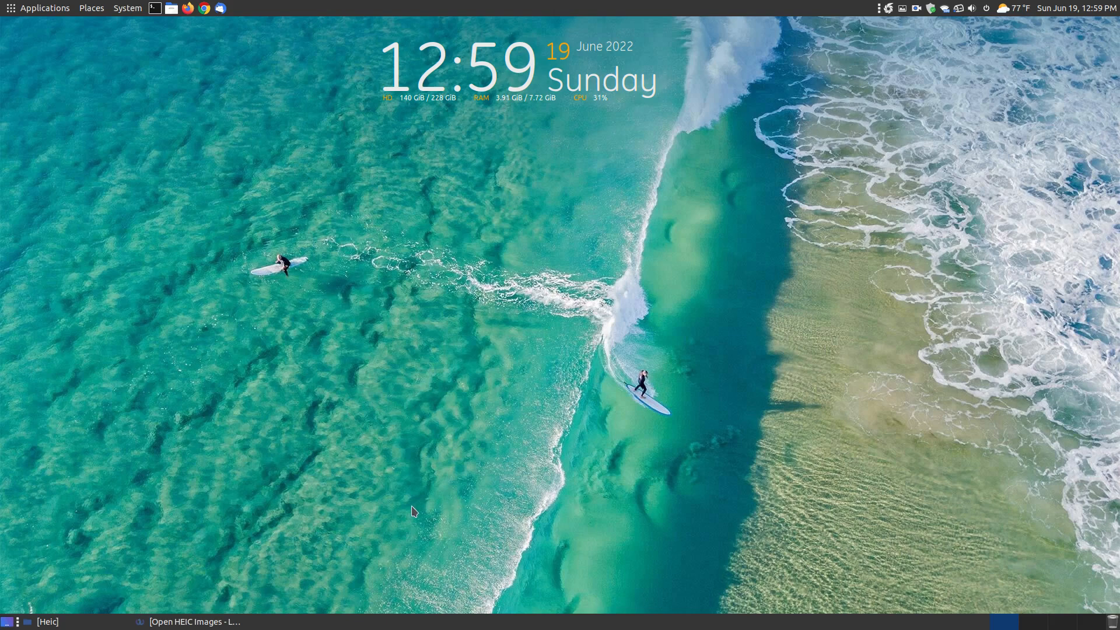
pyautogui.moveTo(266, 571)
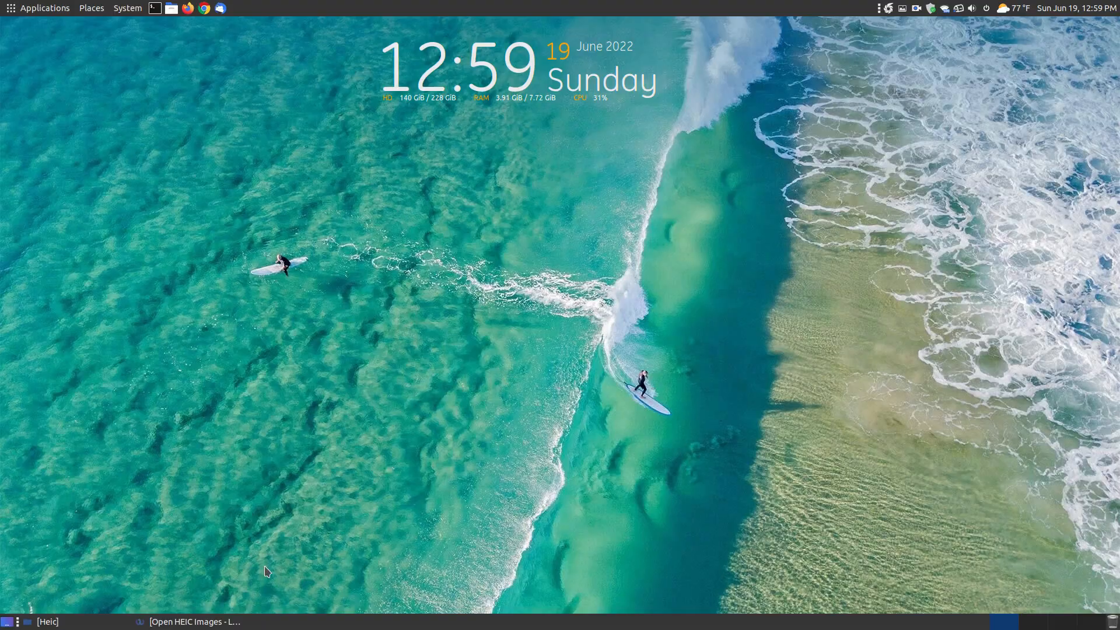
# Bring the HEIC tutorial window forward and scroll through its introduction and the HEIC flower photo
pyautogui.click(188, 621)
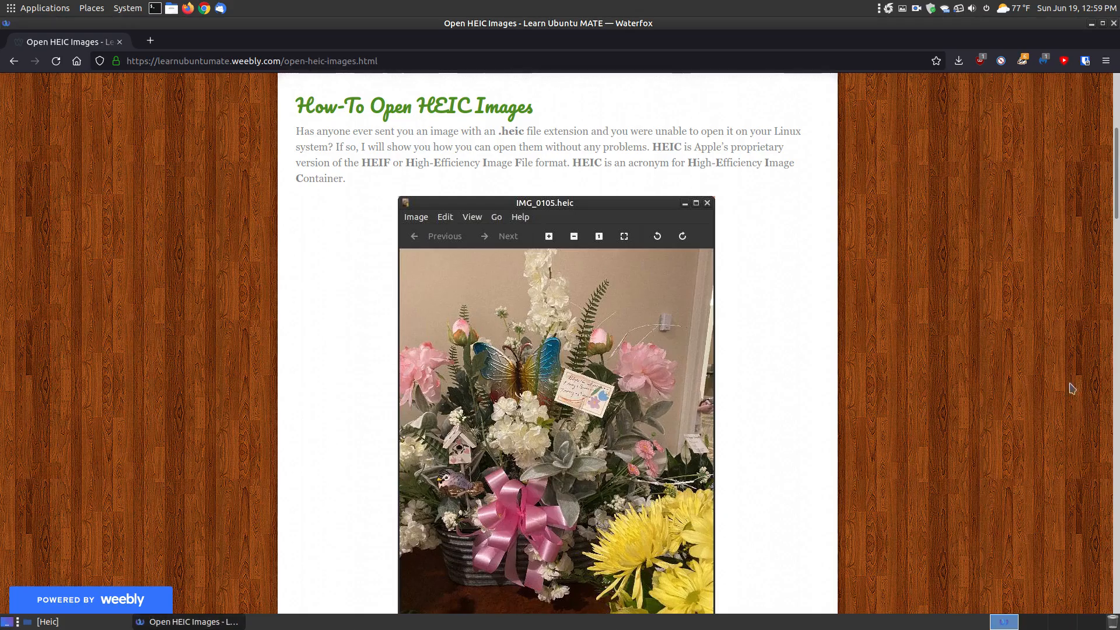
pyautogui.moveTo(602, 134)
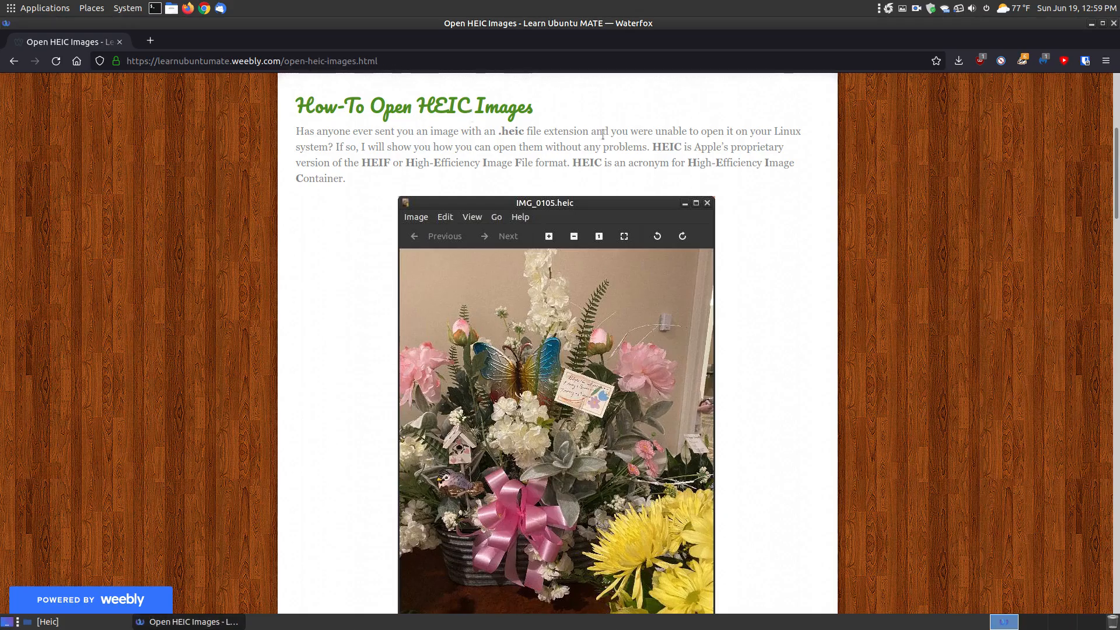
pyautogui.scroll(-3)
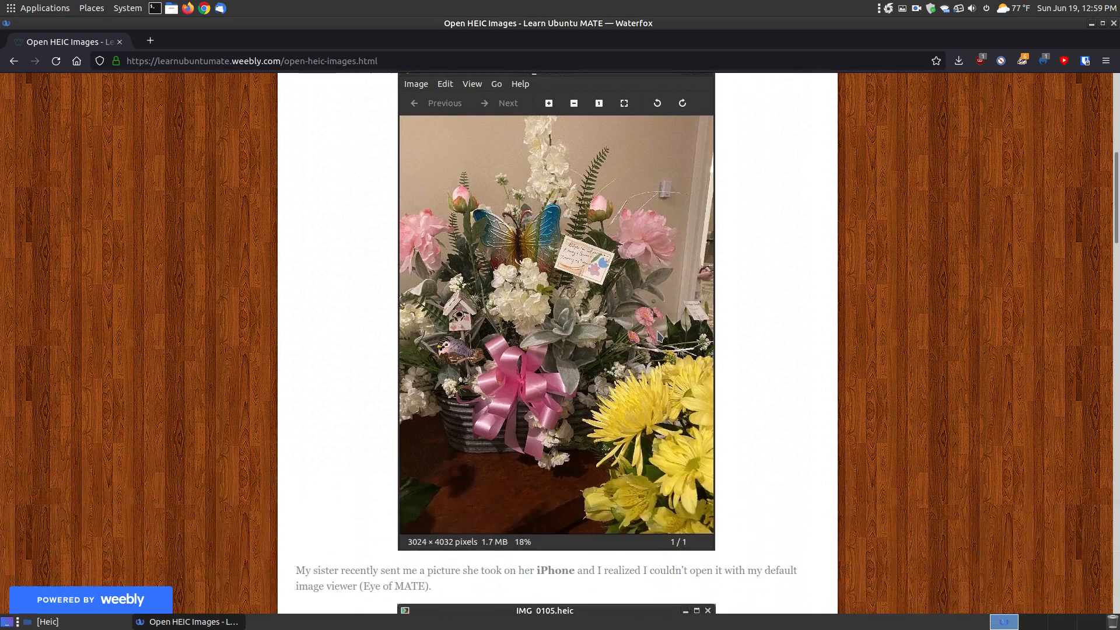
pyautogui.scroll(3)
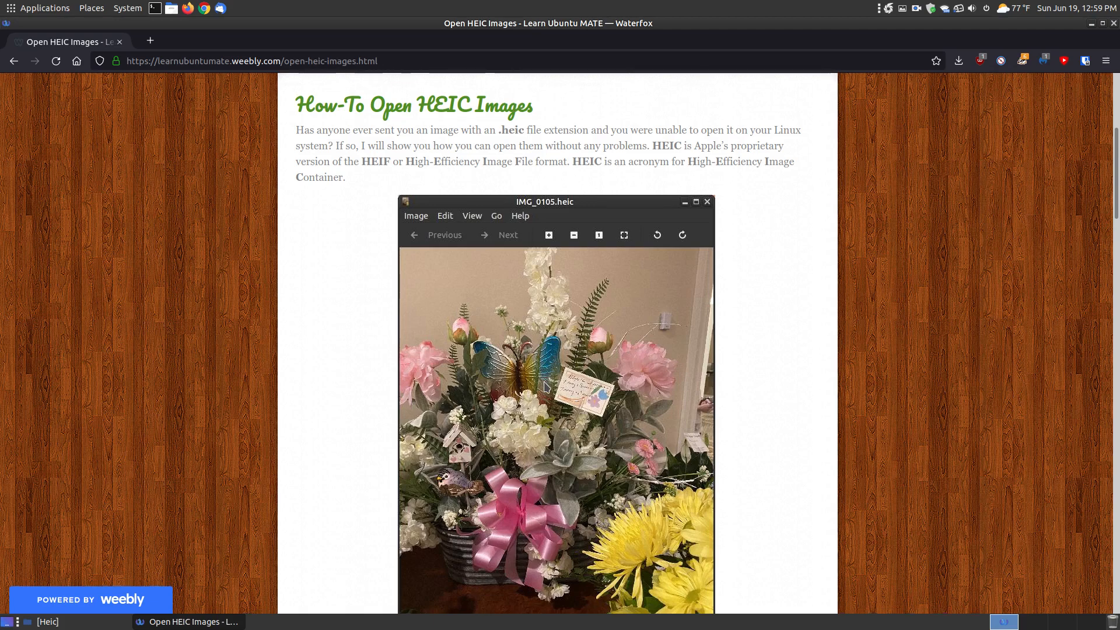
pyautogui.scroll(-3)
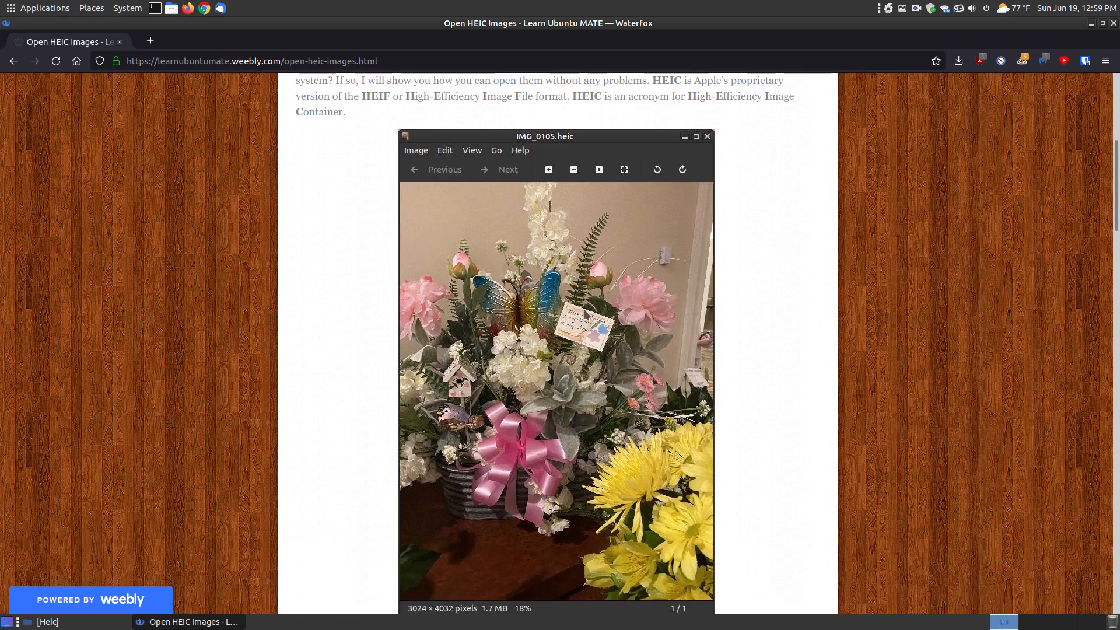
pyautogui.scroll(3)
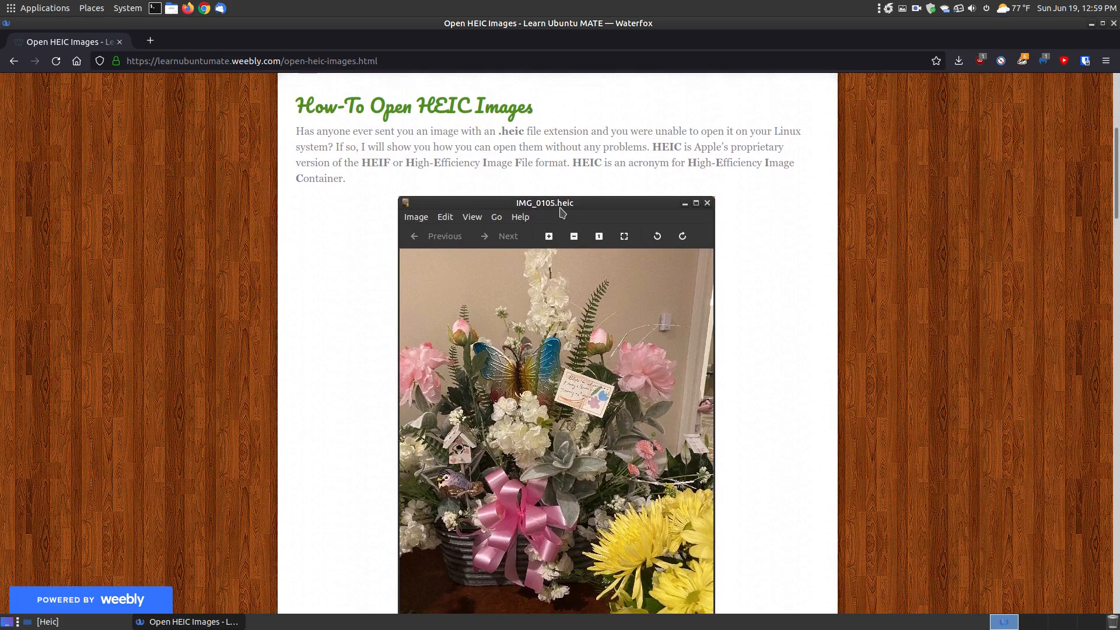
pyautogui.moveTo(569, 211)
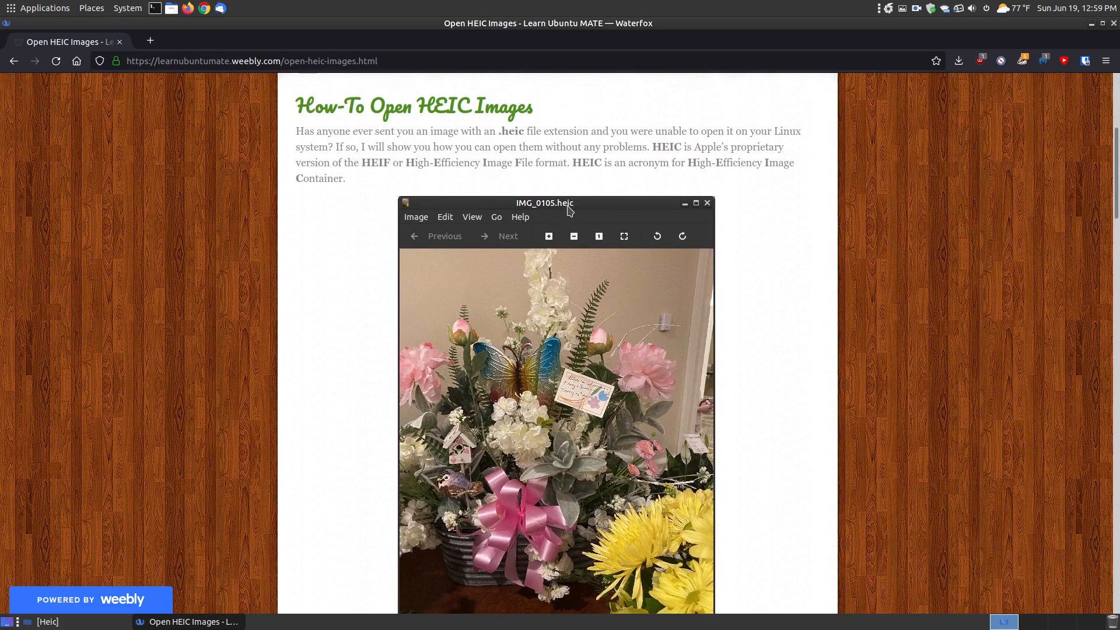
pyautogui.moveTo(572, 211)
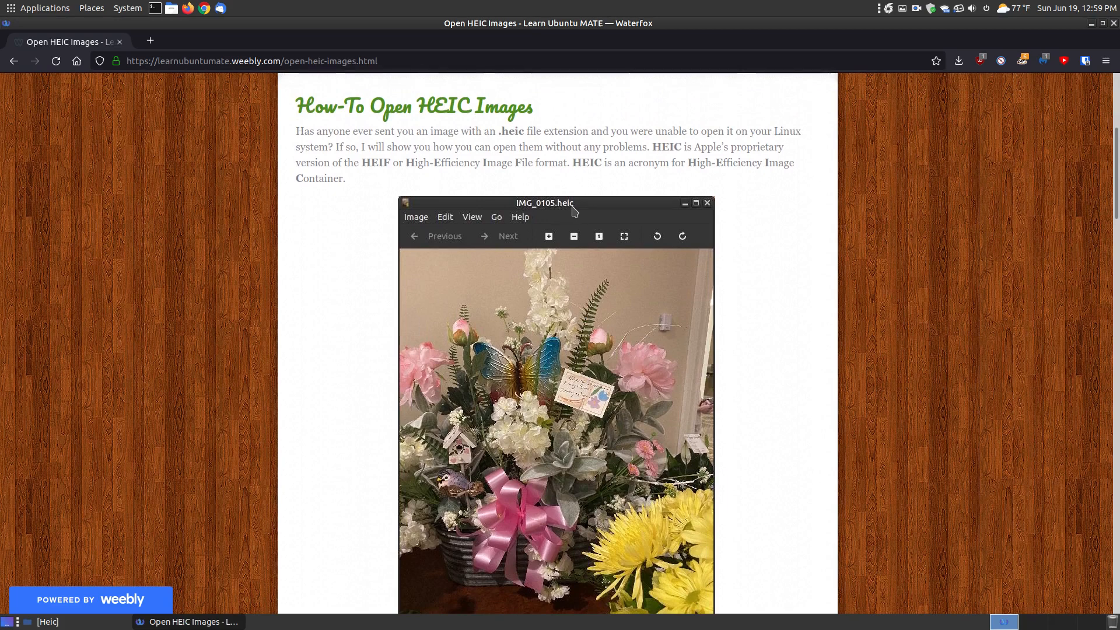
pyautogui.moveTo(420, 158)
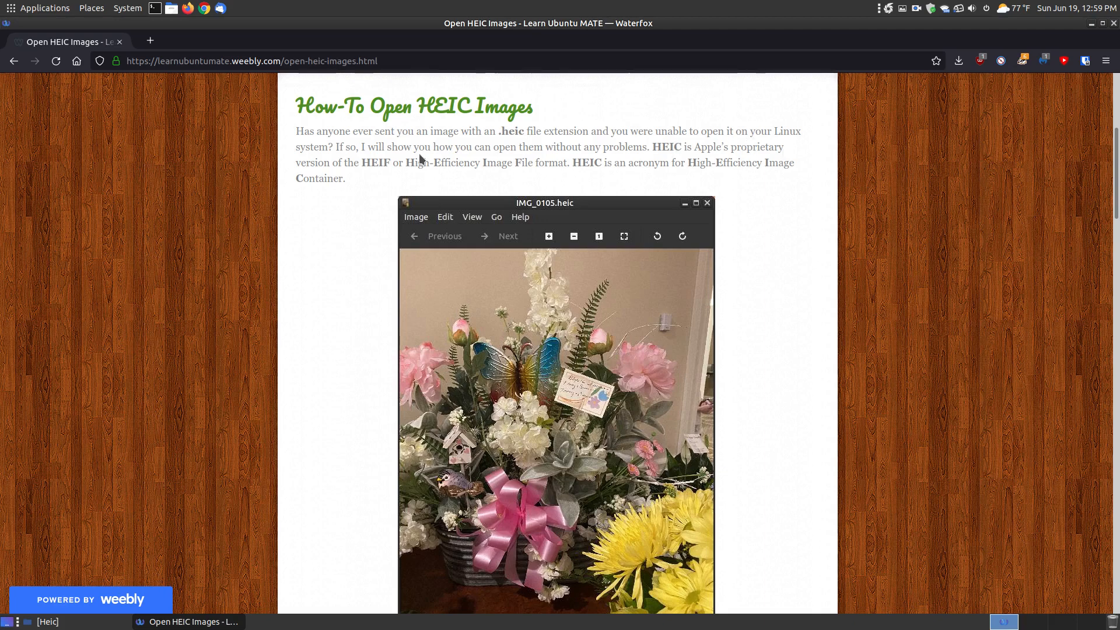
pyautogui.moveTo(408, 161)
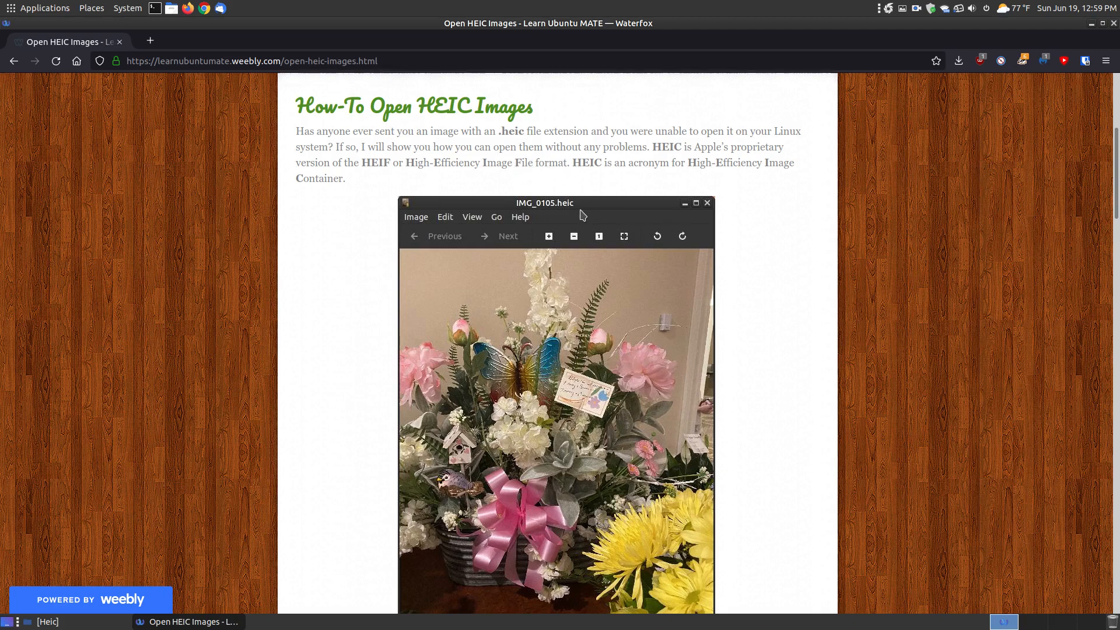
pyautogui.moveTo(645, 179)
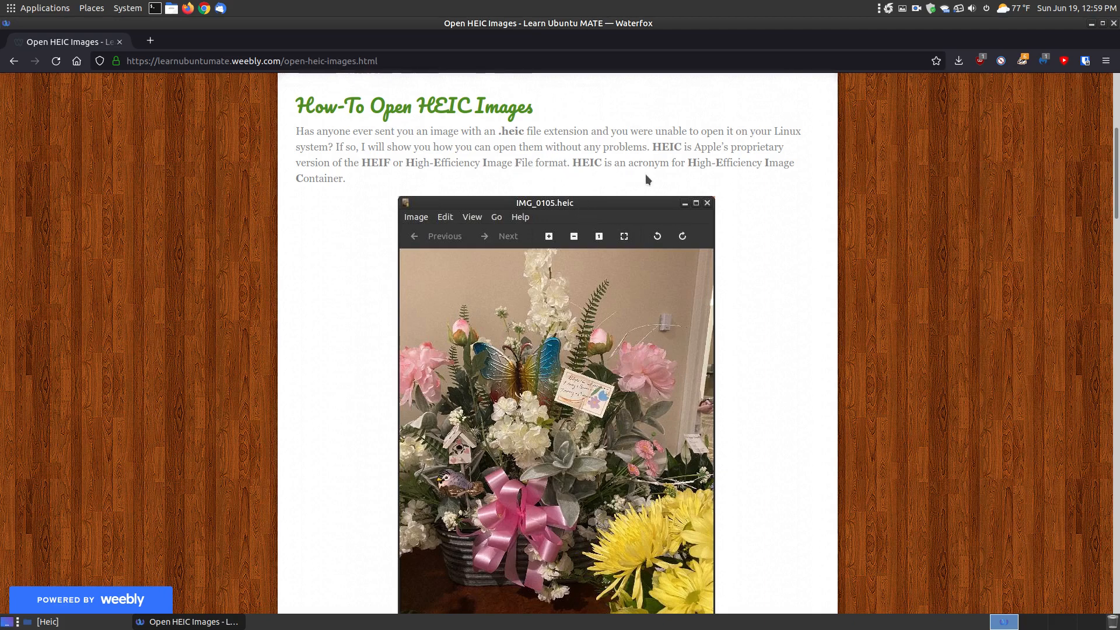
pyautogui.moveTo(729, 175)
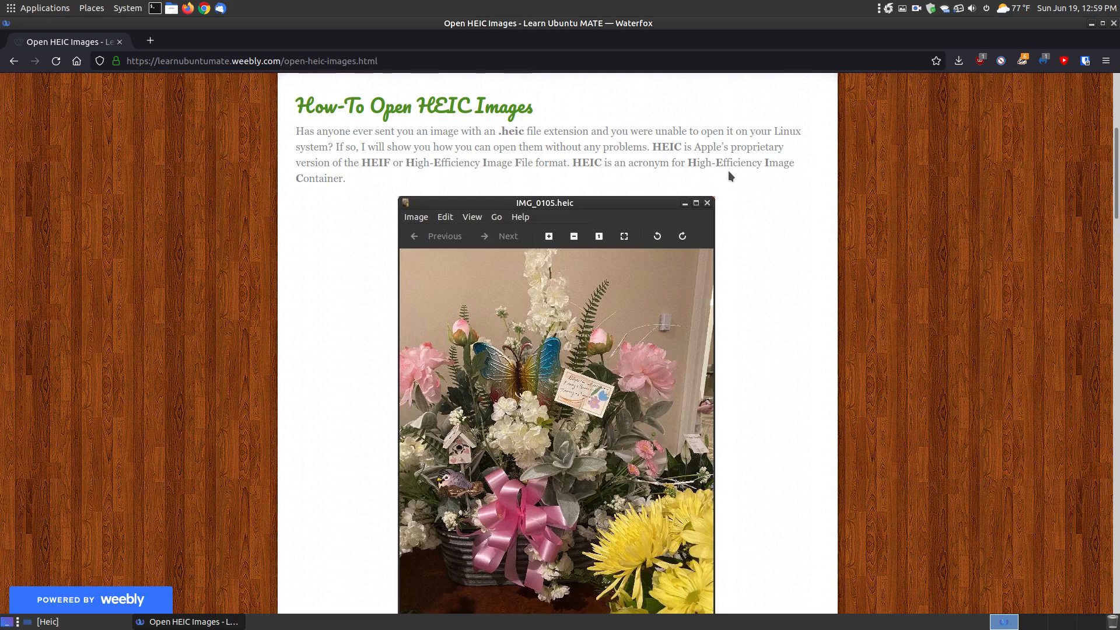
pyautogui.moveTo(538, 309)
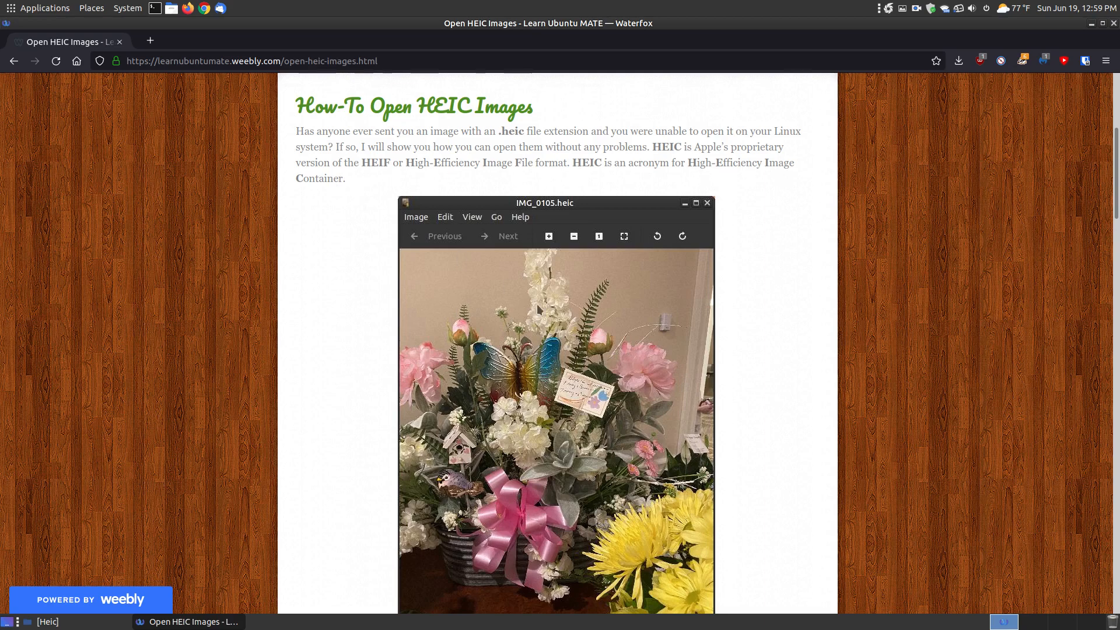
pyautogui.scroll(3)
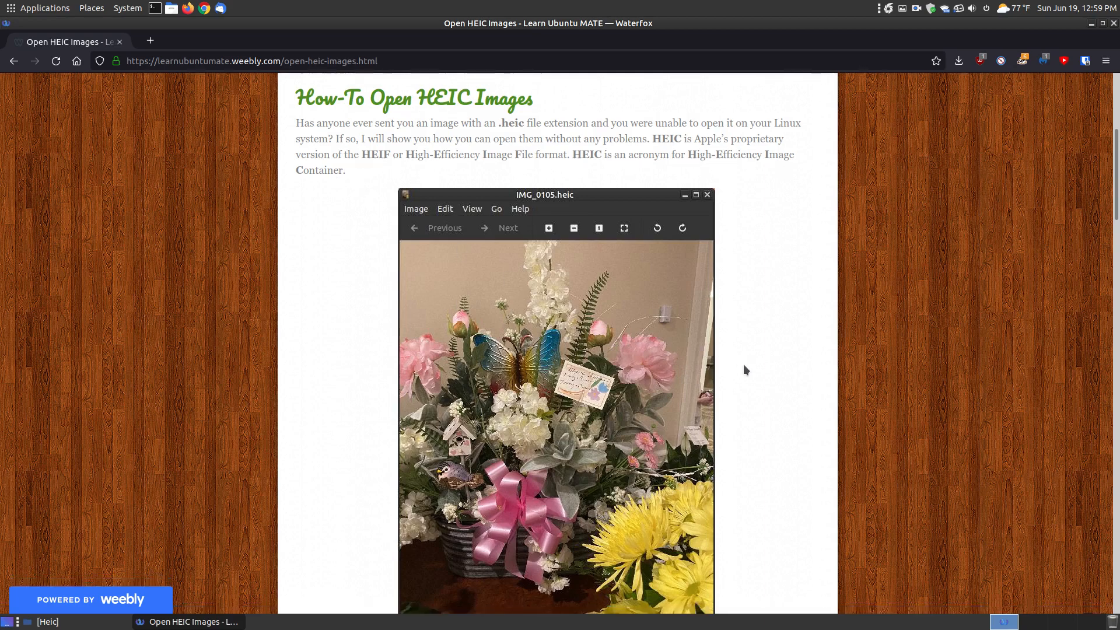
pyautogui.scroll(3)
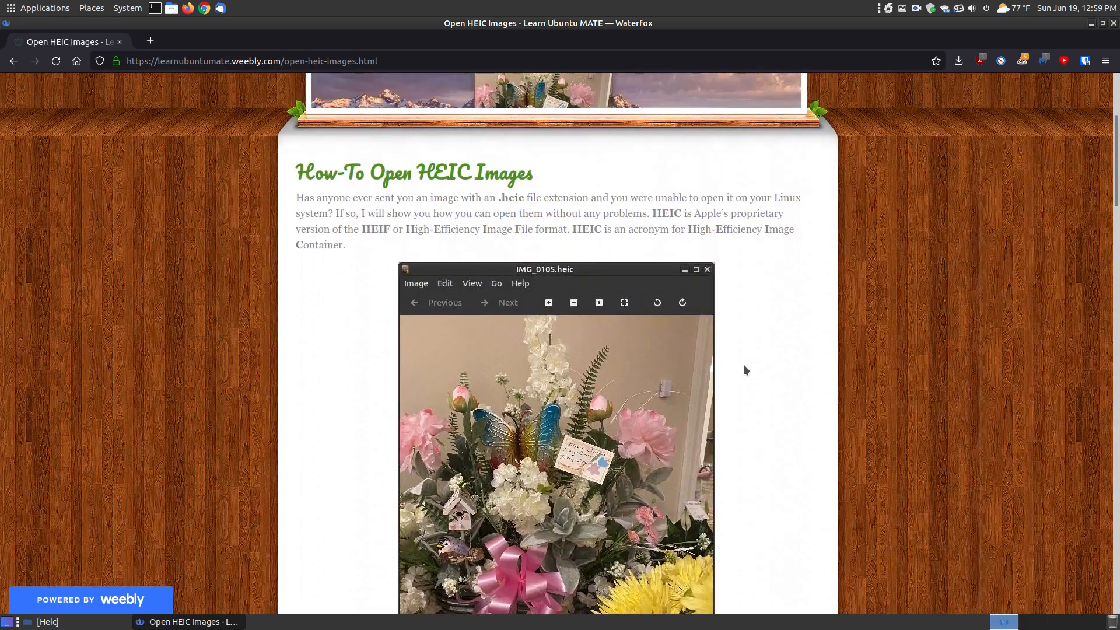
pyautogui.scroll(-3)
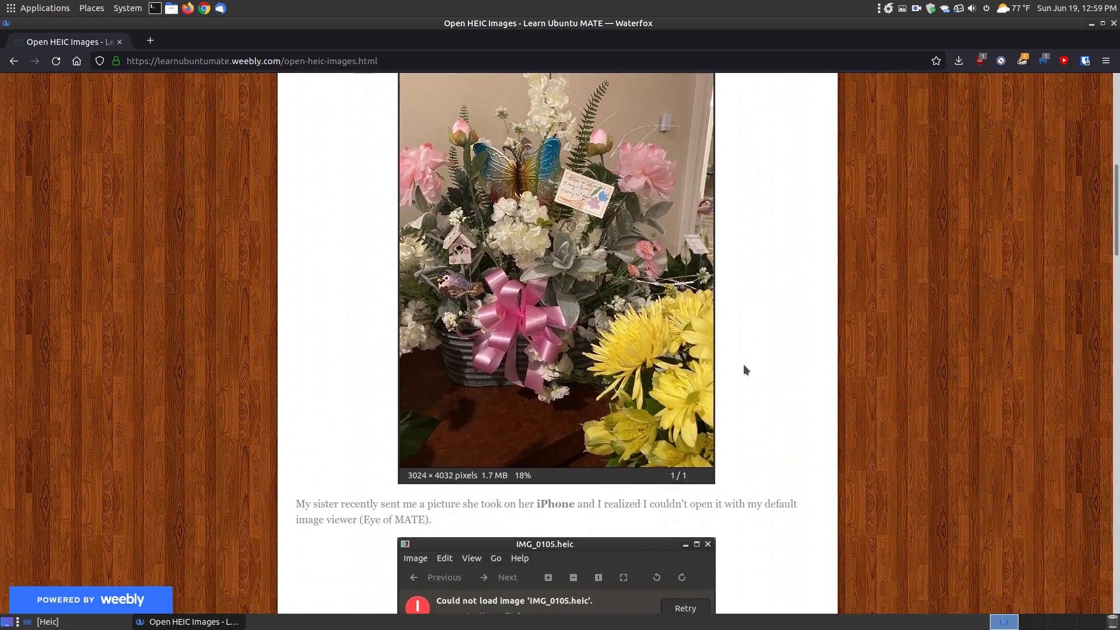
pyautogui.scroll(-3)
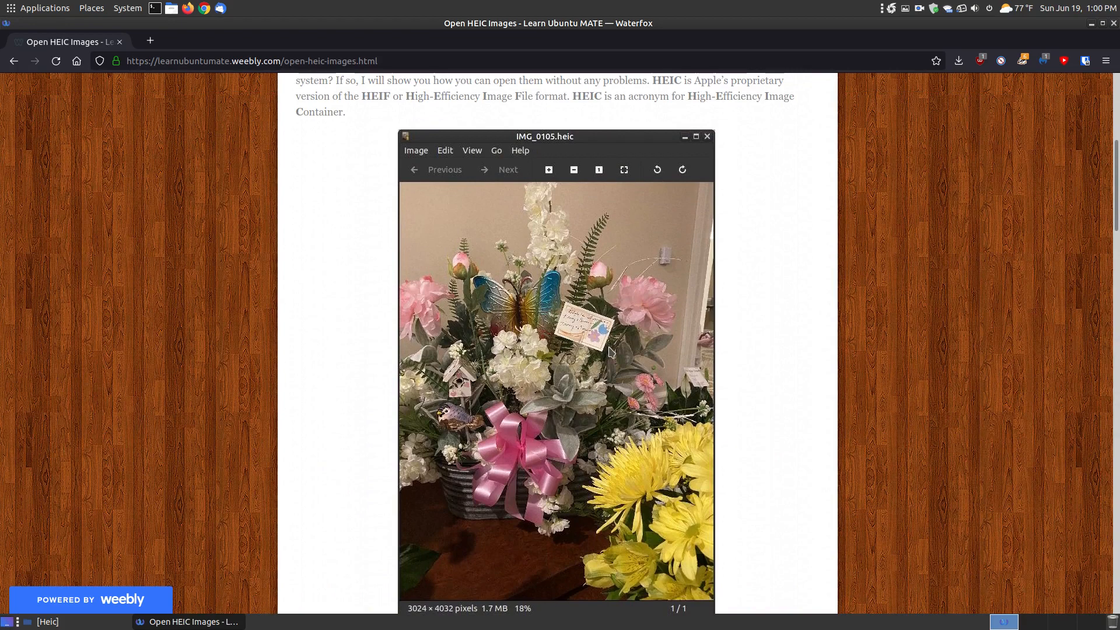
# Scroll down to the 'Could not load image' error screenshot for IMG_0105.heic
pyautogui.scroll(-3)
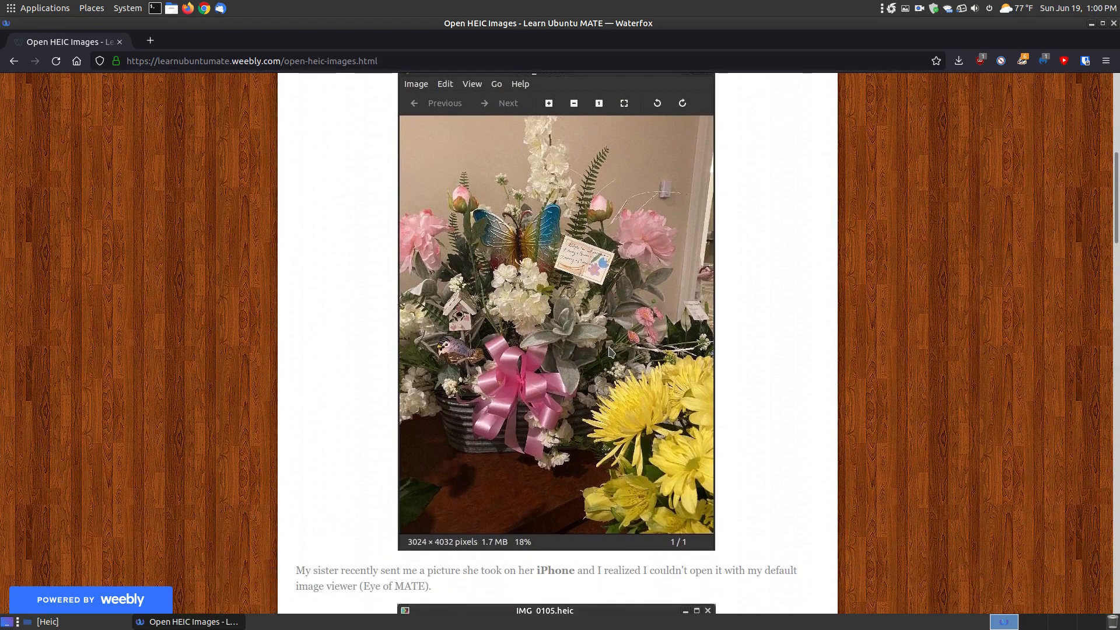
pyautogui.scroll(-3)
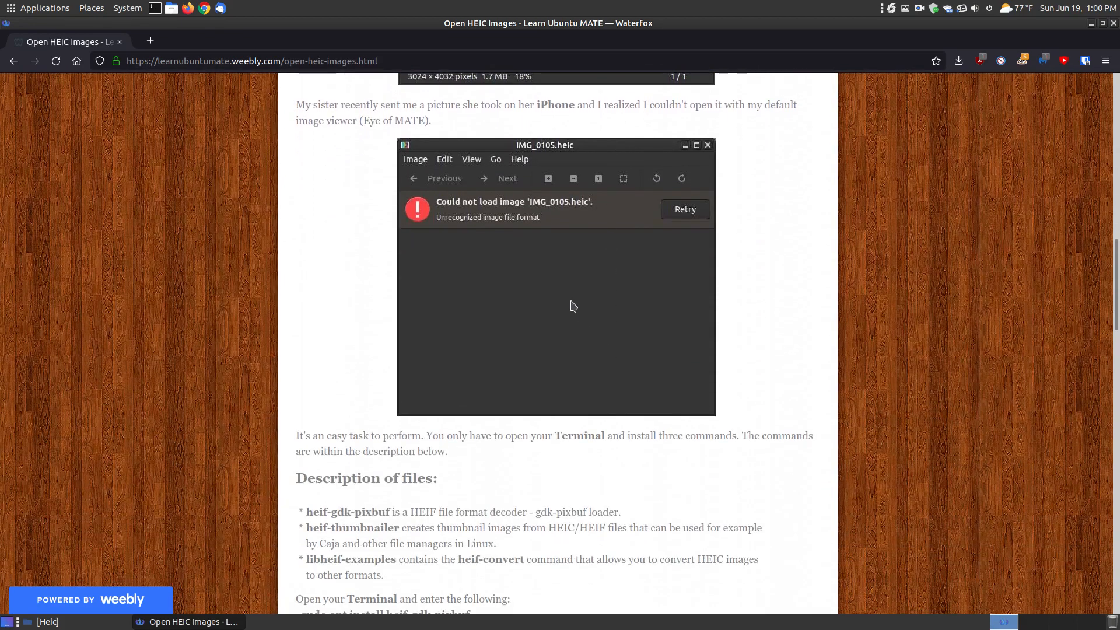
pyautogui.scroll(3)
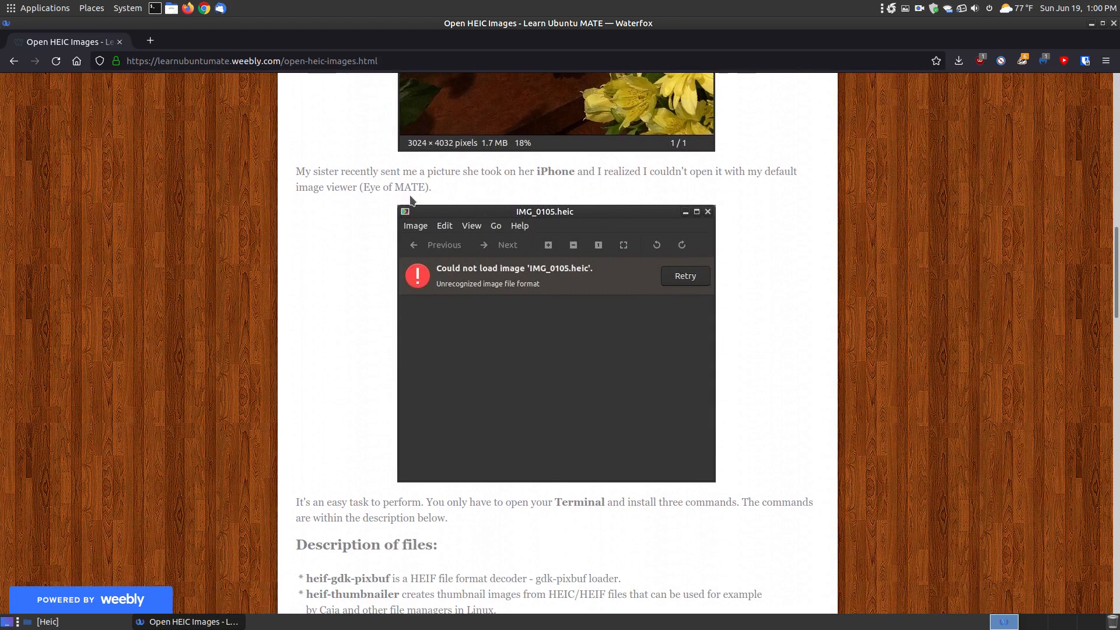
pyautogui.moveTo(489, 281)
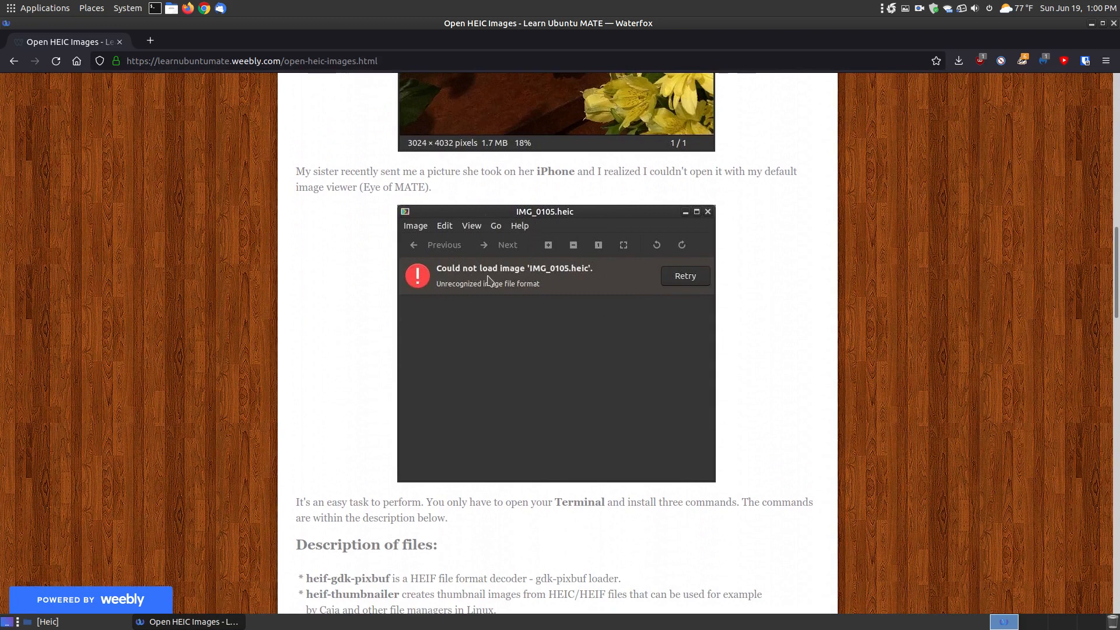
pyautogui.moveTo(571, 278)
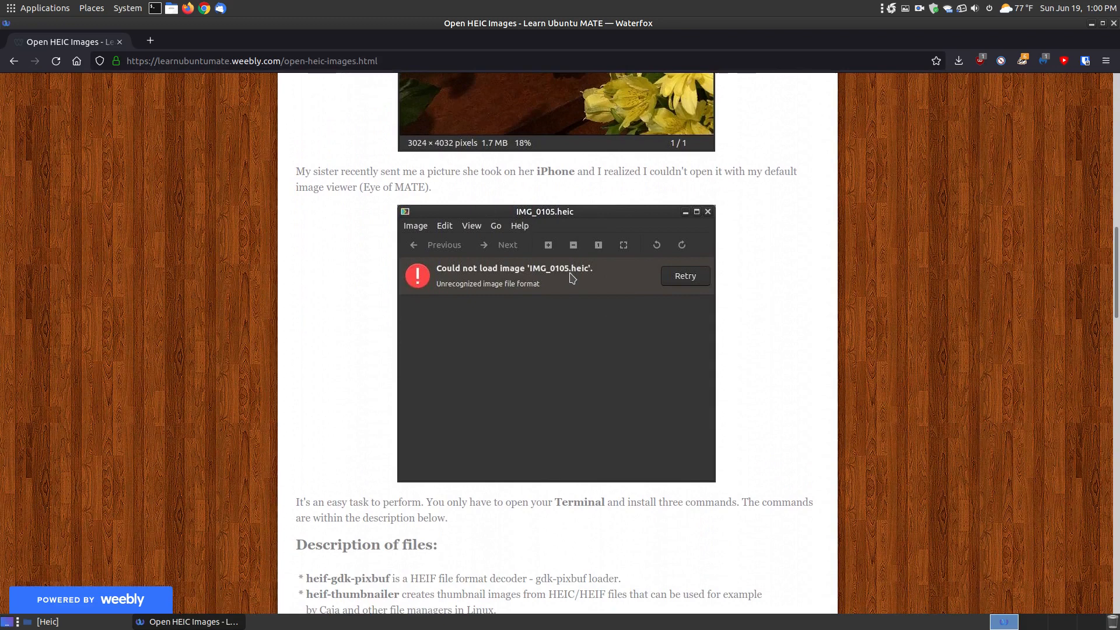
pyautogui.moveTo(496, 286)
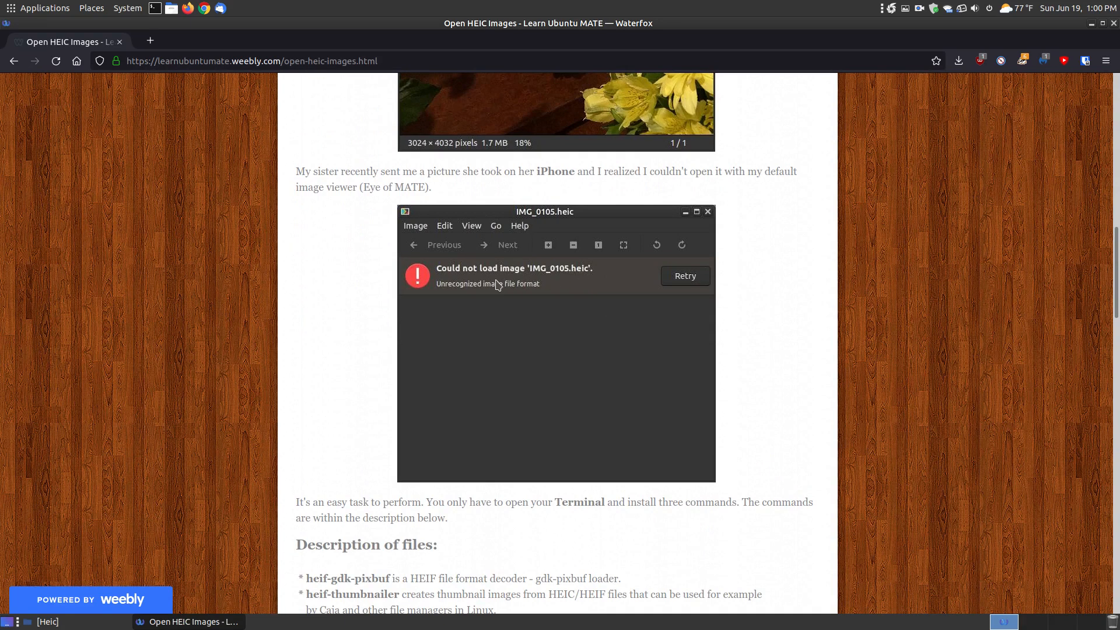
pyautogui.moveTo(542, 321)
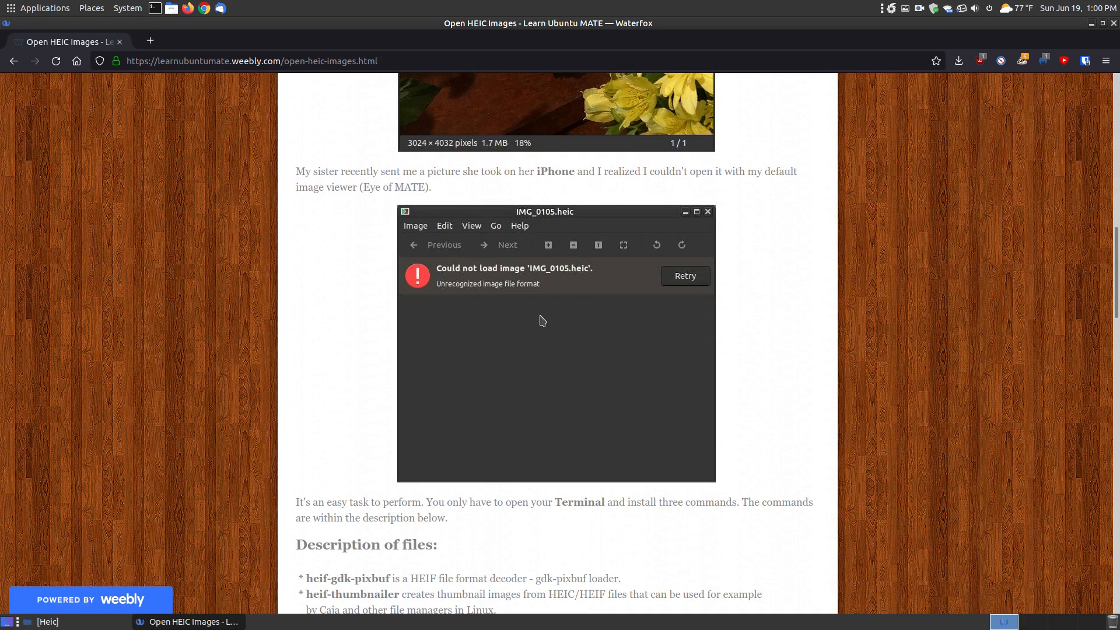
# Scroll to 'Description of files' and select the heif-gdk-pixbuf and libheif-examples package names
pyautogui.scroll(-3)
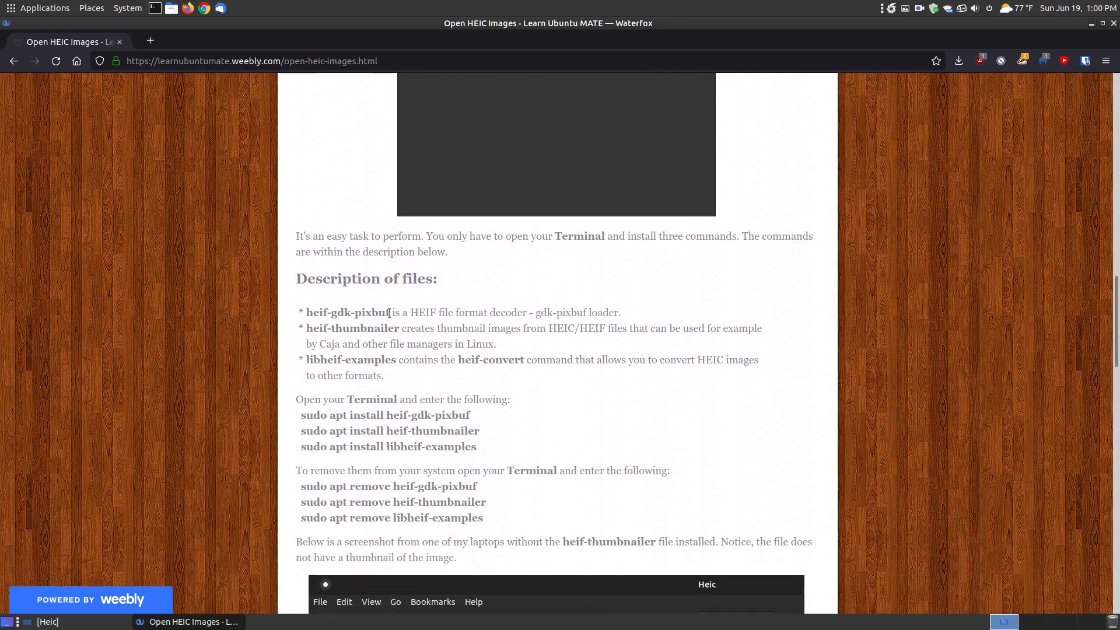
pyautogui.doubleClick(347, 312)
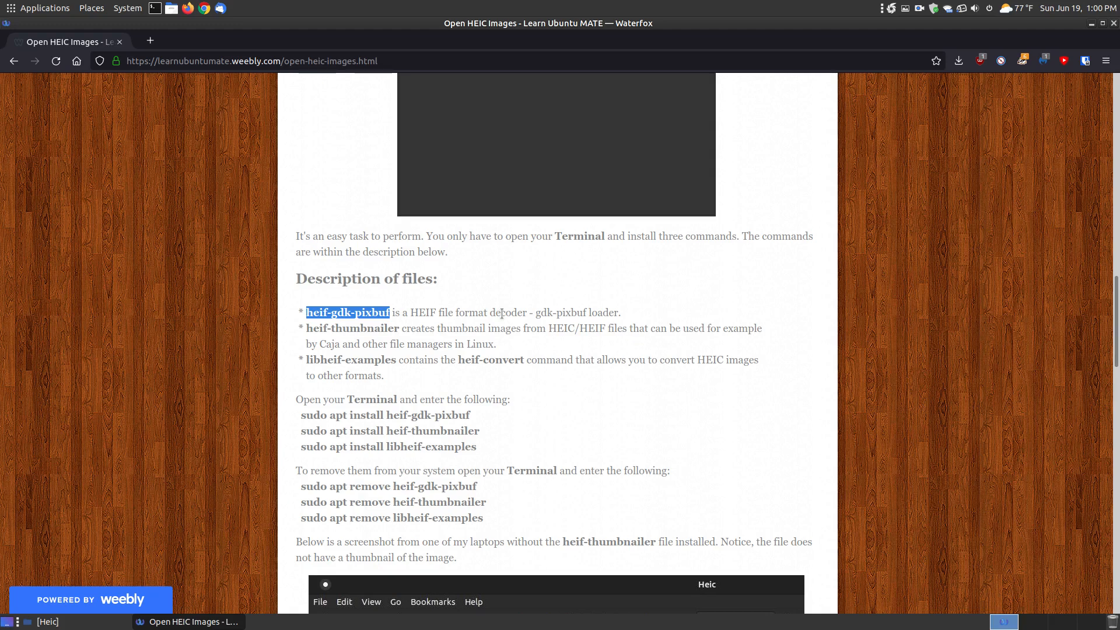
pyautogui.moveTo(401, 322)
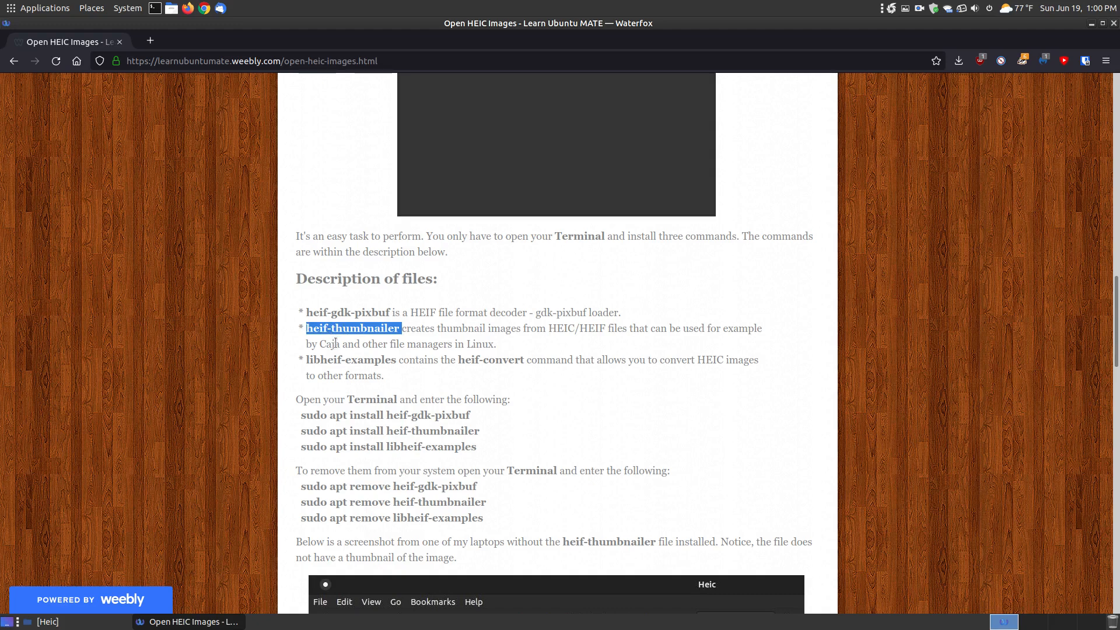
pyautogui.moveTo(360, 356)
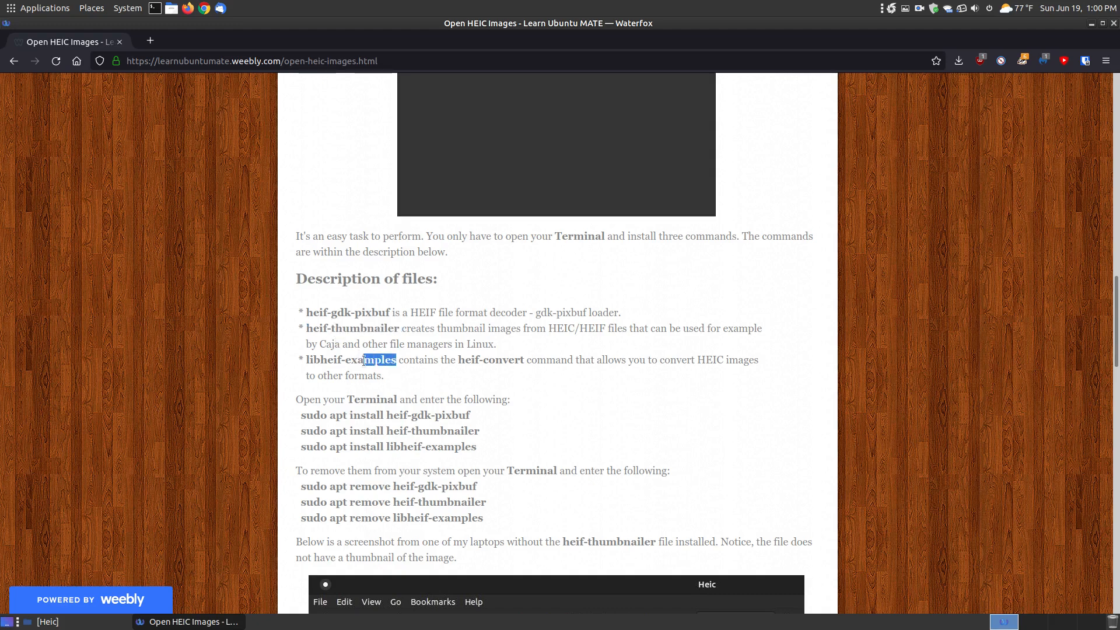
pyautogui.doubleClick(351, 359)
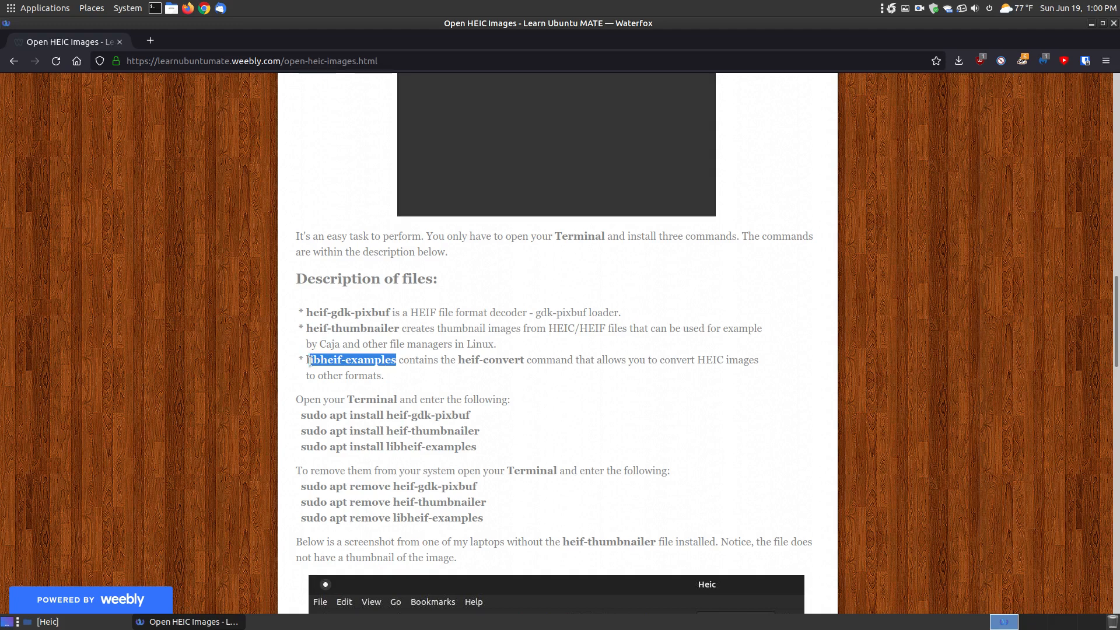
pyautogui.moveTo(508, 374)
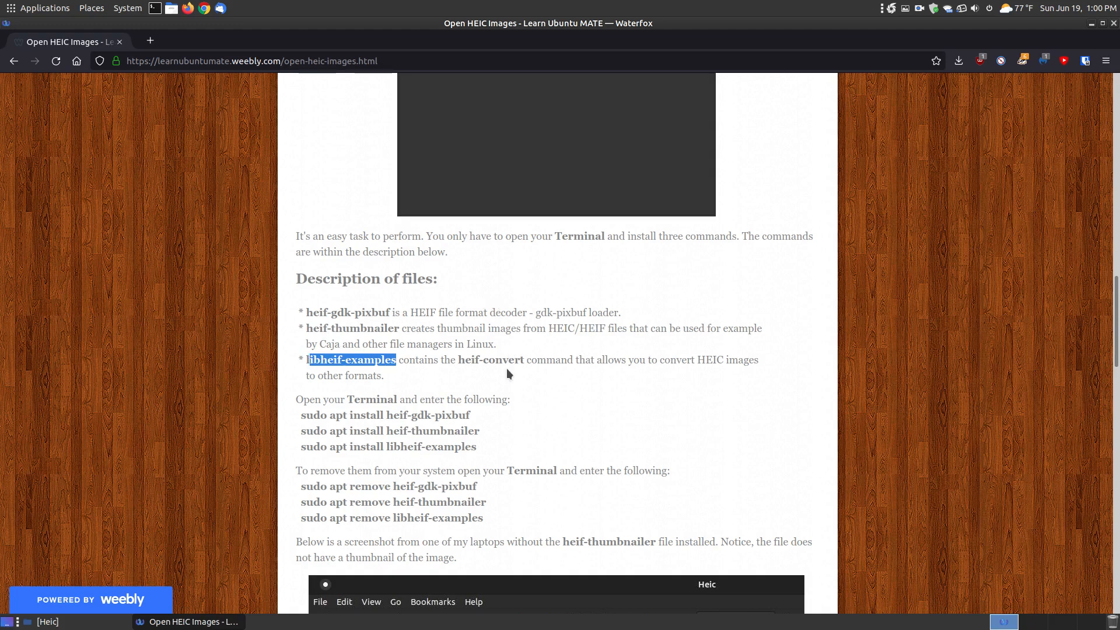
pyautogui.moveTo(546, 386)
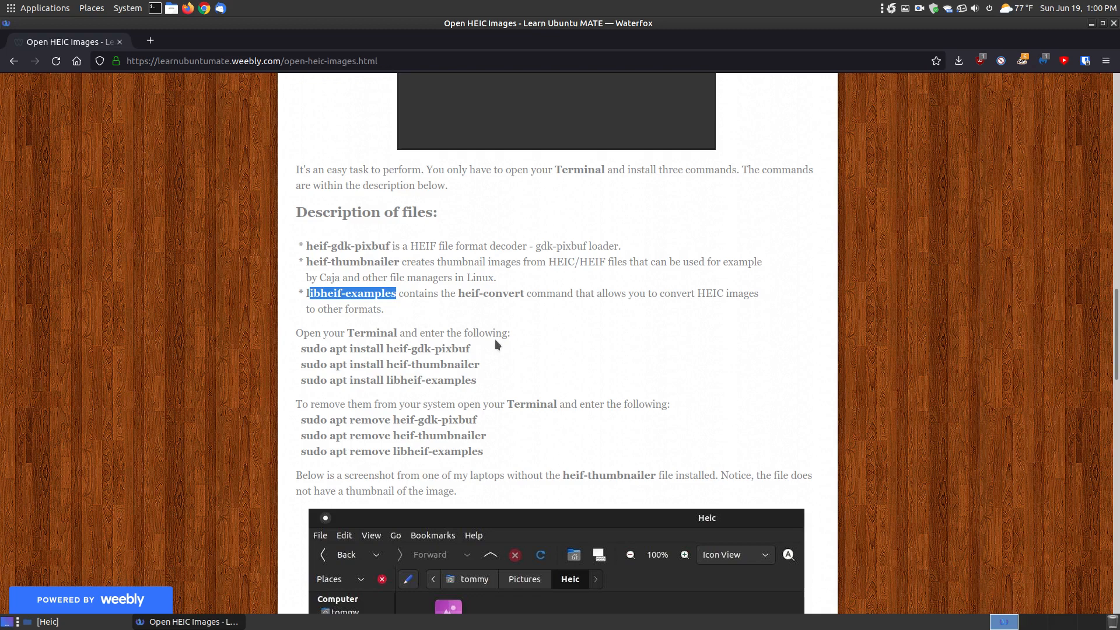
# Scroll past the remove commands to the no-thumbnail Caja screenshot, then switch to the Heic folder
pyautogui.scroll(-3)
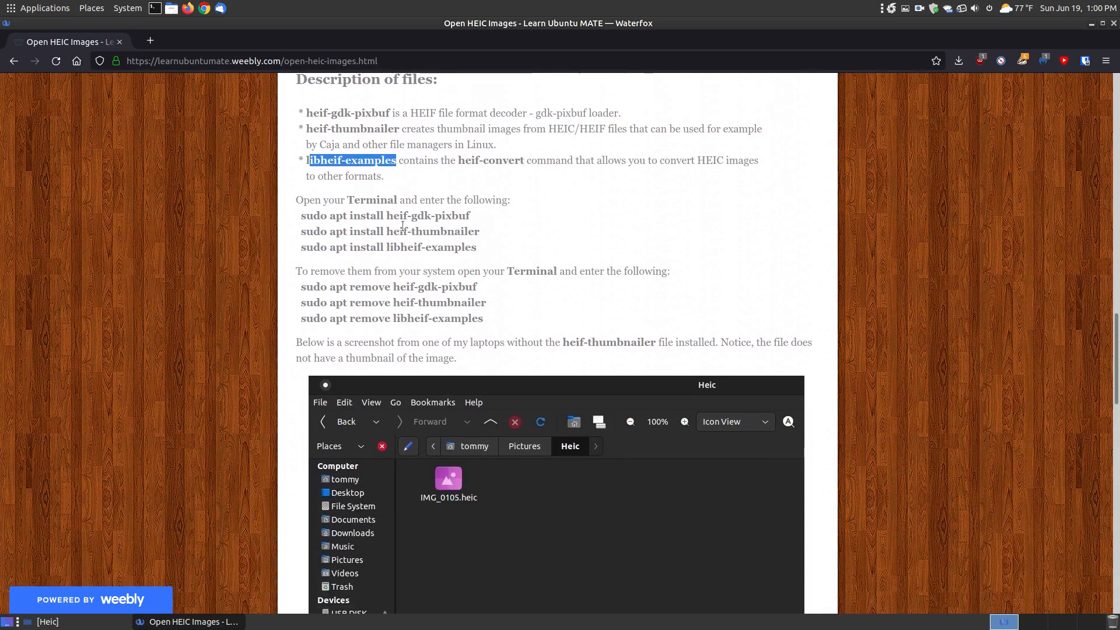
pyautogui.moveTo(473, 221)
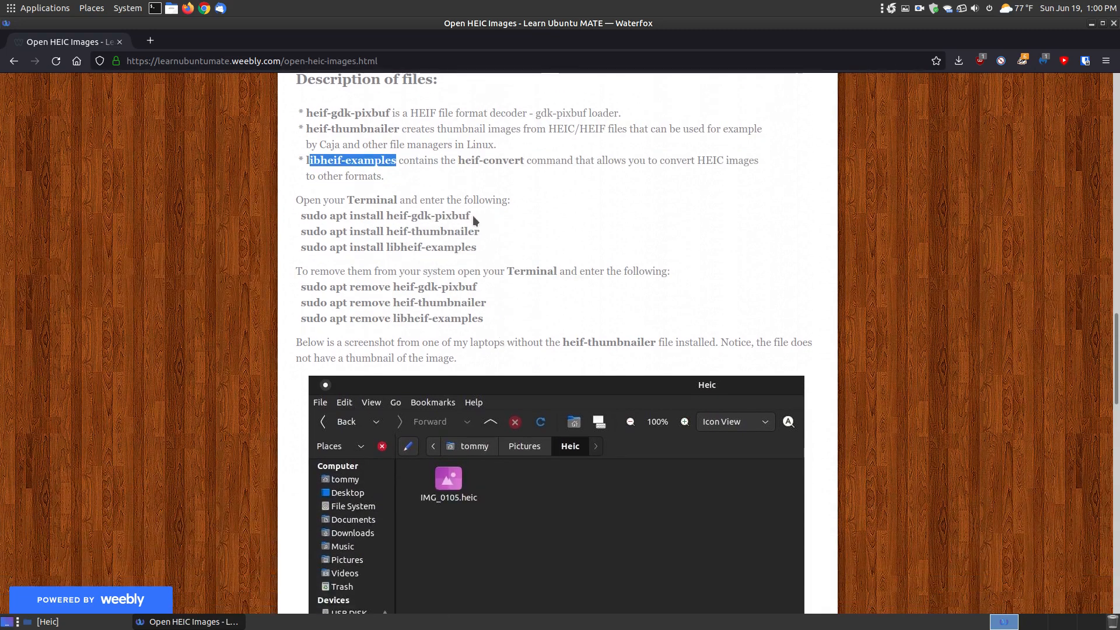
pyautogui.moveTo(517, 214)
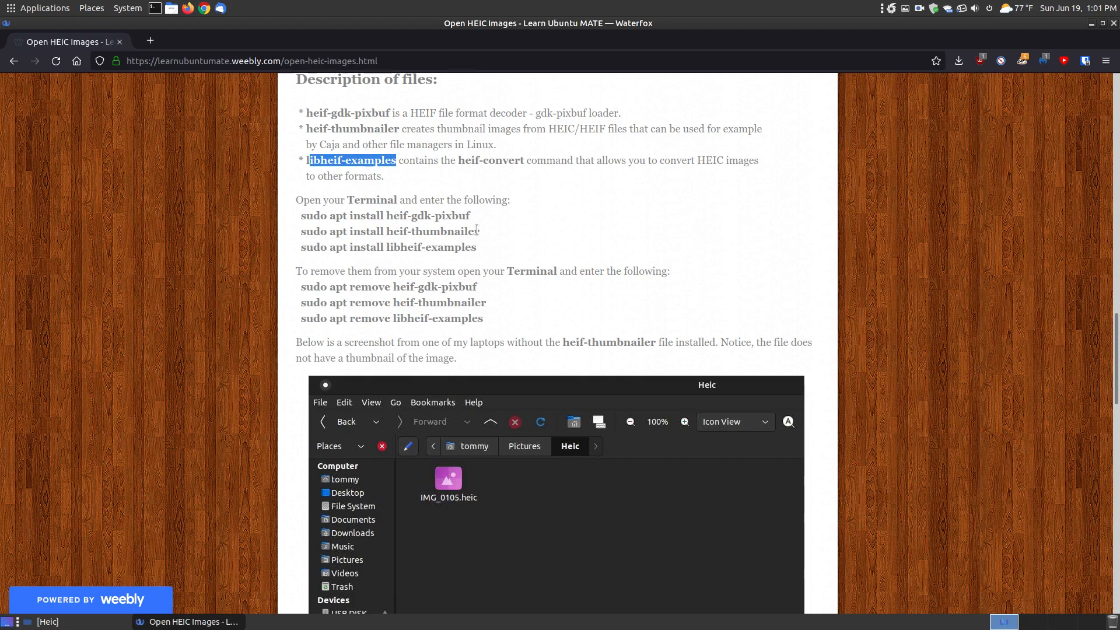
pyautogui.moveTo(481, 240)
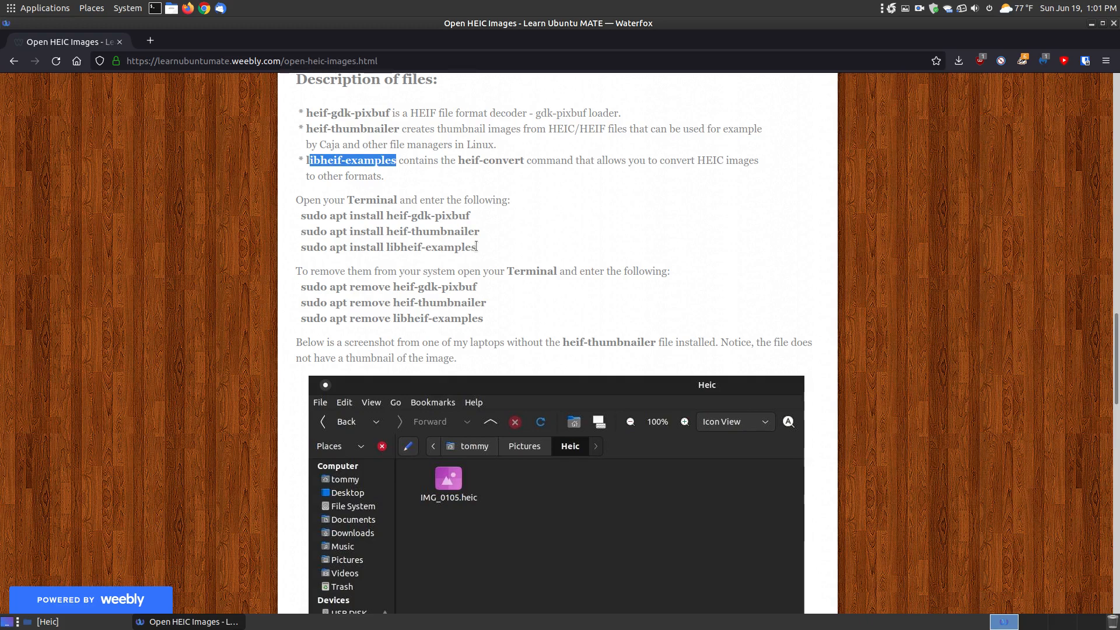
pyautogui.moveTo(460, 226)
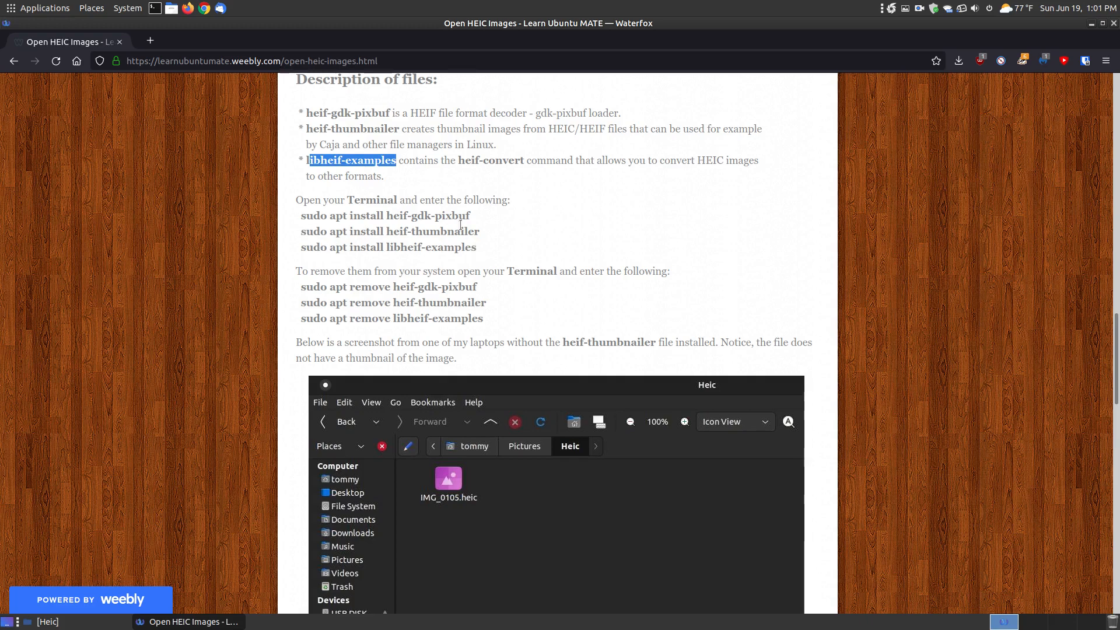
pyautogui.moveTo(434, 302)
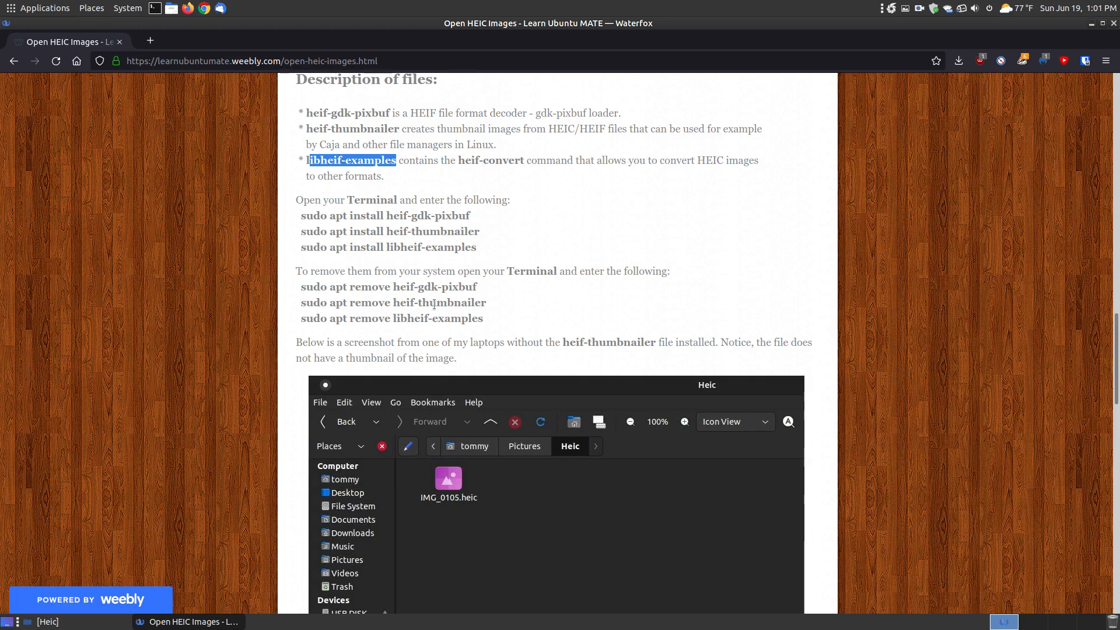
pyautogui.scroll(-3)
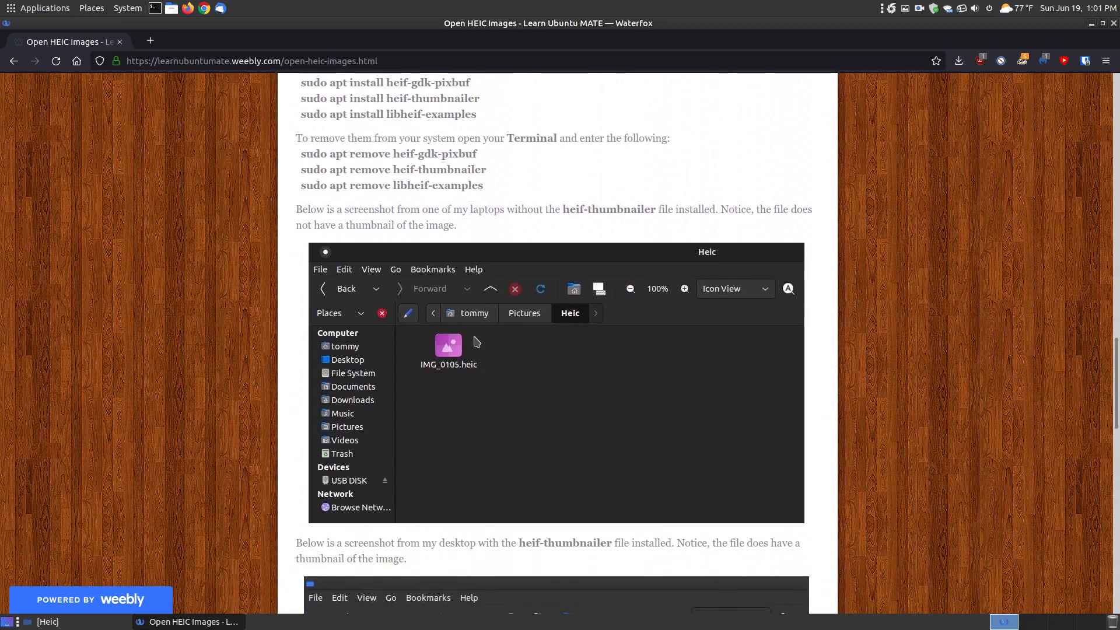
pyautogui.click(44, 621)
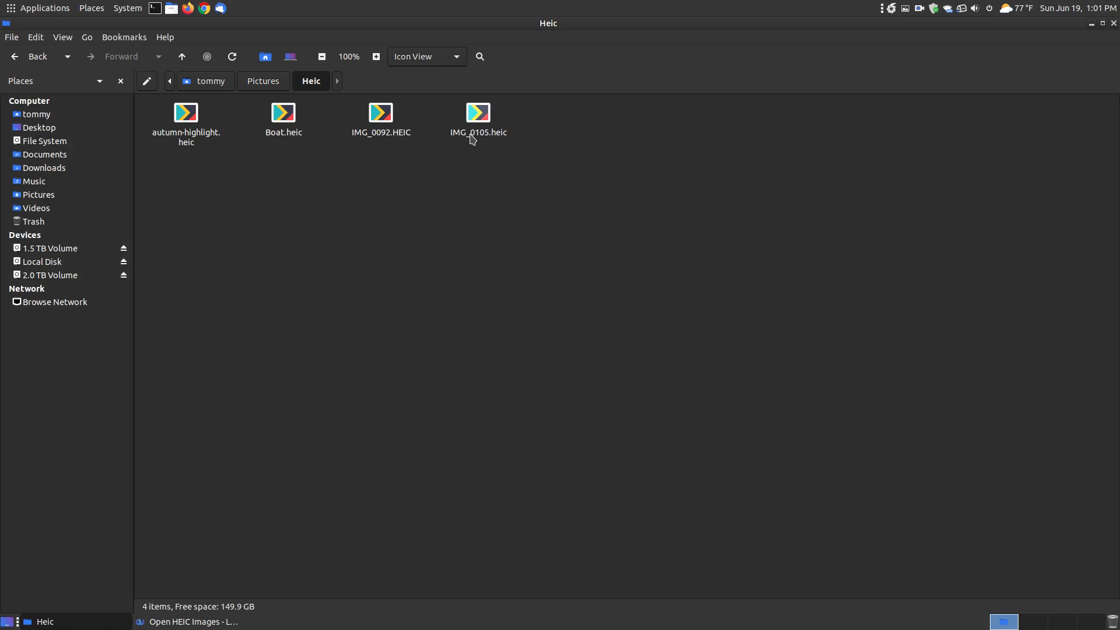
# Select IMG_0105.heic in the Heic folder and return to the tutorial page
pyautogui.click(477, 118)
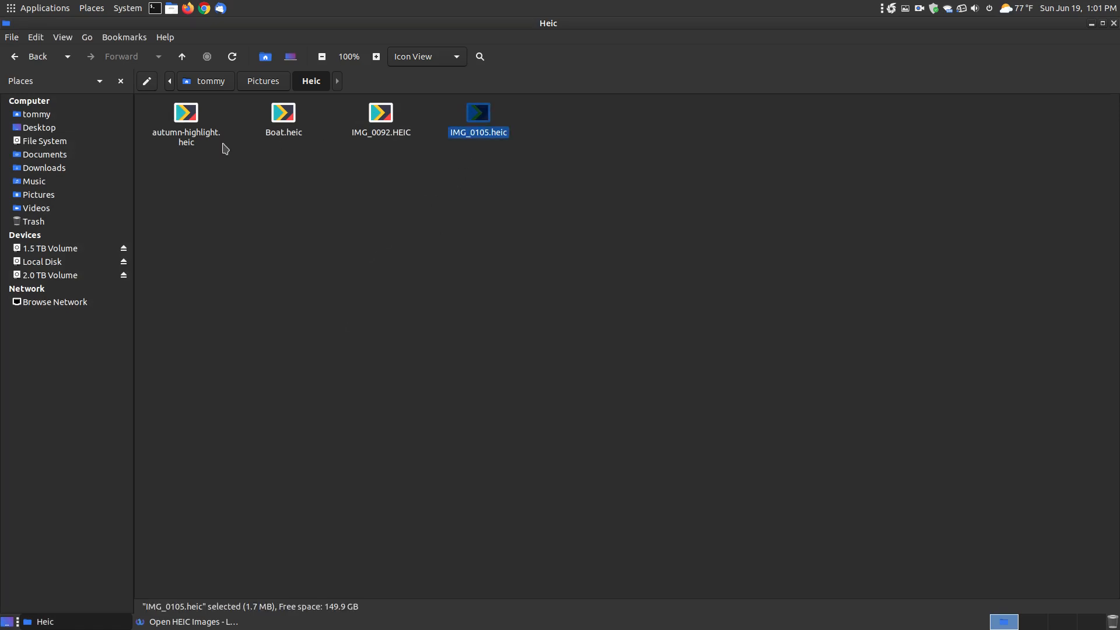
pyautogui.moveTo(386, 149)
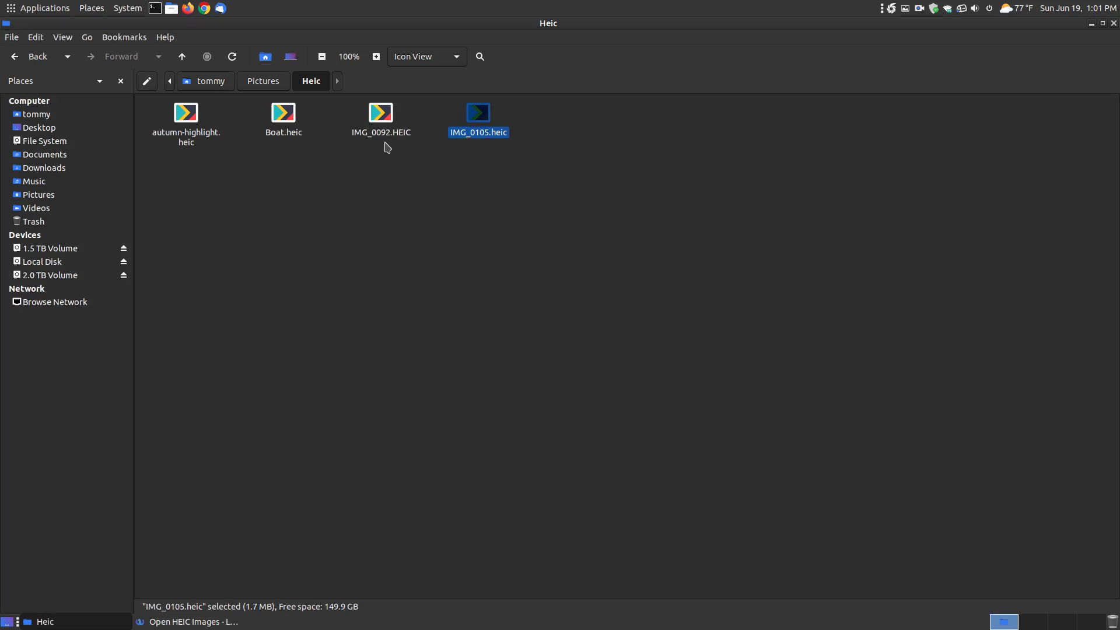
pyautogui.moveTo(295, 161)
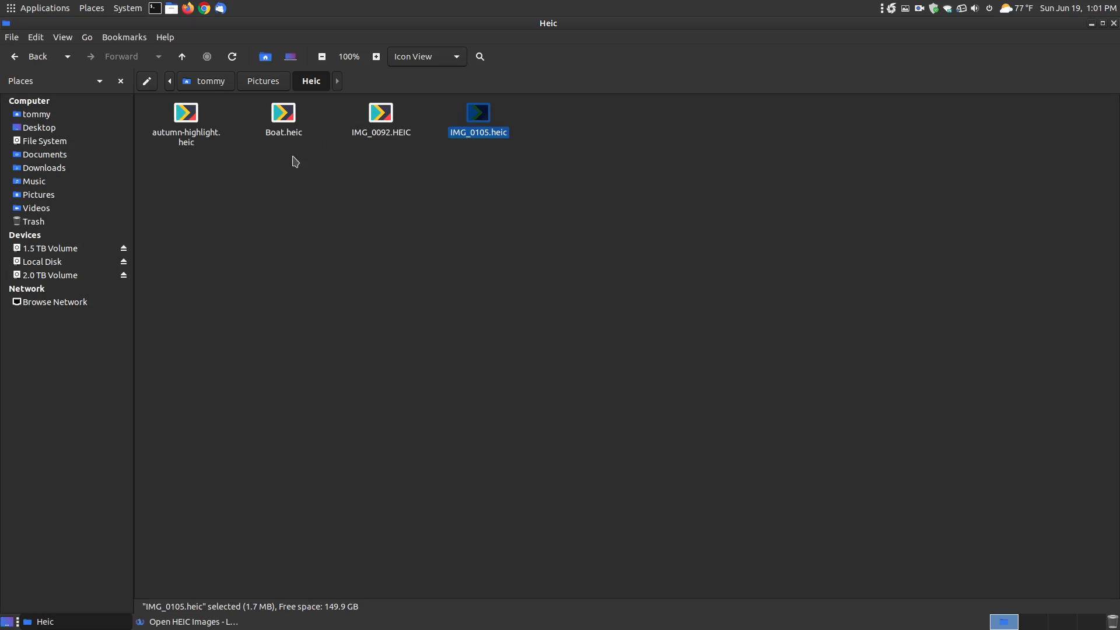
pyautogui.moveTo(474, 135)
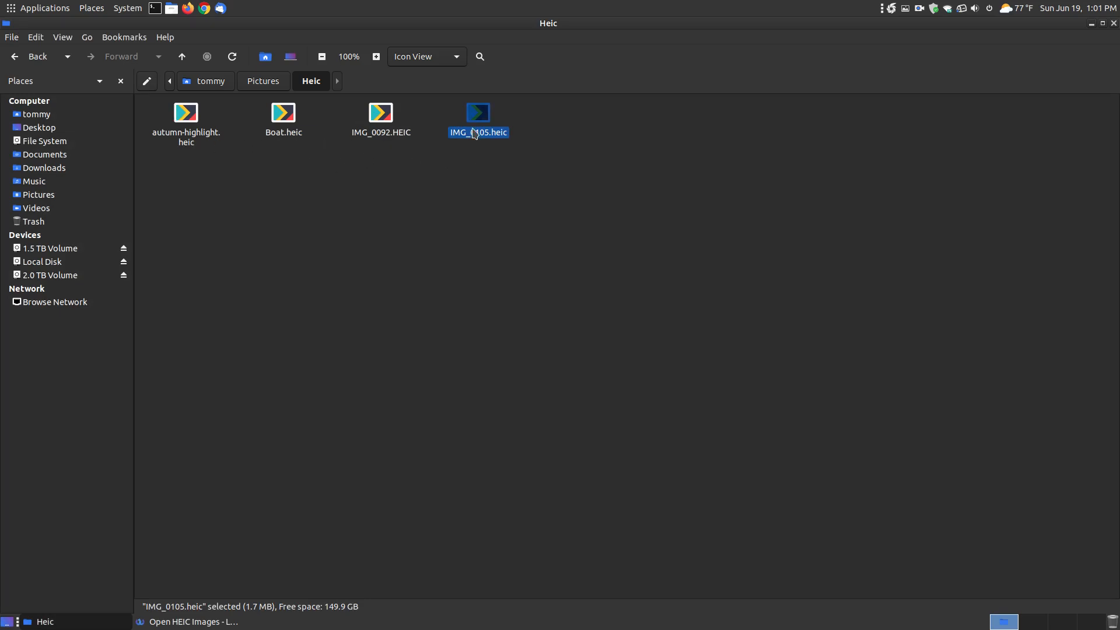
pyautogui.click(189, 621)
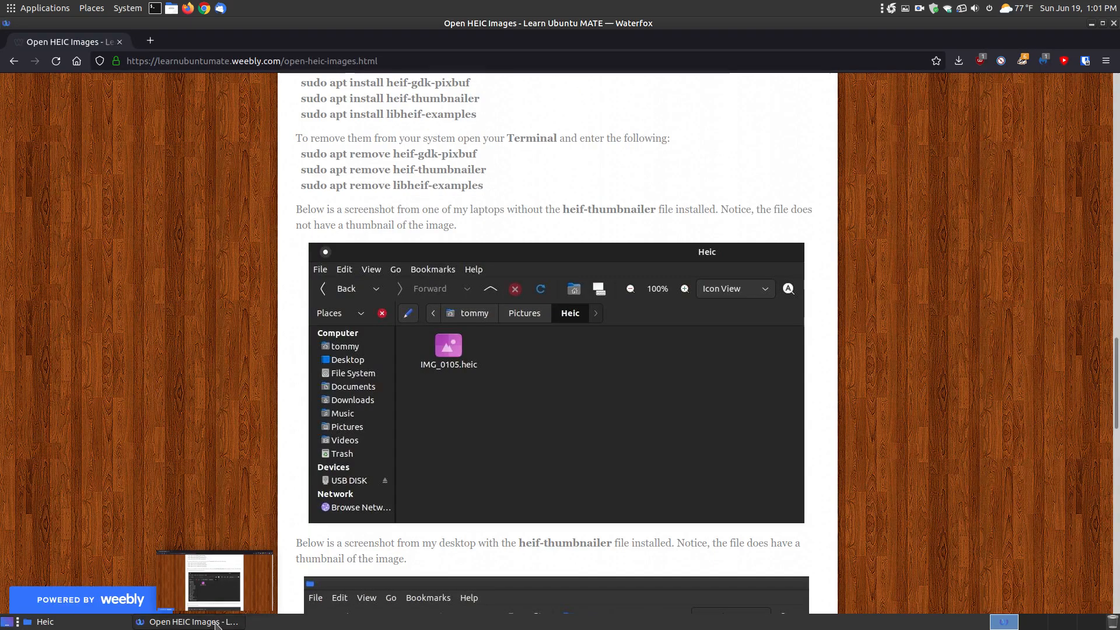
pyautogui.moveTo(479, 388)
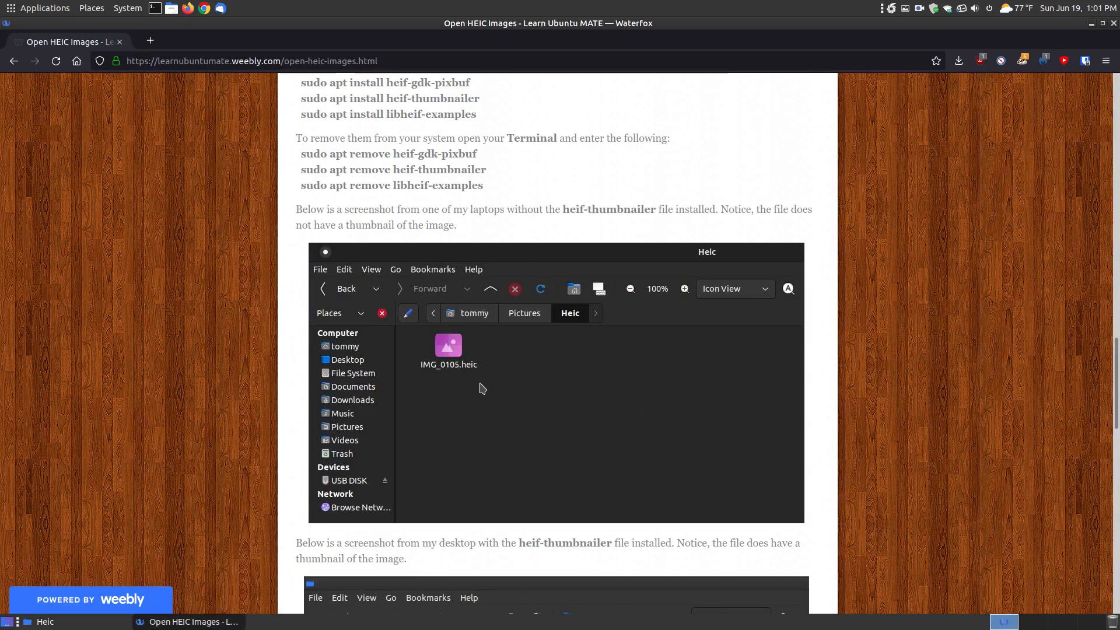
# Scroll to the with-thumbnail Heic screenshot, compare with the real Heic folder, and return to the tutorial
pyautogui.scroll(-3)
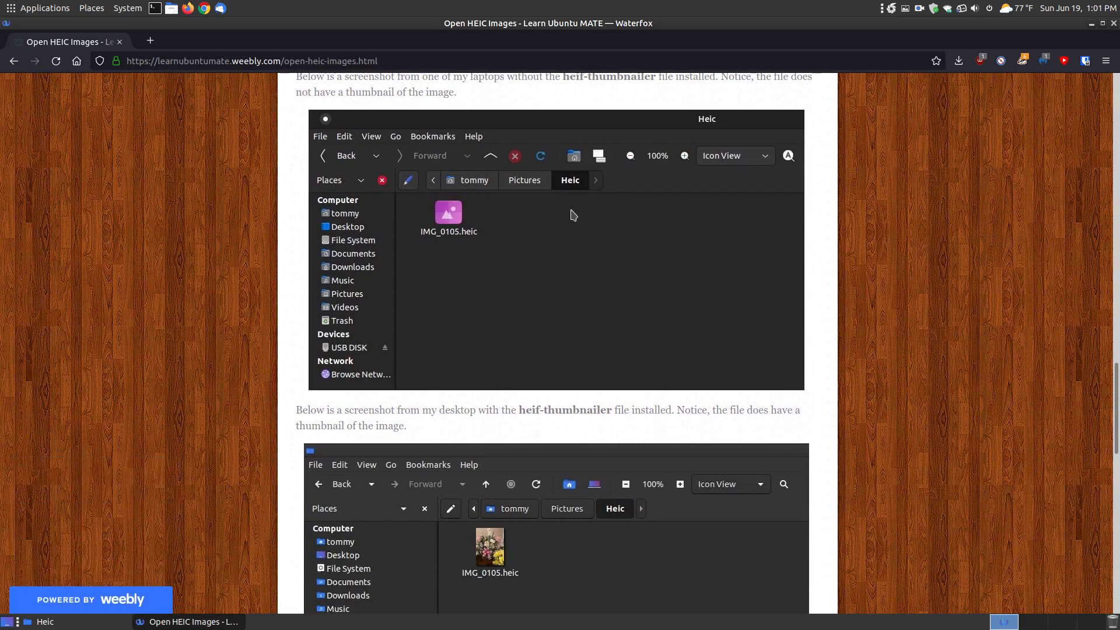
pyautogui.moveTo(484, 187)
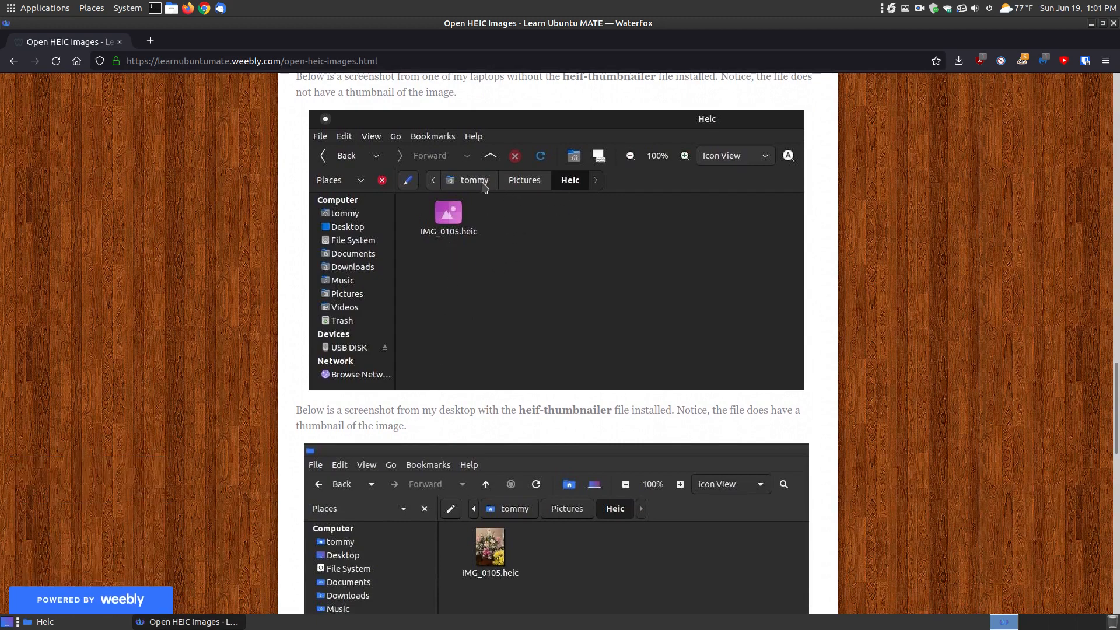
pyautogui.moveTo(355, 226)
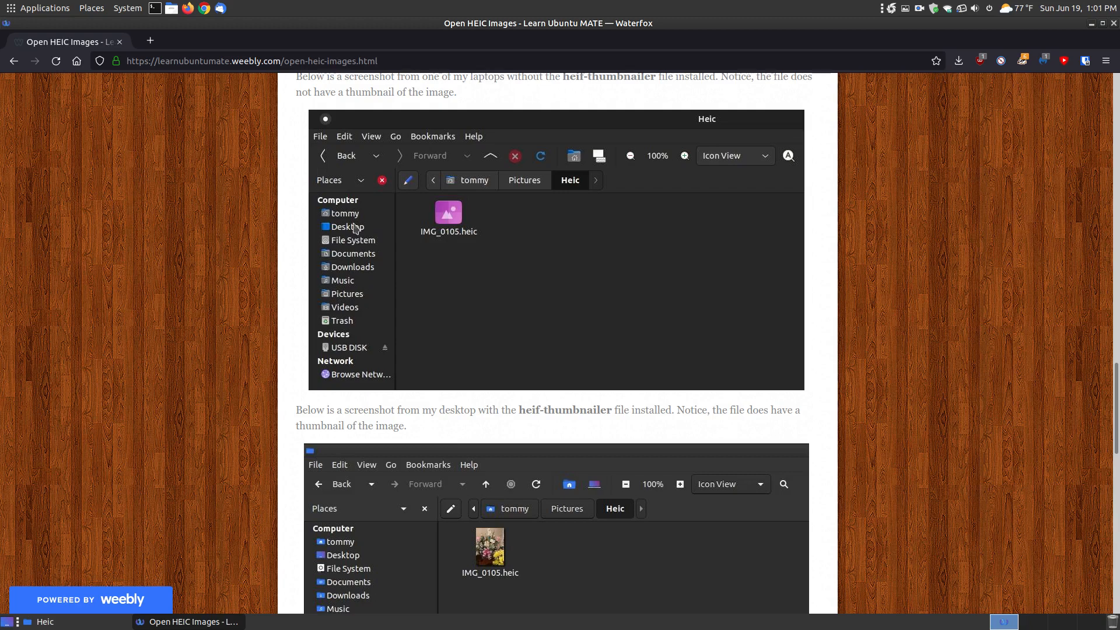
pyautogui.moveTo(456, 237)
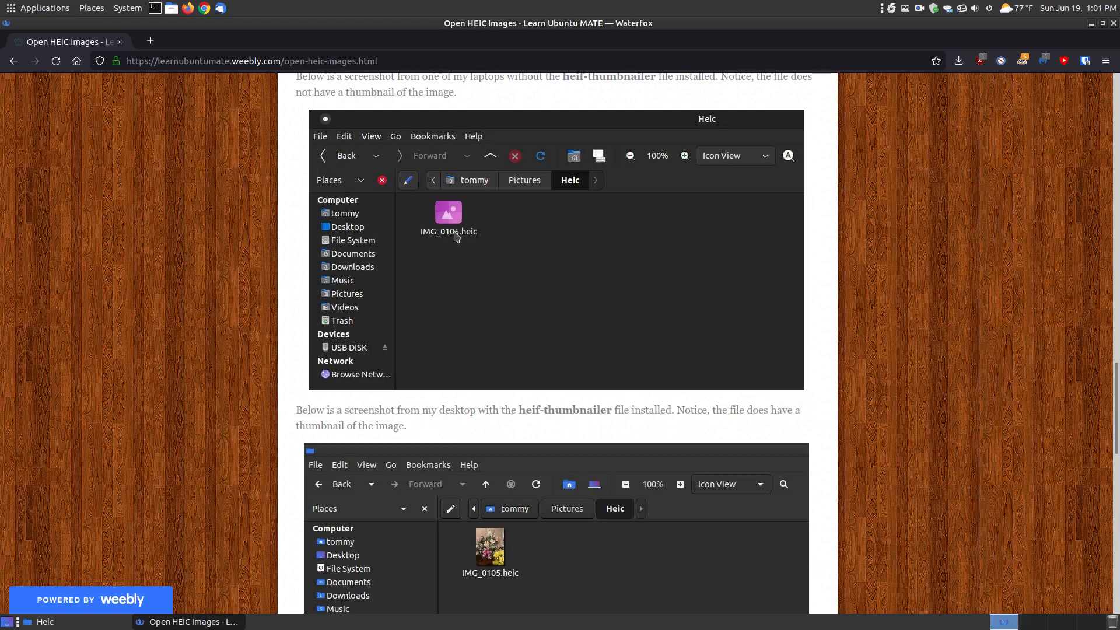
pyautogui.scroll(-3)
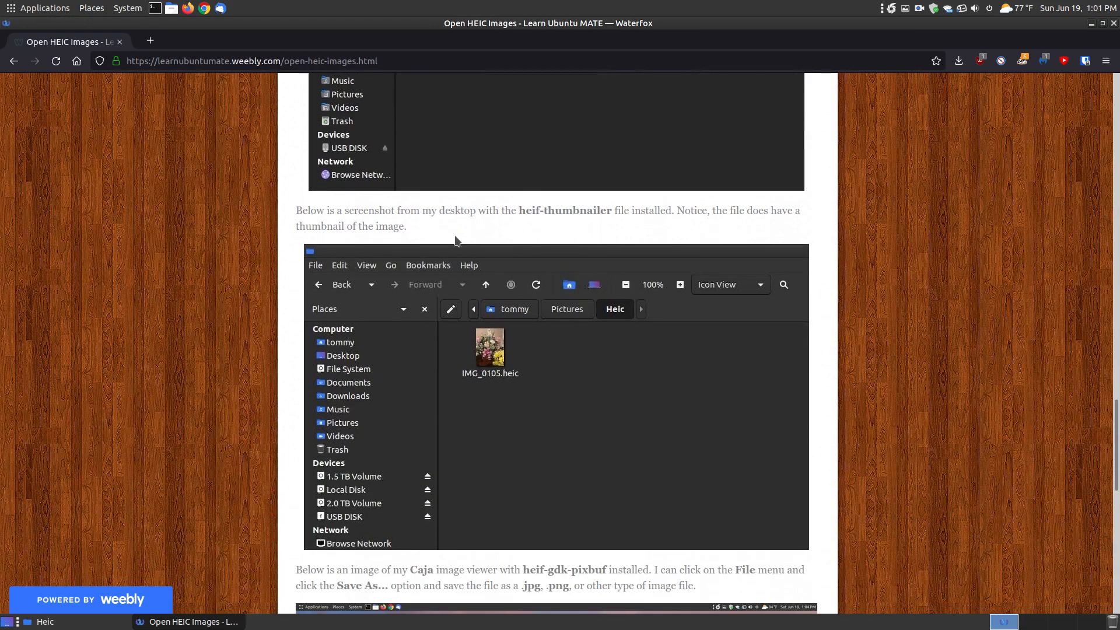
pyautogui.click(45, 621)
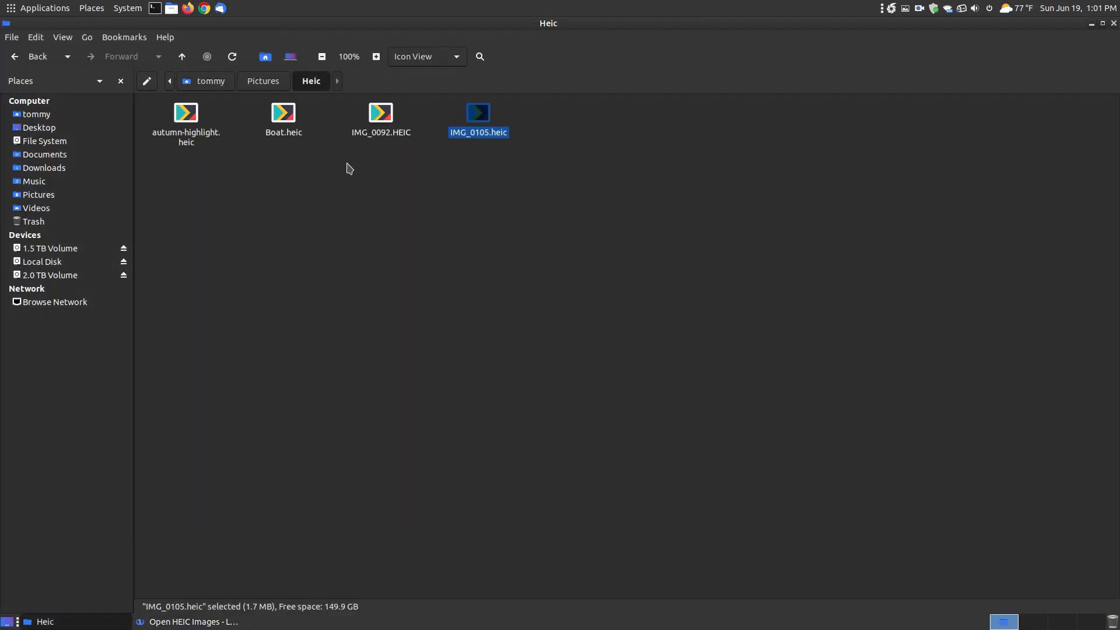
pyautogui.moveTo(291, 594)
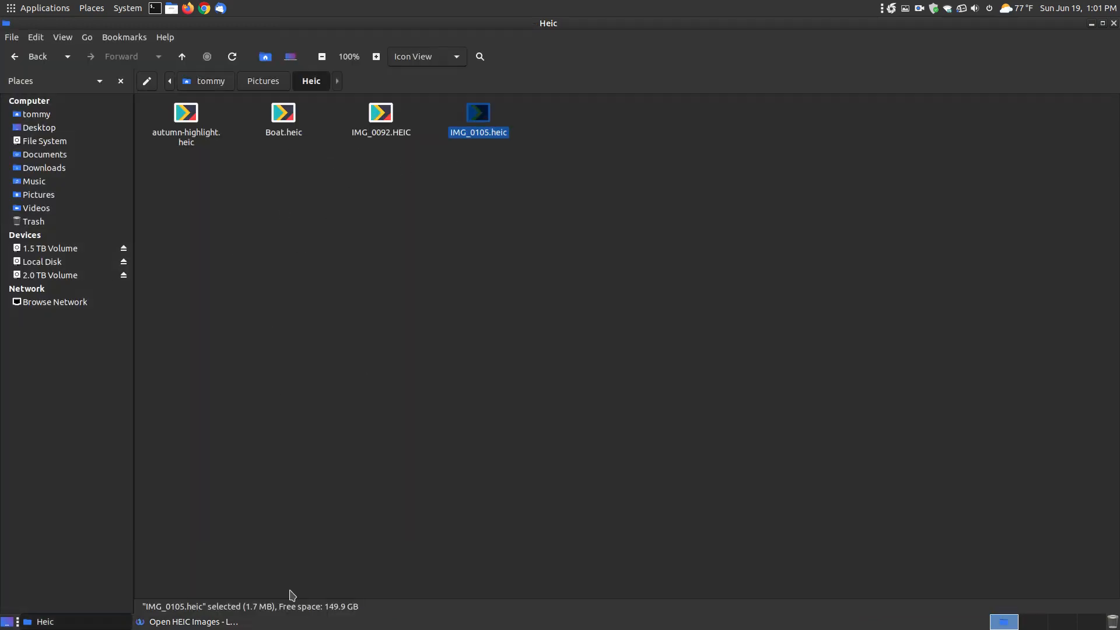
pyautogui.click(190, 621)
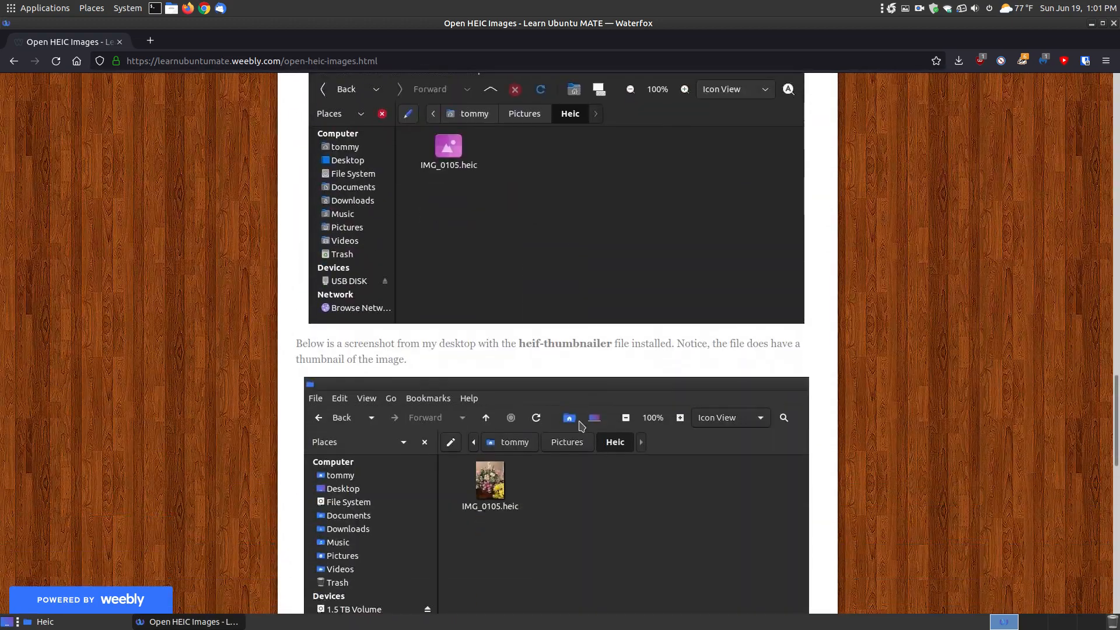
pyautogui.moveTo(475, 507)
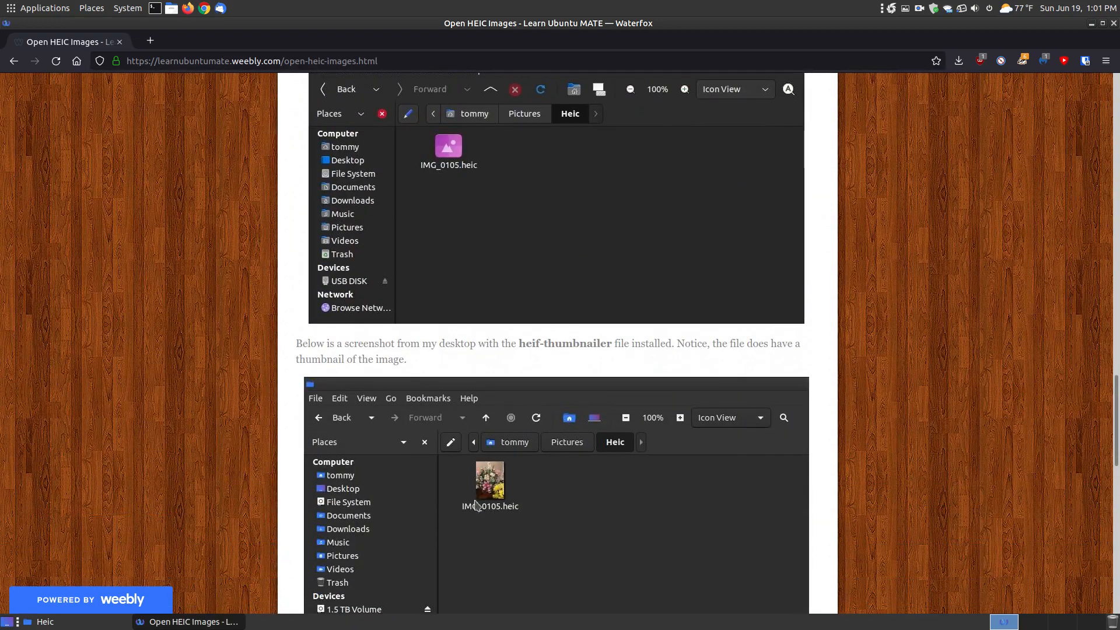
pyautogui.moveTo(513, 499)
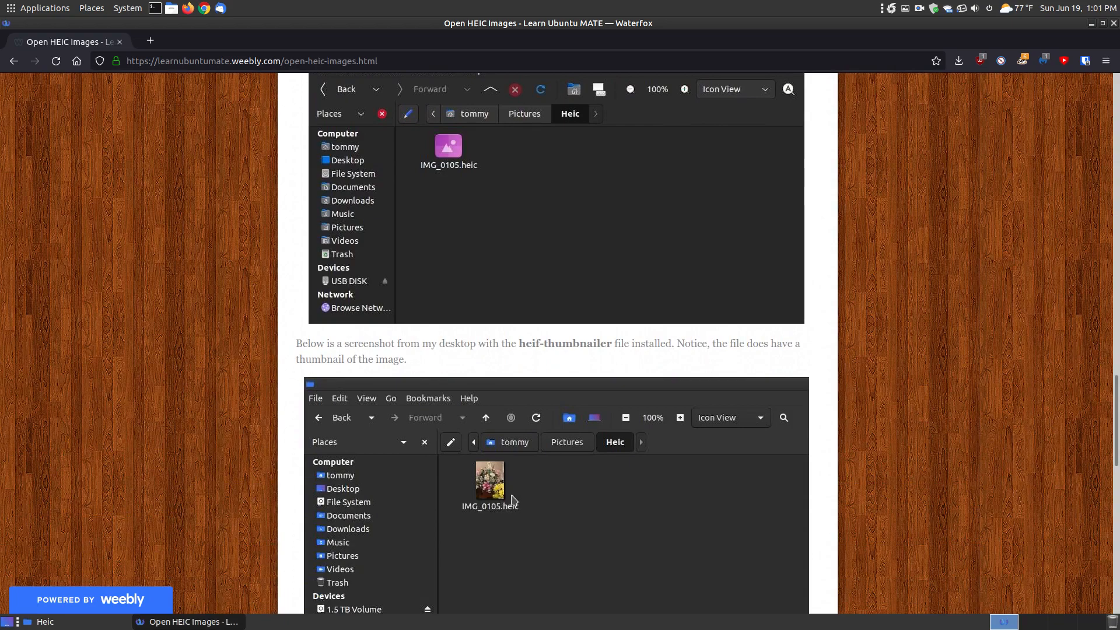
pyautogui.moveTo(469, 187)
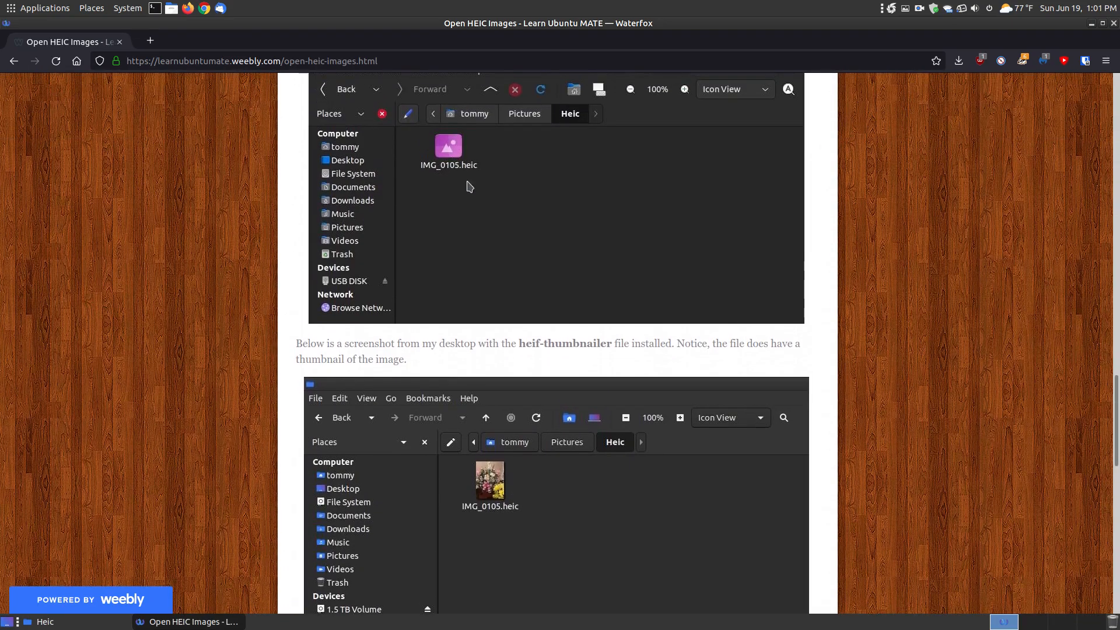
# Scroll the tutorial down to the package descriptions and install commands
pyautogui.scroll(-3)
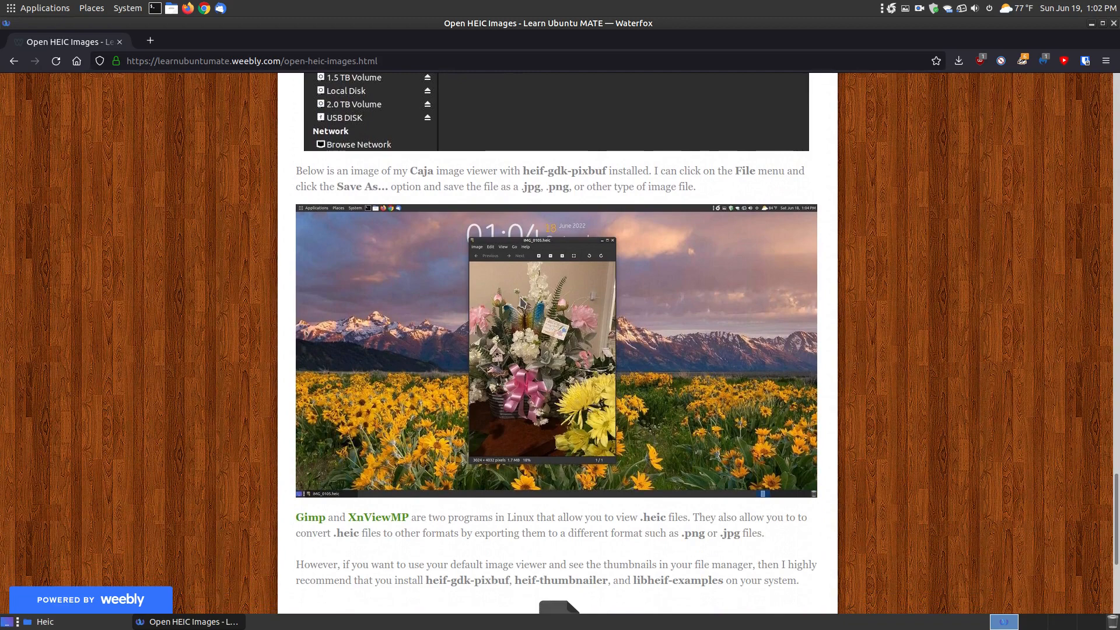
pyautogui.moveTo(521, 251)
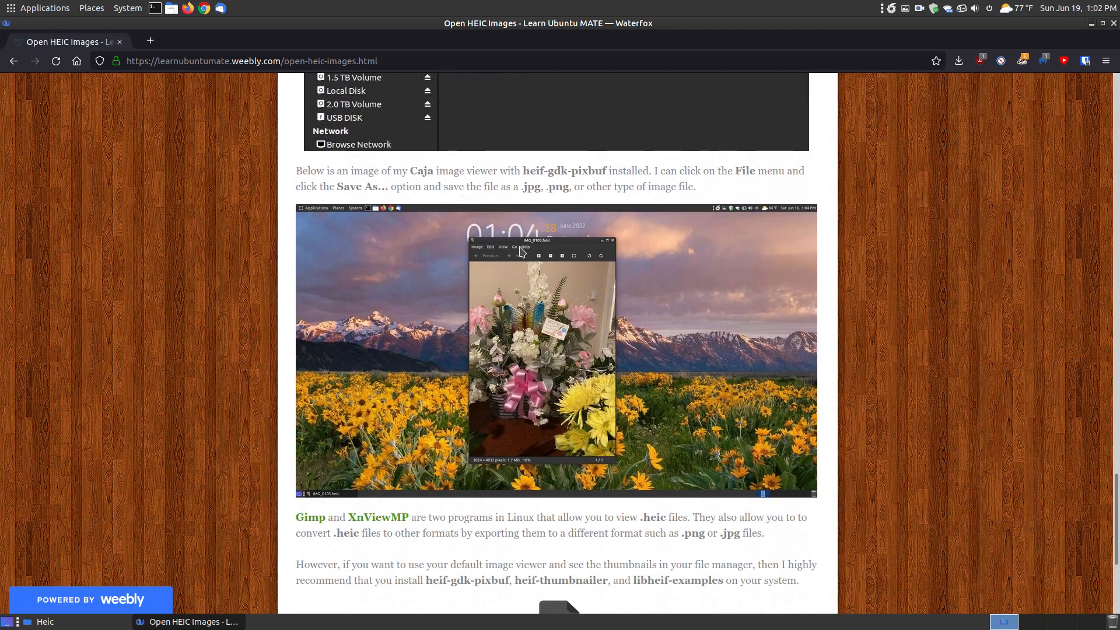
pyautogui.moveTo(484, 257)
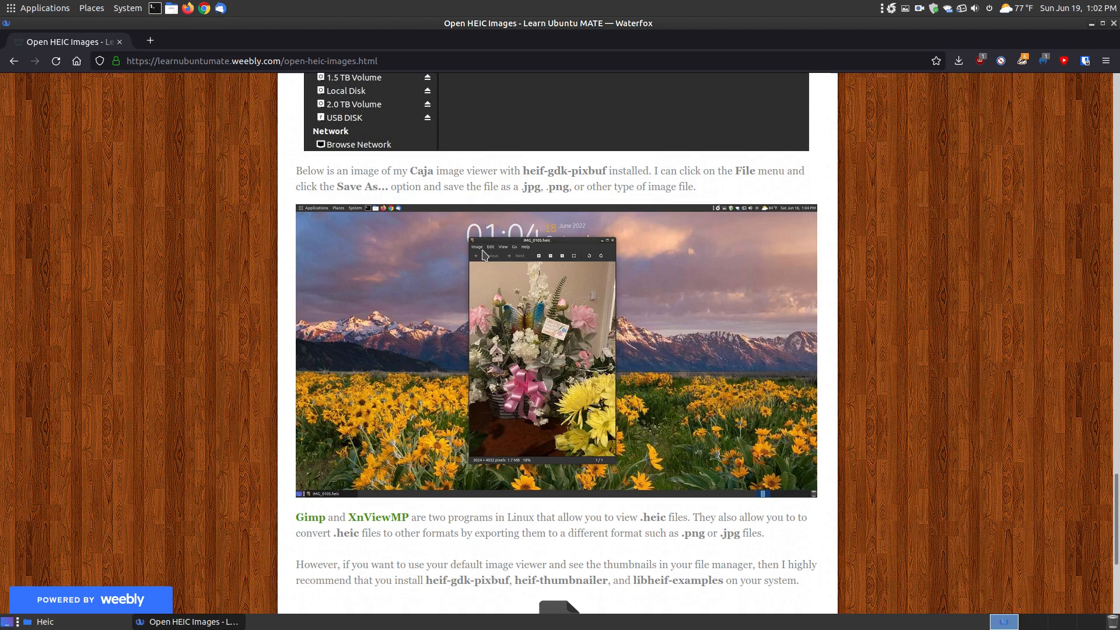
pyautogui.moveTo(385, 197)
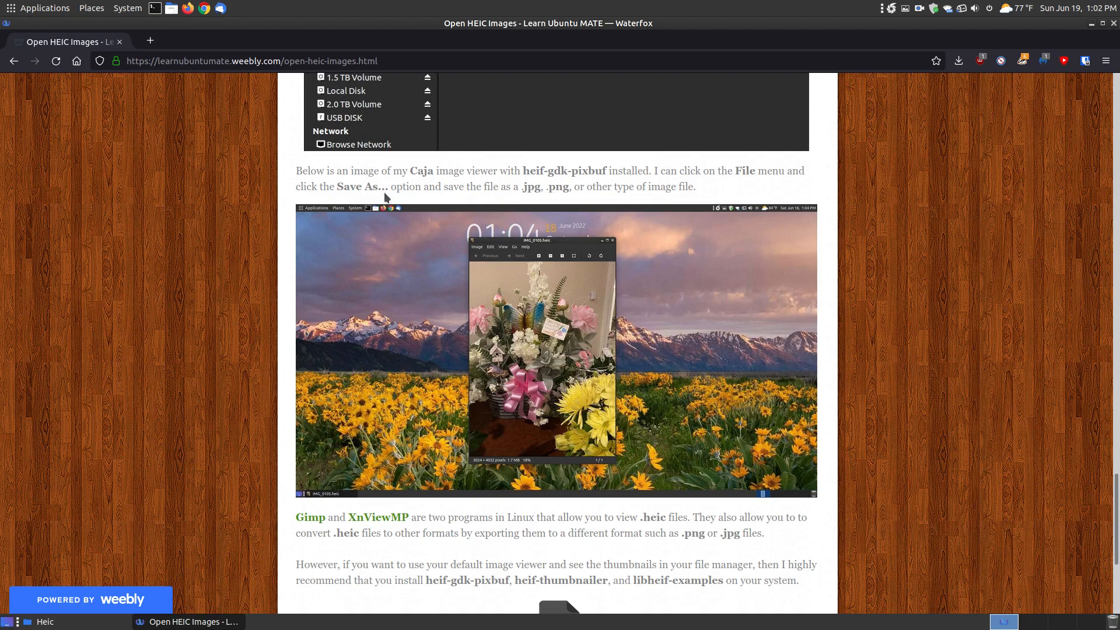
pyautogui.moveTo(737, 184)
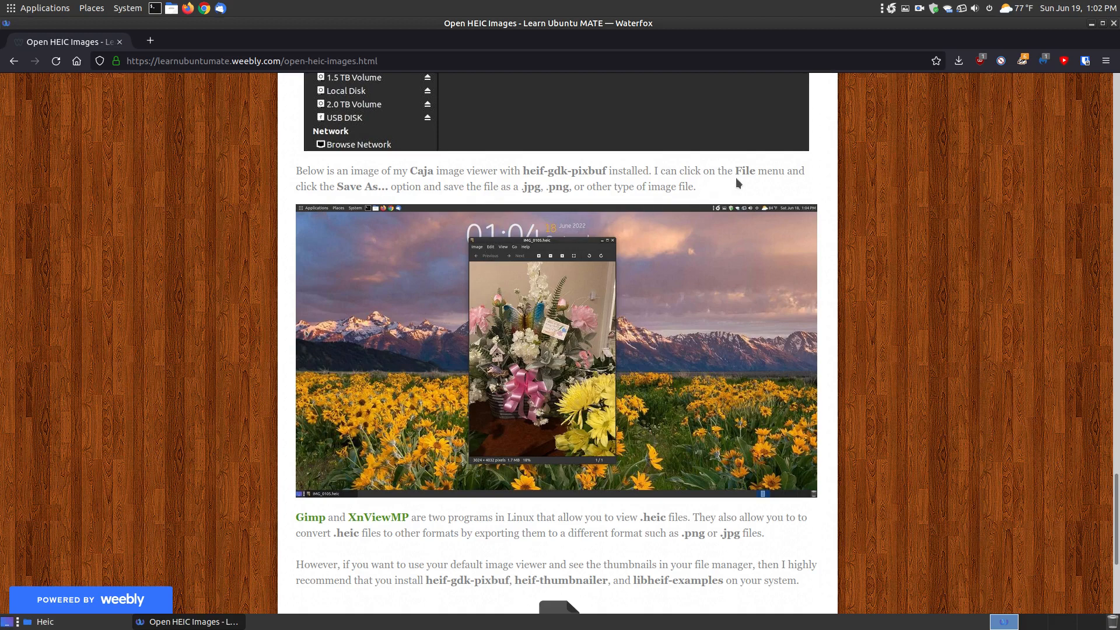
pyautogui.moveTo(490, 276)
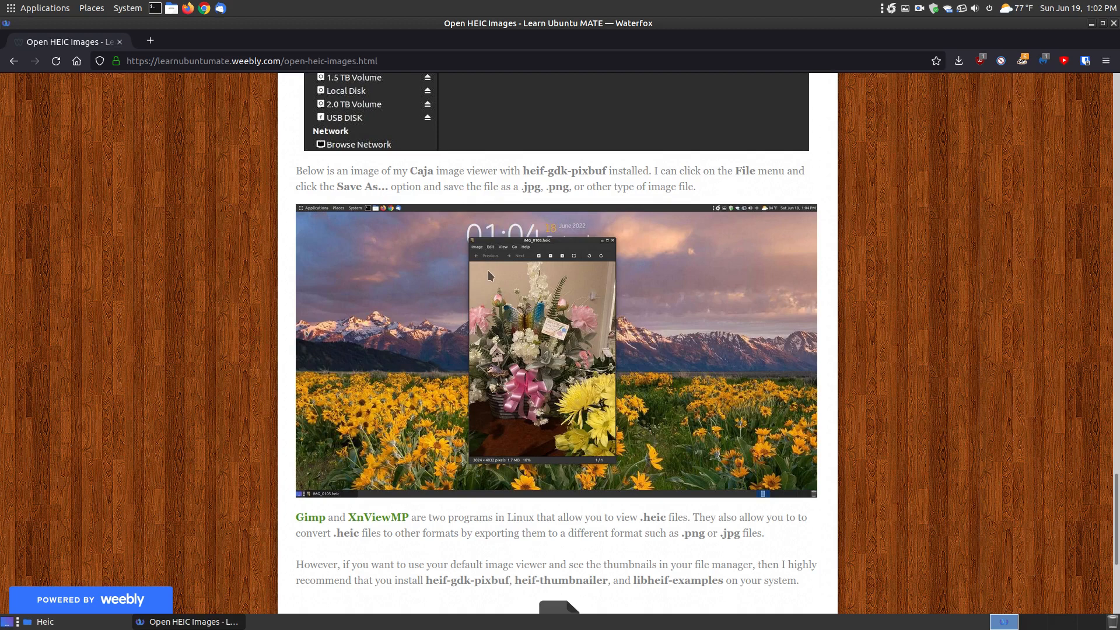
pyautogui.moveTo(508, 184)
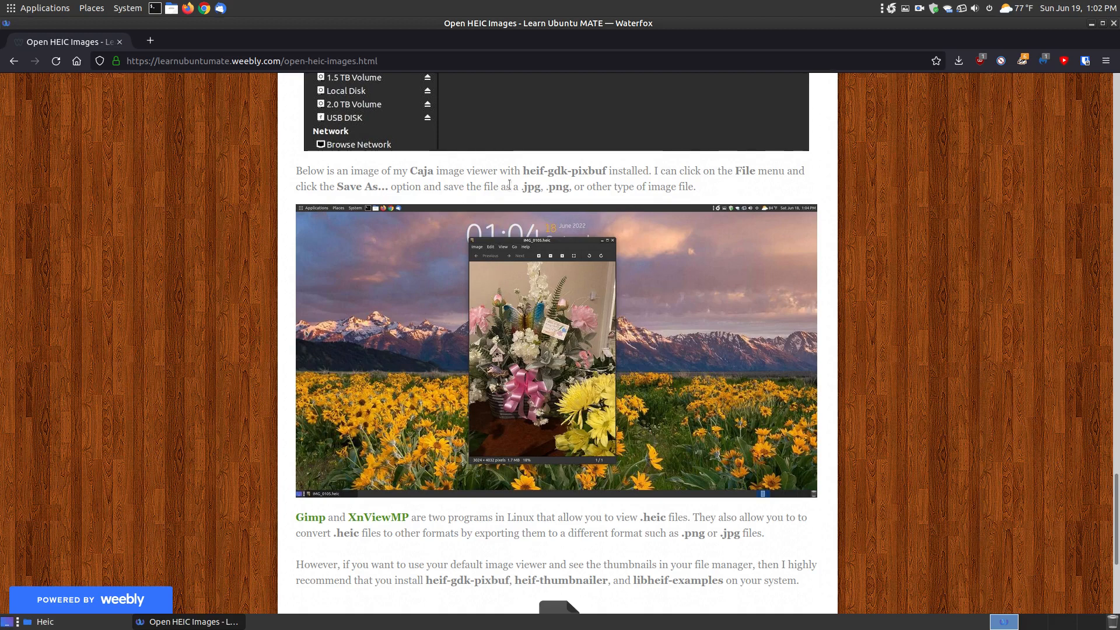
pyautogui.scroll(-3)
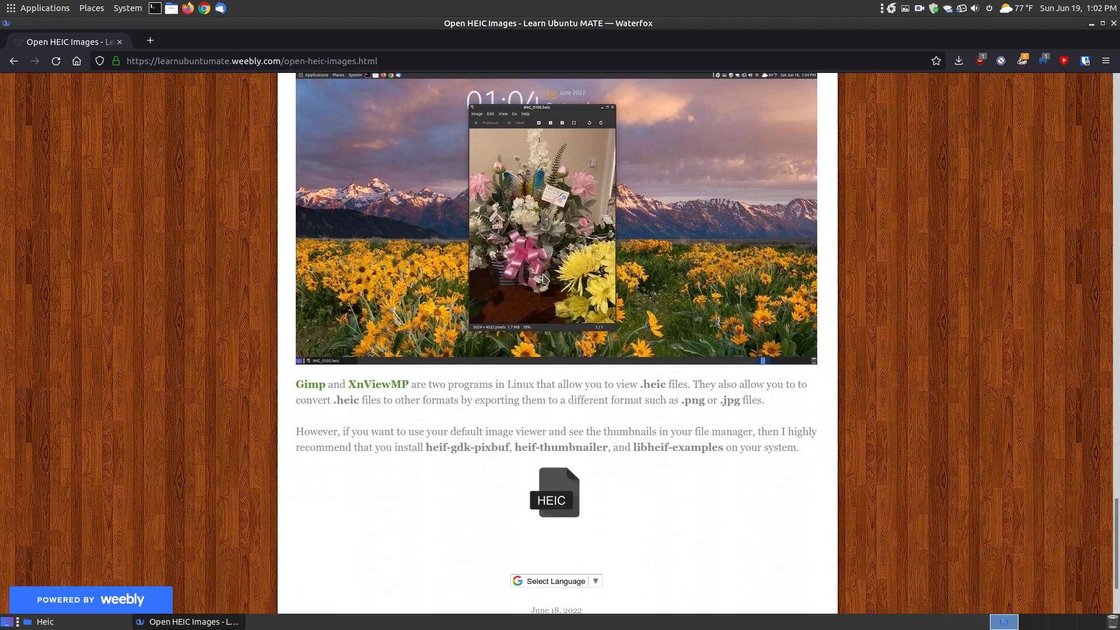
pyautogui.scroll(-3)
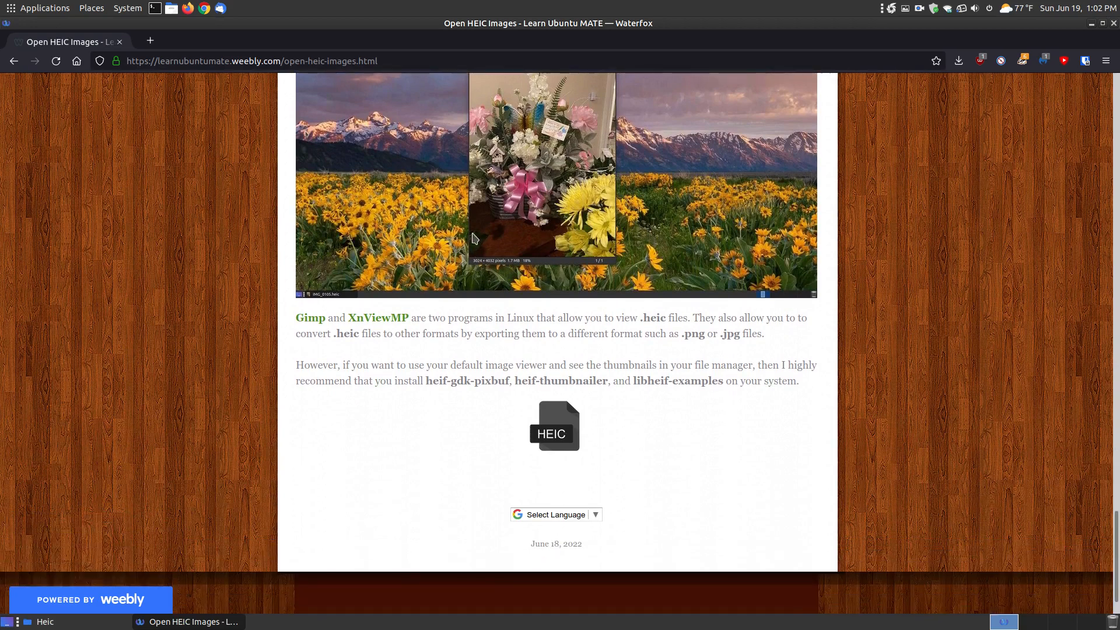
pyautogui.moveTo(377, 323)
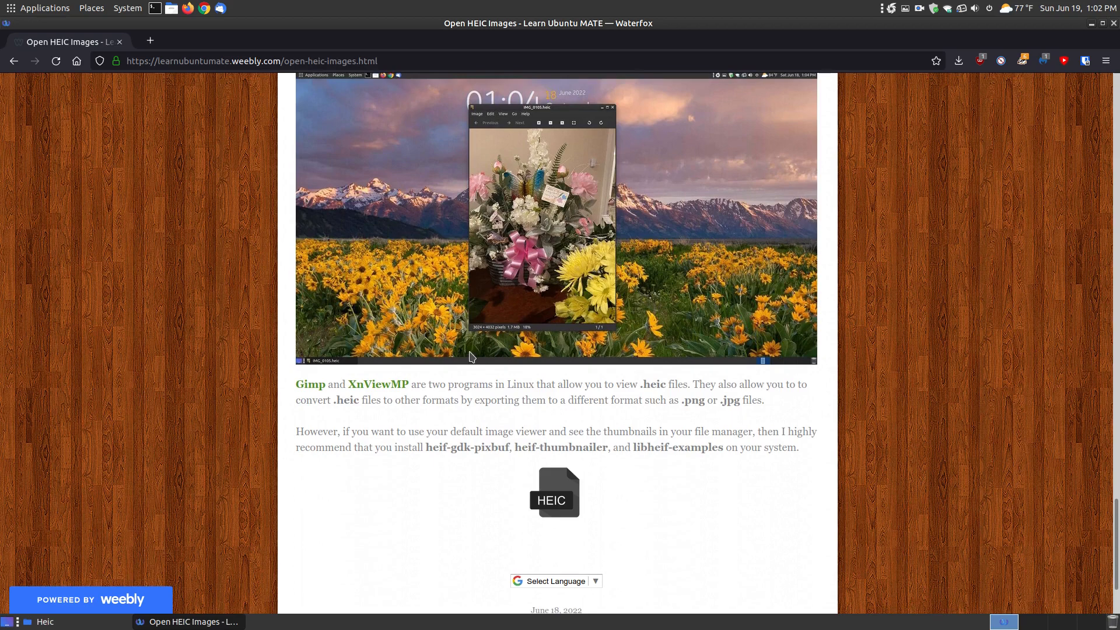
pyautogui.moveTo(548, 230)
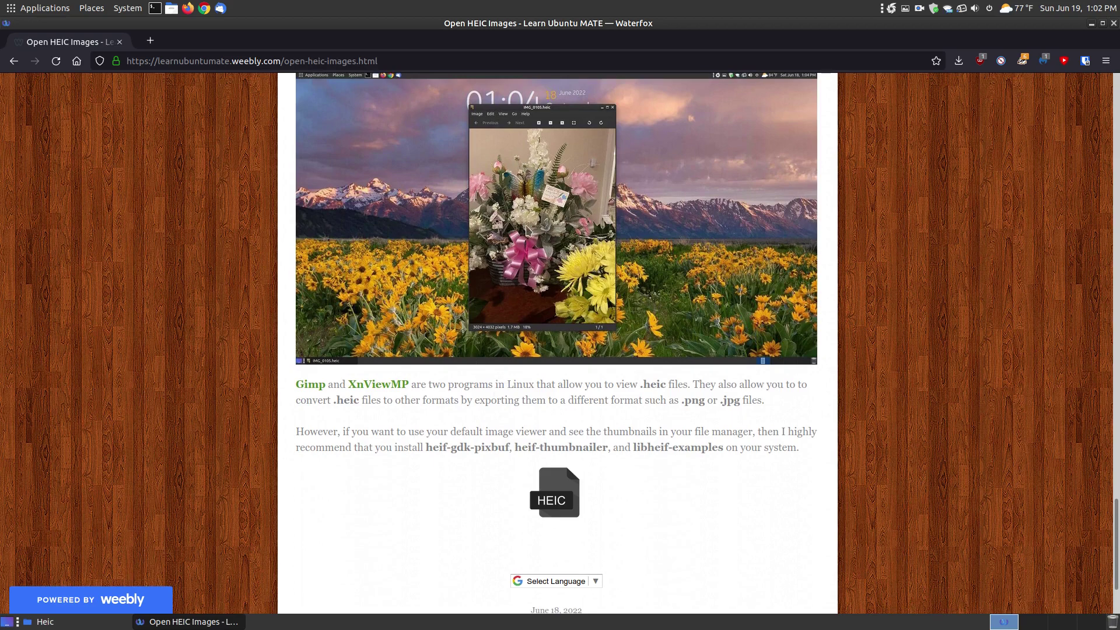
pyautogui.moveTo(528, 381)
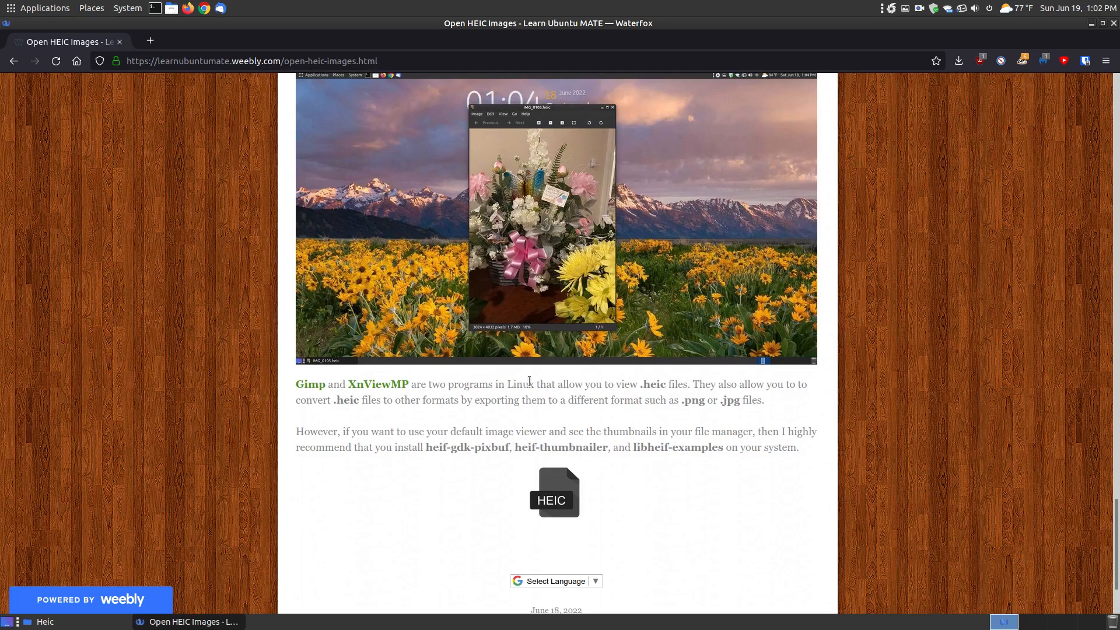
pyautogui.moveTo(750, 414)
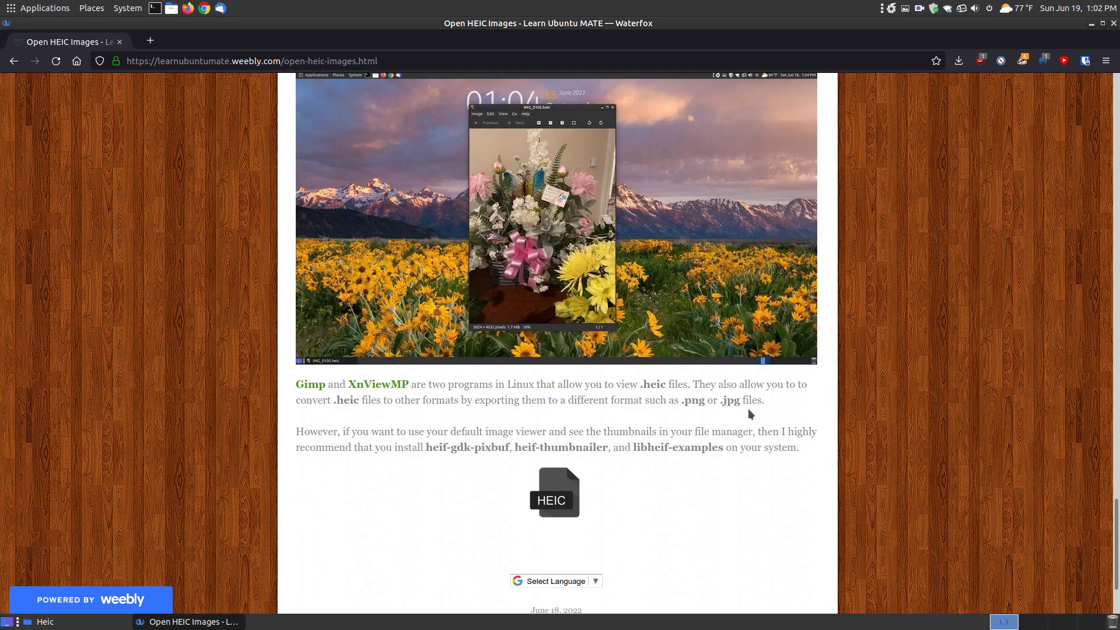
pyautogui.scroll(-3)
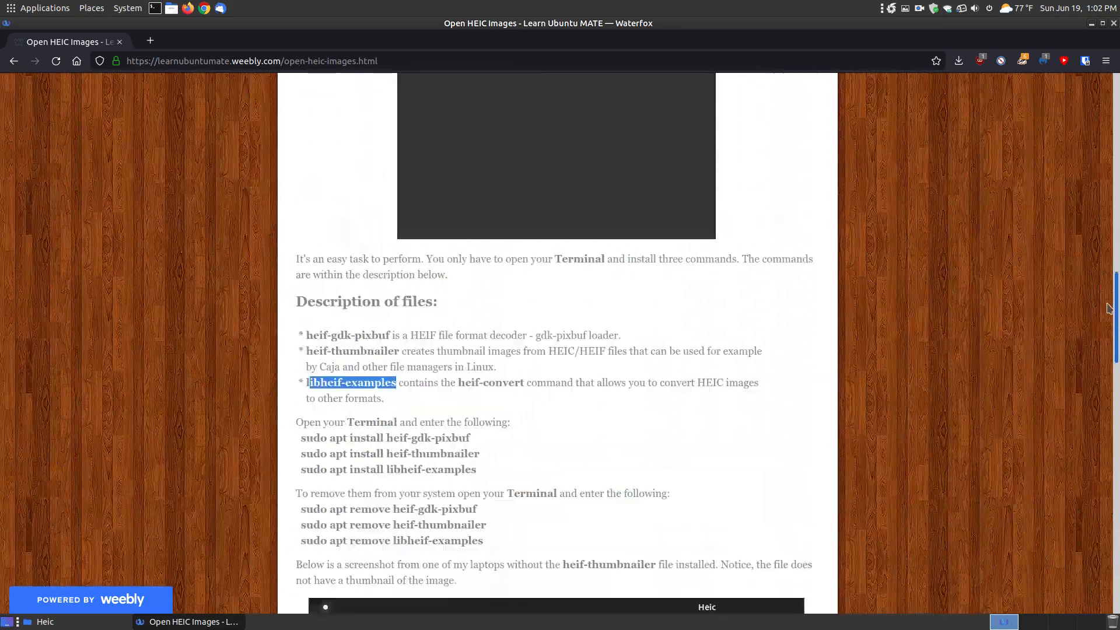
pyautogui.scroll(-3)
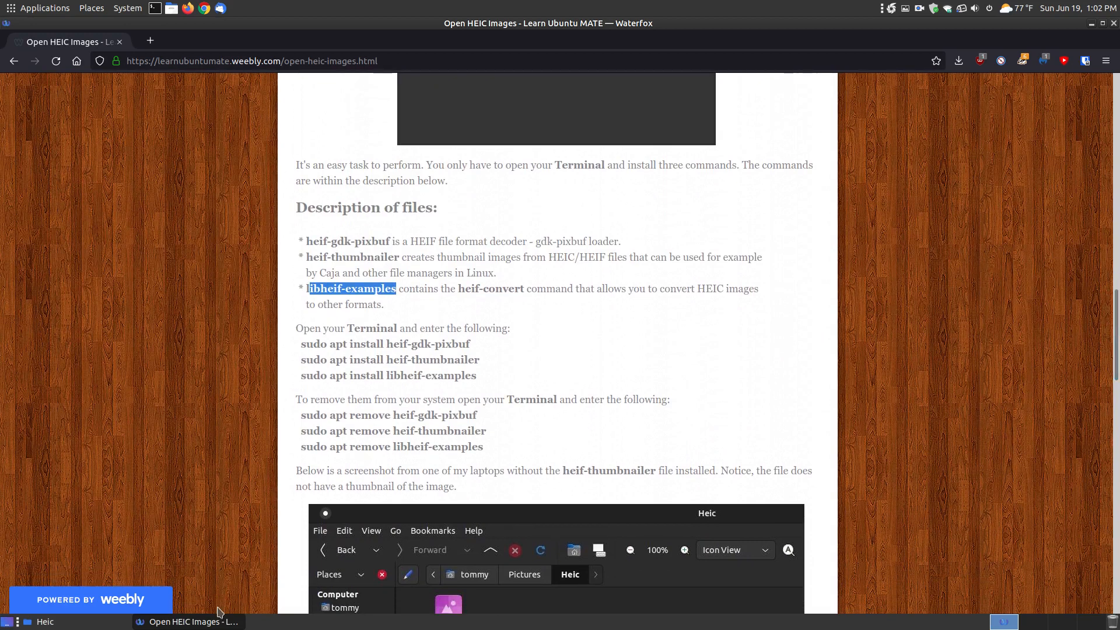
# Try opening IMG_0105.heic from the Heic folder, dismiss the load error, and return to the article
pyautogui.click(45, 621)
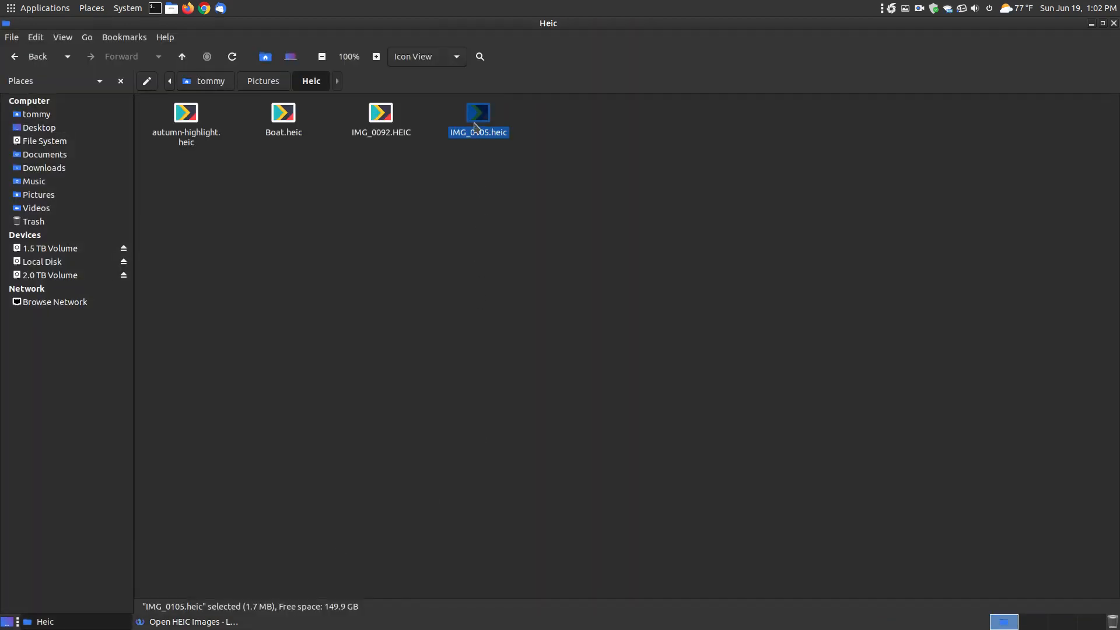
pyautogui.doubleClick(477, 114)
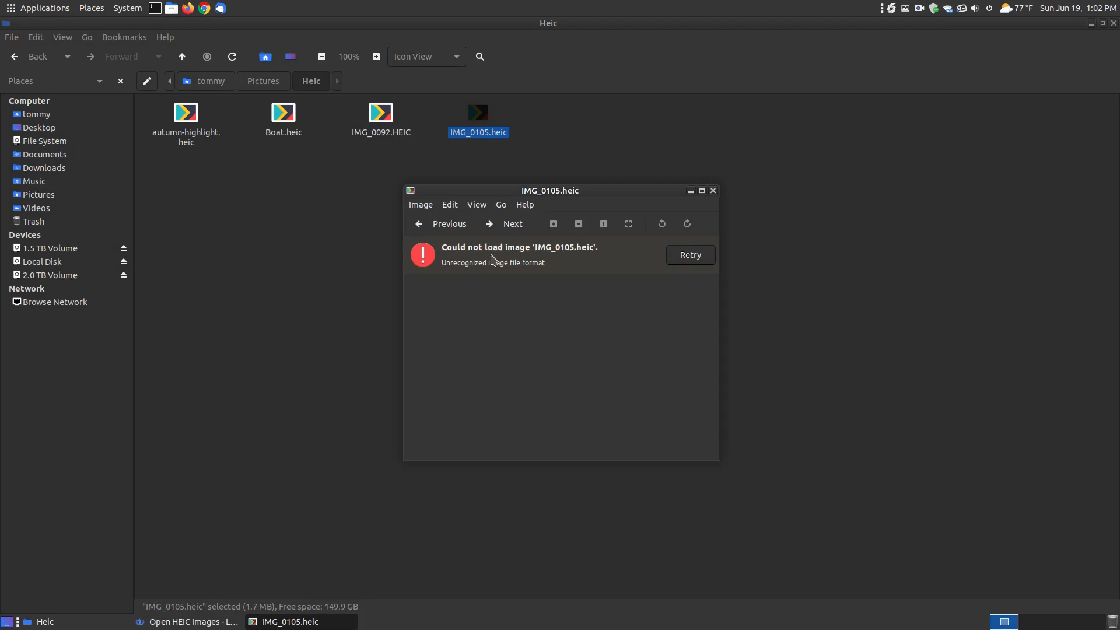
pyautogui.click(712, 190)
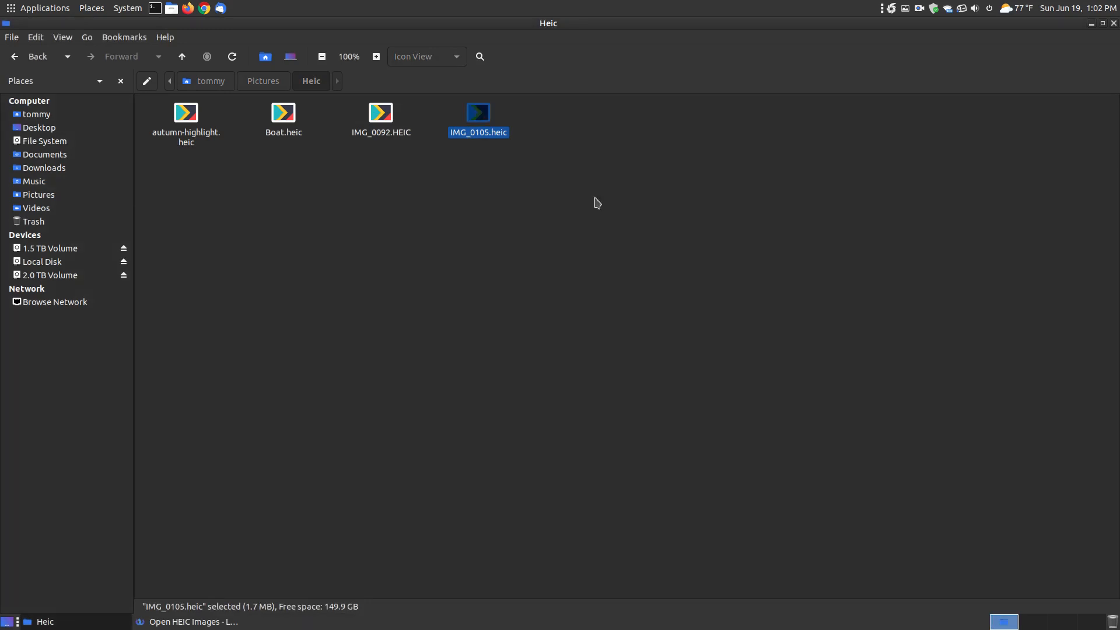
pyautogui.click(189, 621)
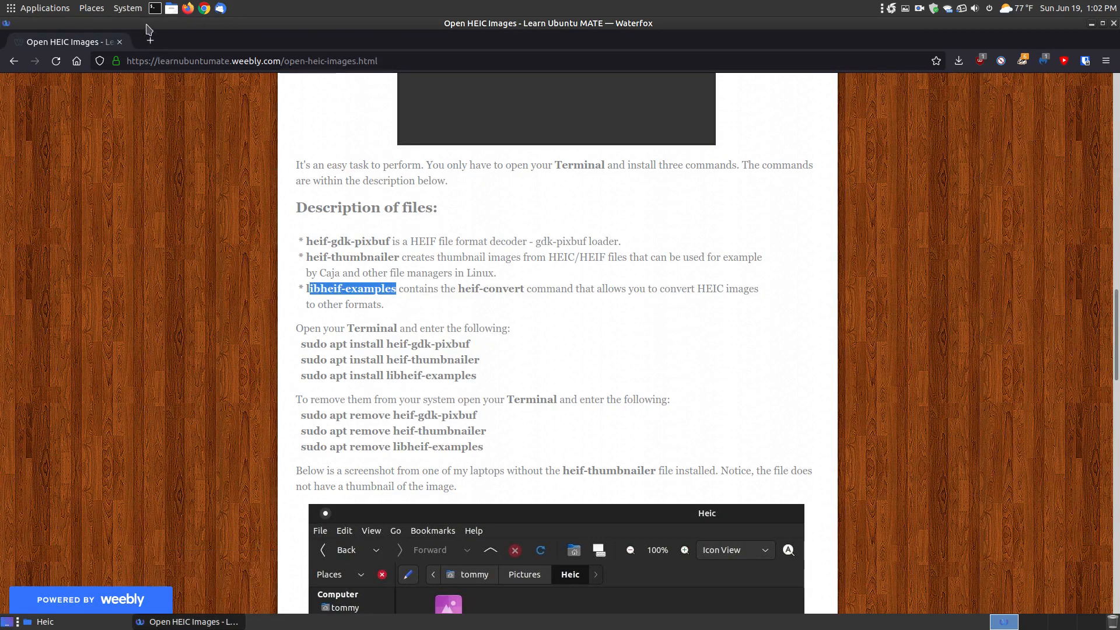
# Open a terminal and run 'sudo apt install heif-gdk-pixbuf' copied from the article
pyautogui.click(154, 7)
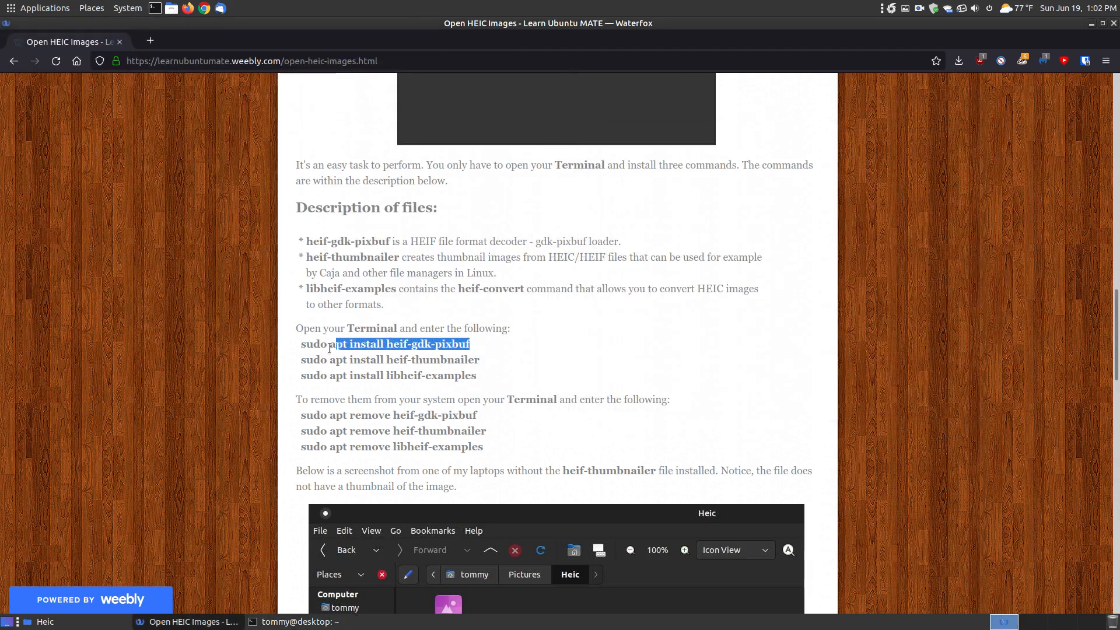
pyautogui.rightClick(385, 344)
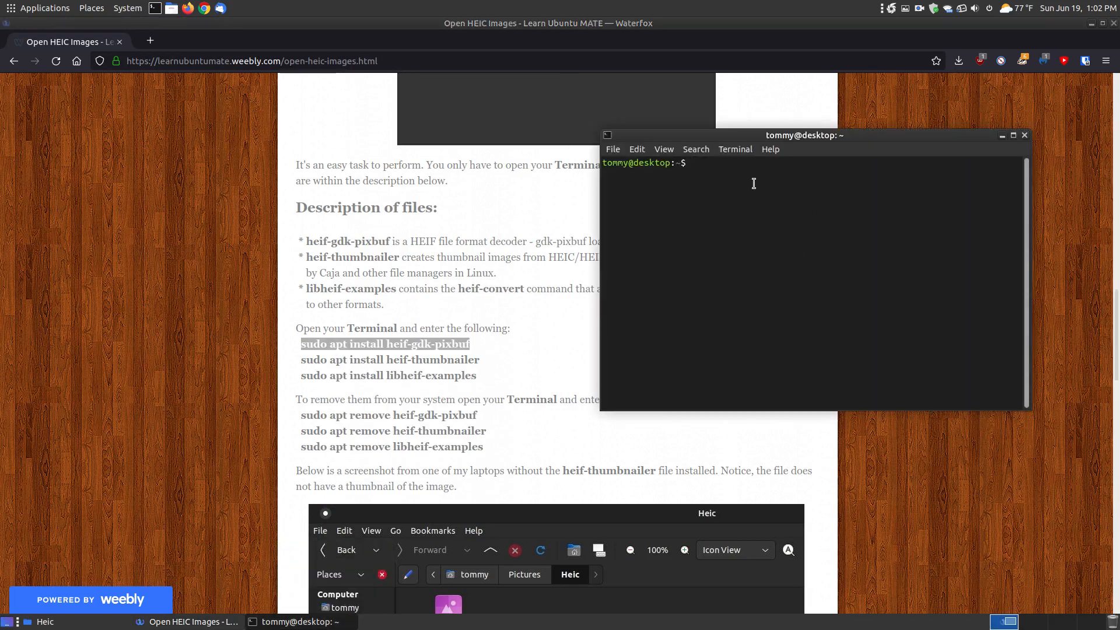
pyautogui.write('sudo apt install heif-gdk-pixbuf')
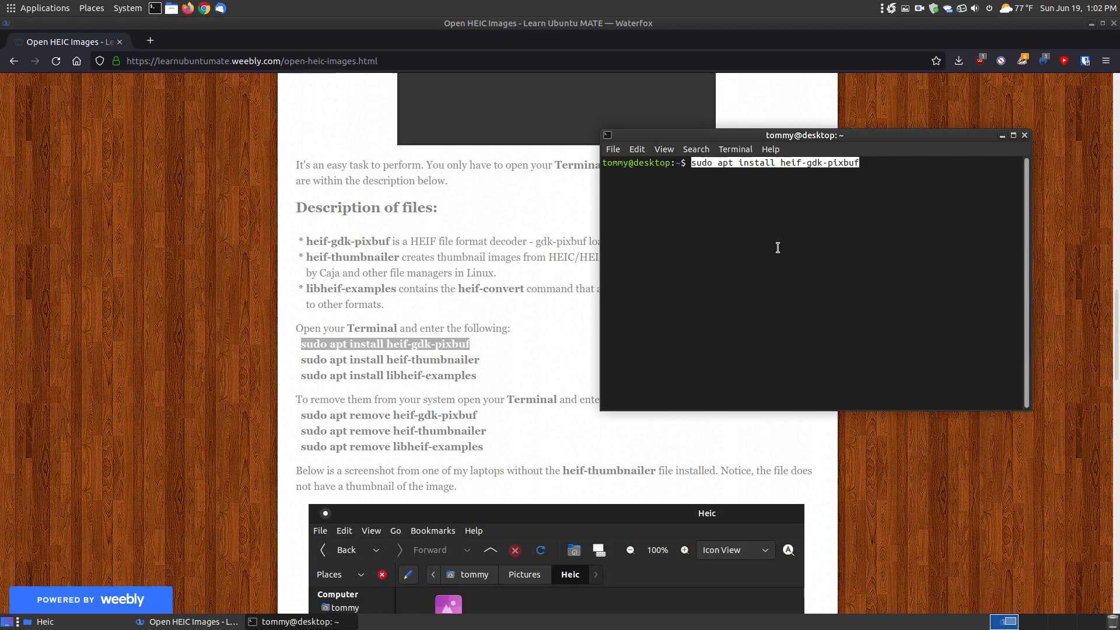
pyautogui.press('Return')
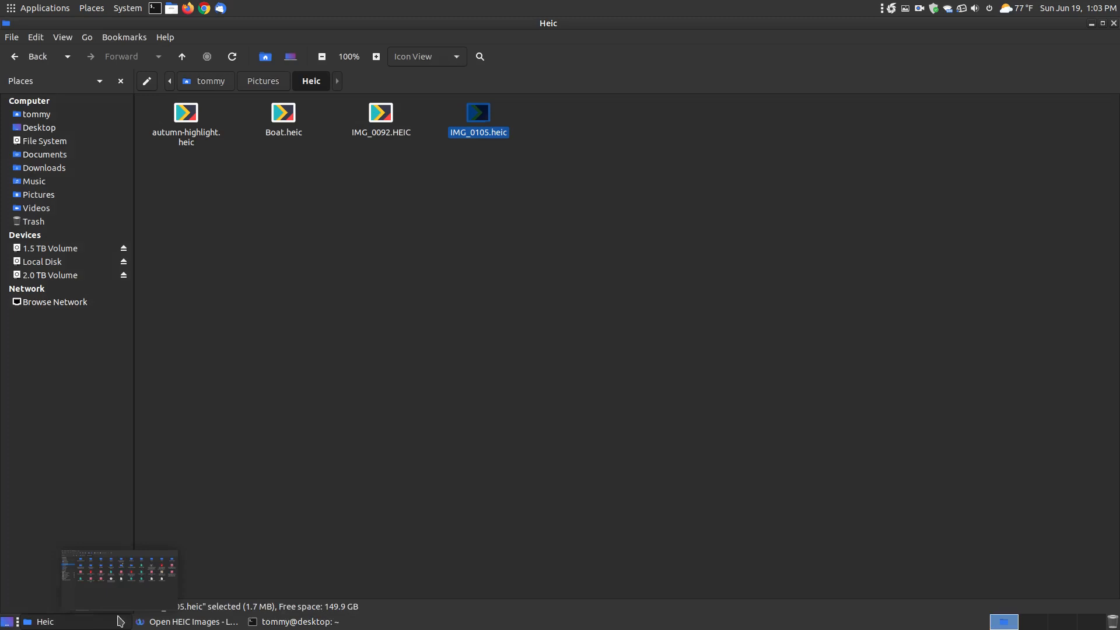
pyautogui.doubleClick(477, 113)
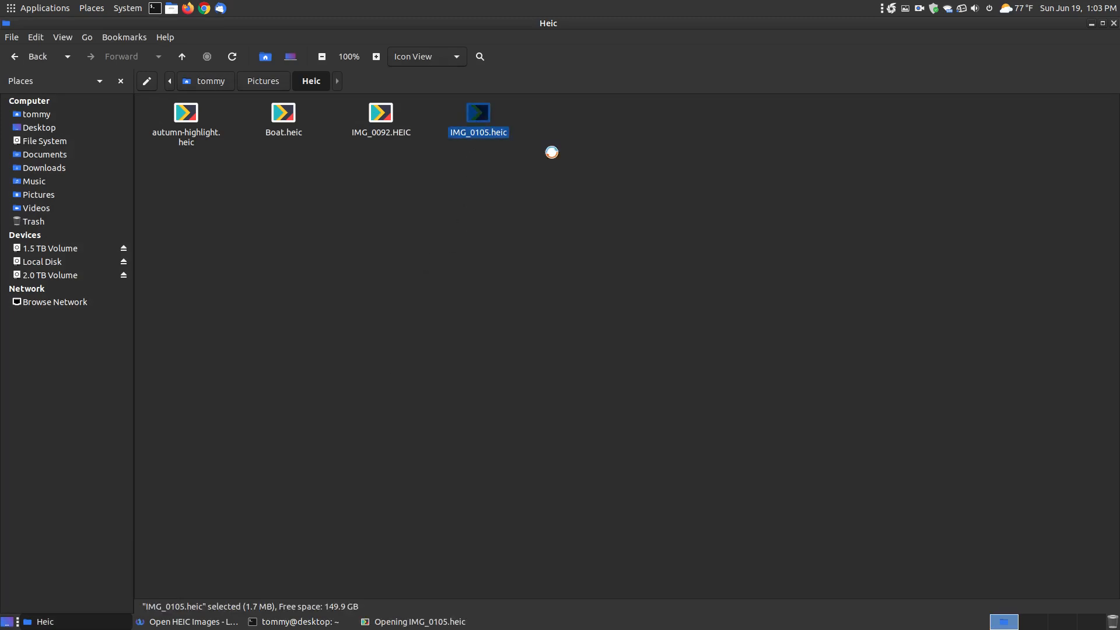
pyautogui.doubleClick(477, 113)
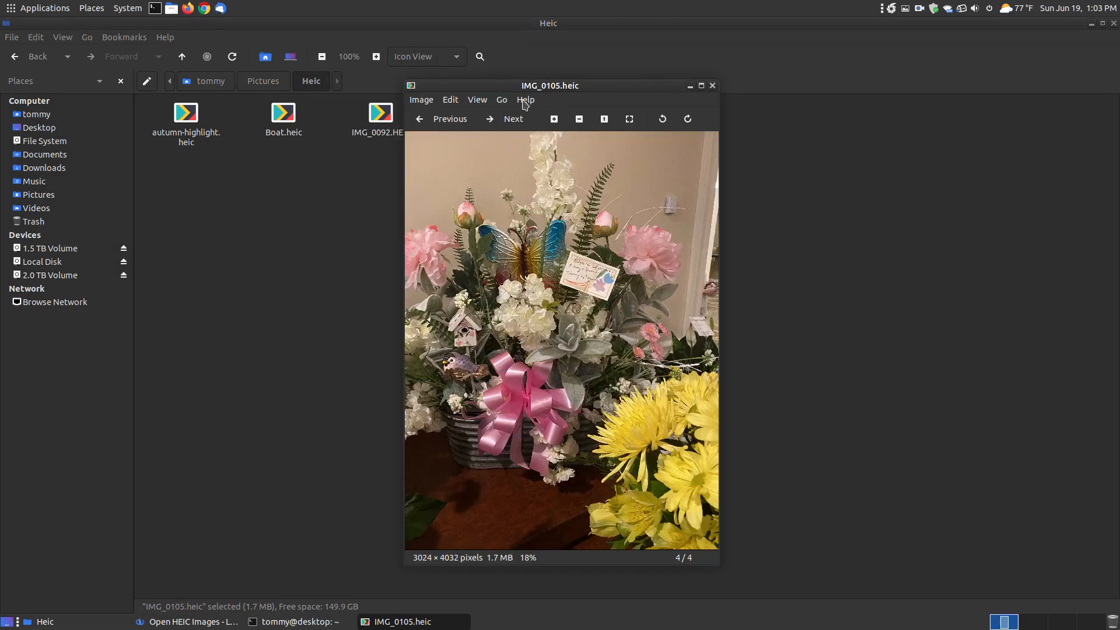
pyautogui.click(525, 99)
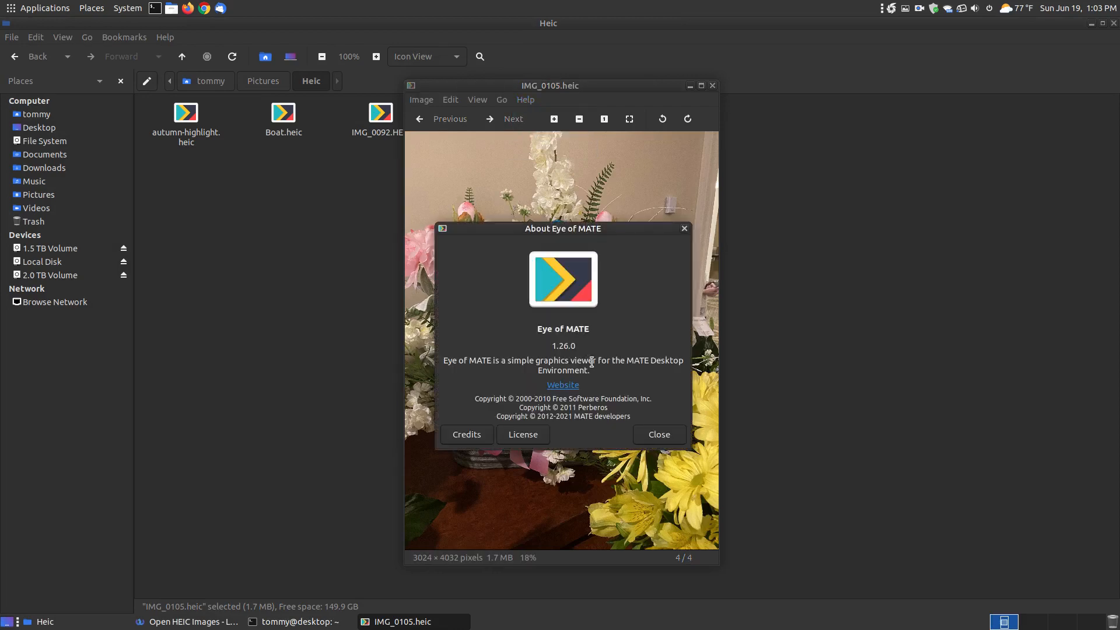
pyautogui.click(657, 433)
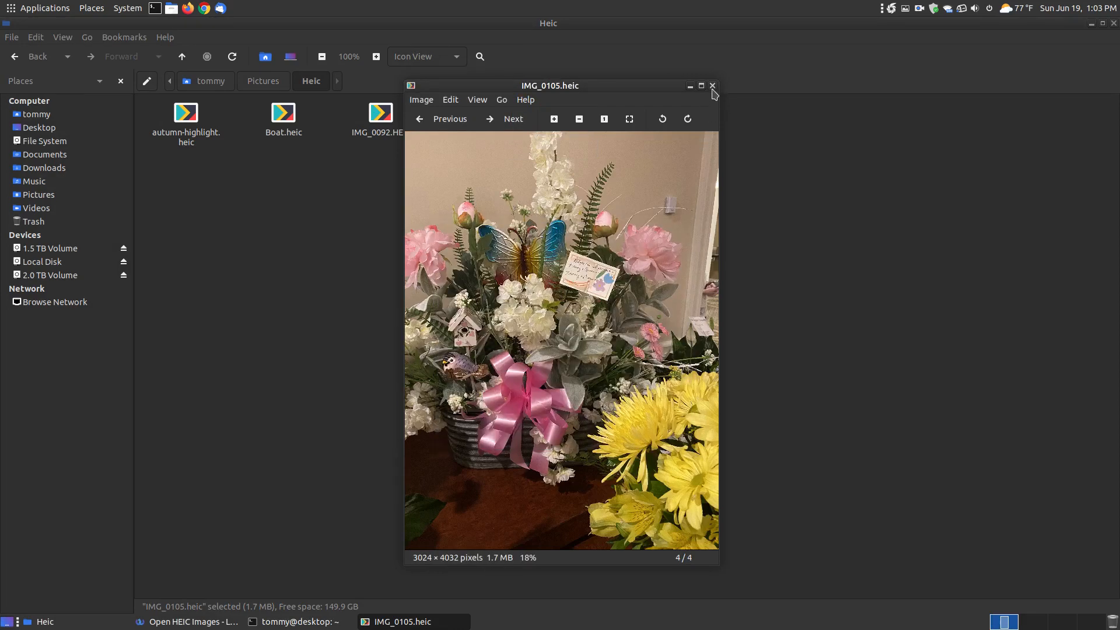
pyautogui.click(712, 86)
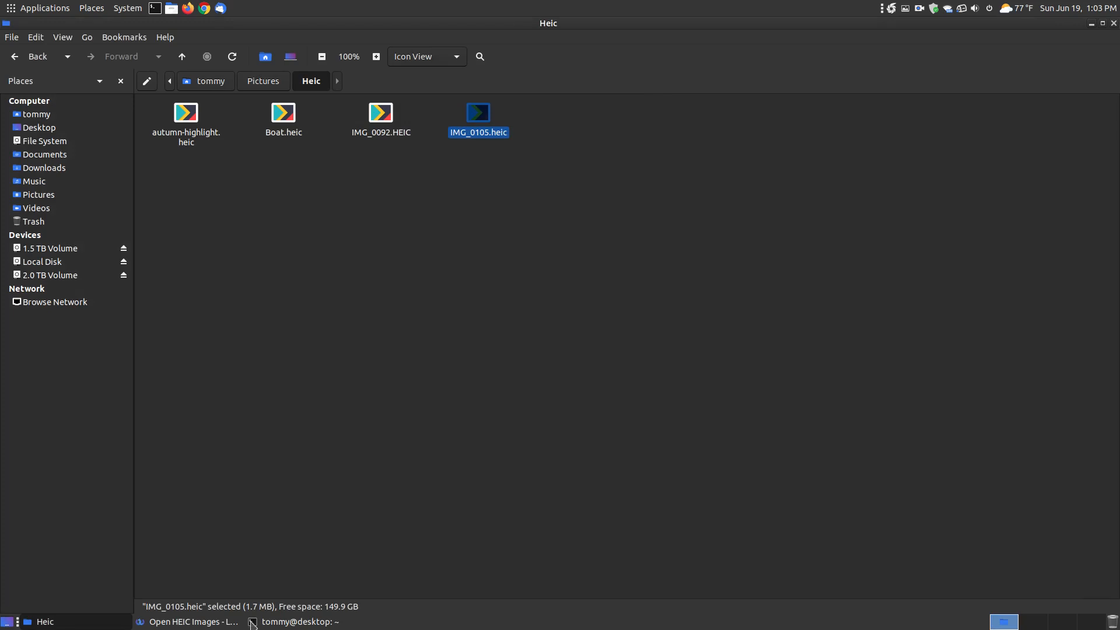
# Run 'sudo apt install heif-thumbnailer' and then 'sudo apt install libheif-examples' in the terminal
pyautogui.click(189, 621)
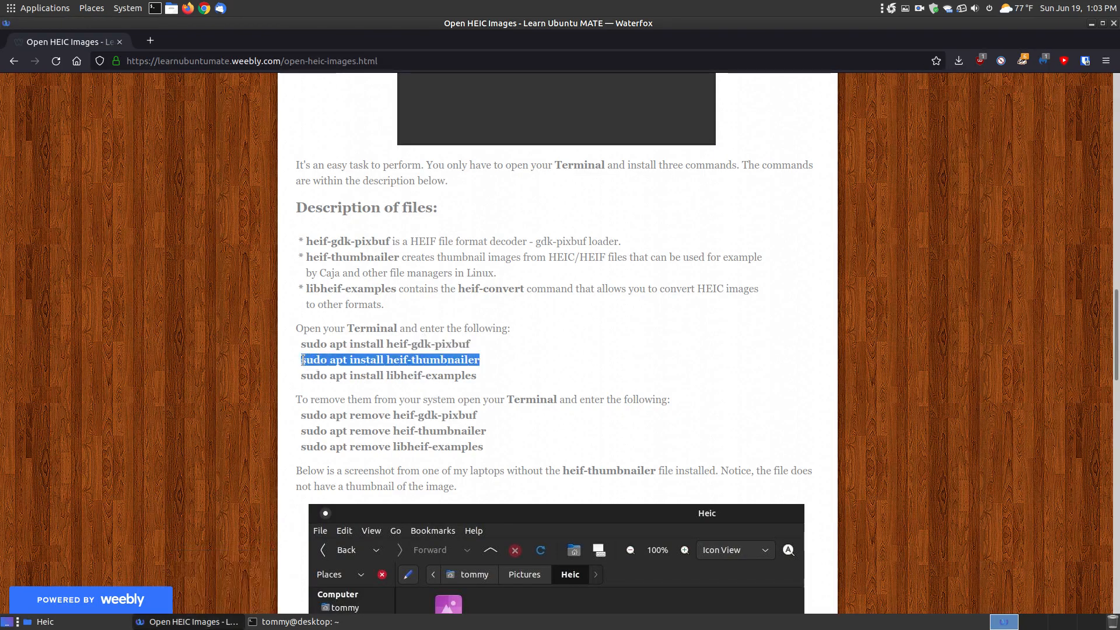
pyautogui.rightClick(374, 359)
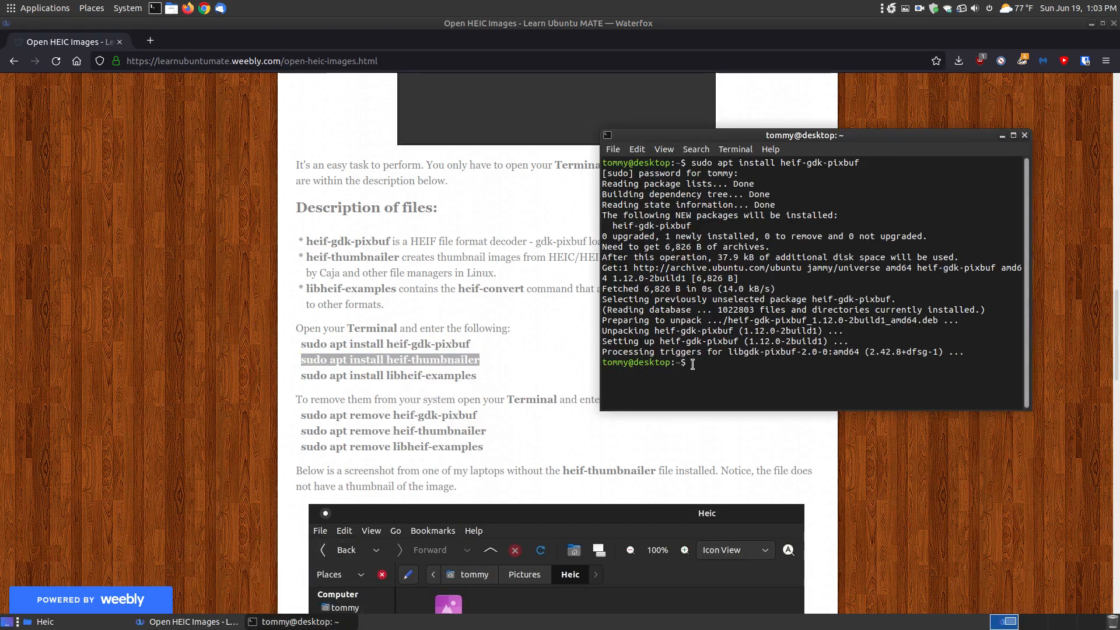
pyautogui.write('sudo apt install heif-thumbnailer')
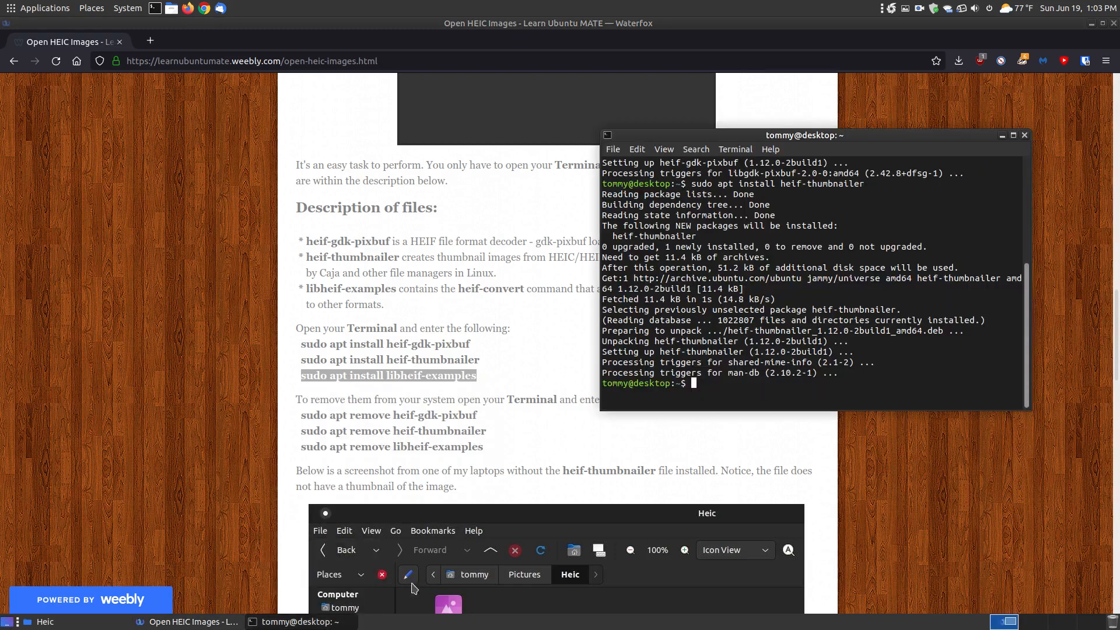
pyautogui.write('sudo apt install libheif-examples')
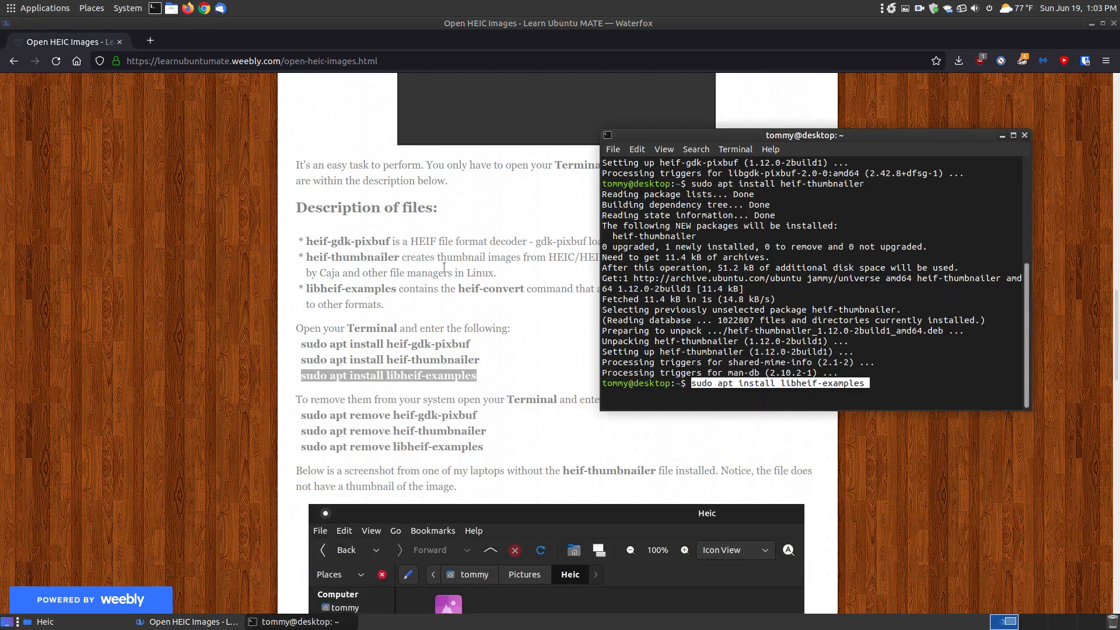
pyautogui.press('Return')
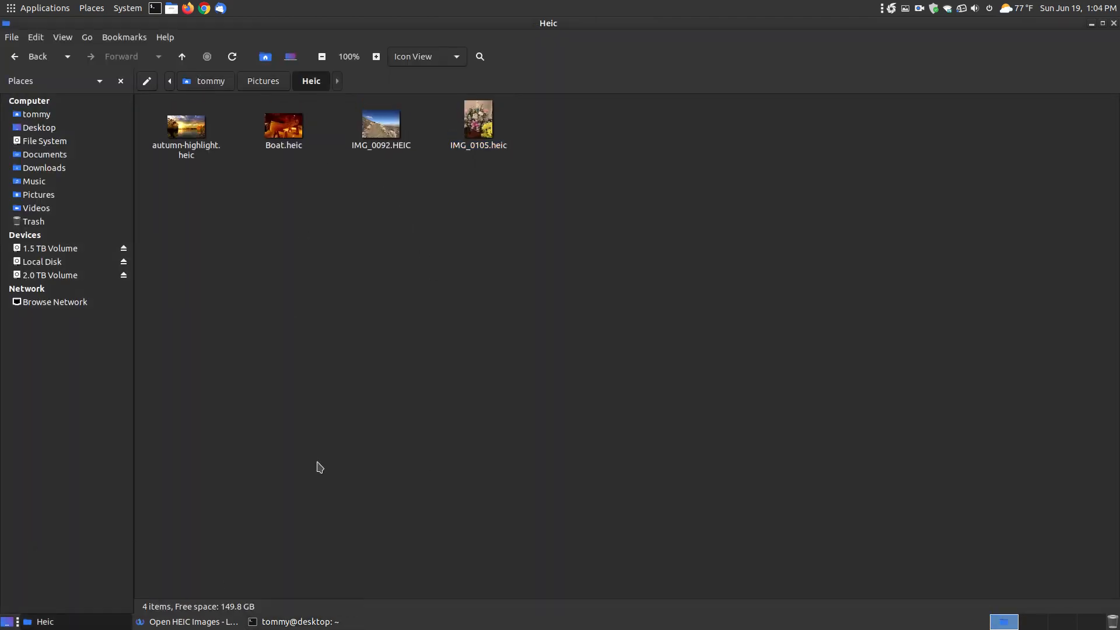
pyautogui.moveTo(1111, 41)
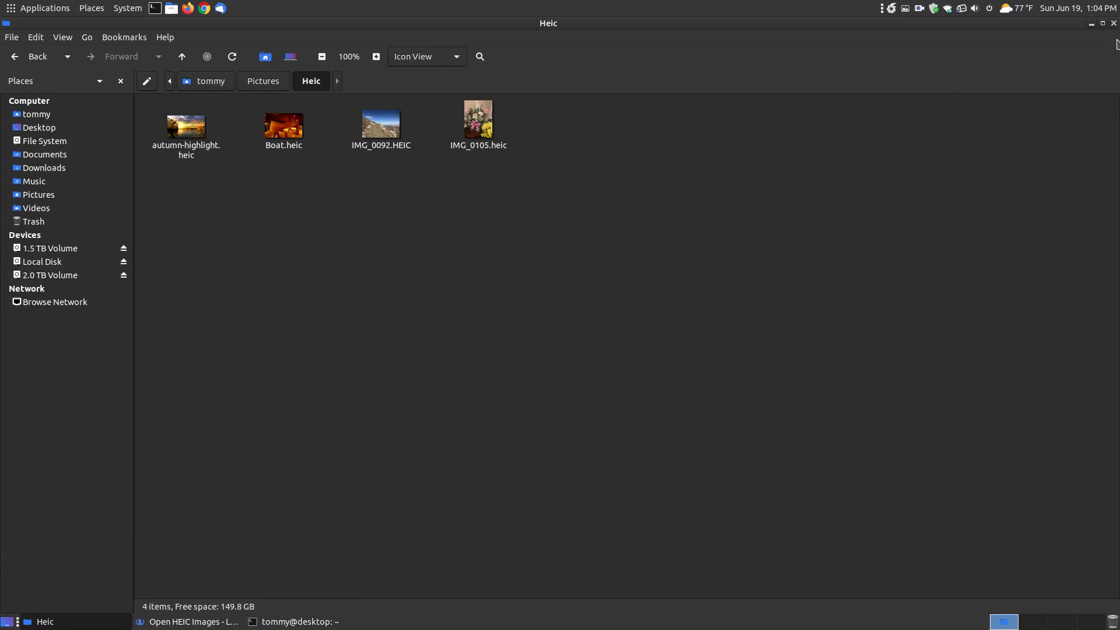
pyautogui.moveTo(970, 45)
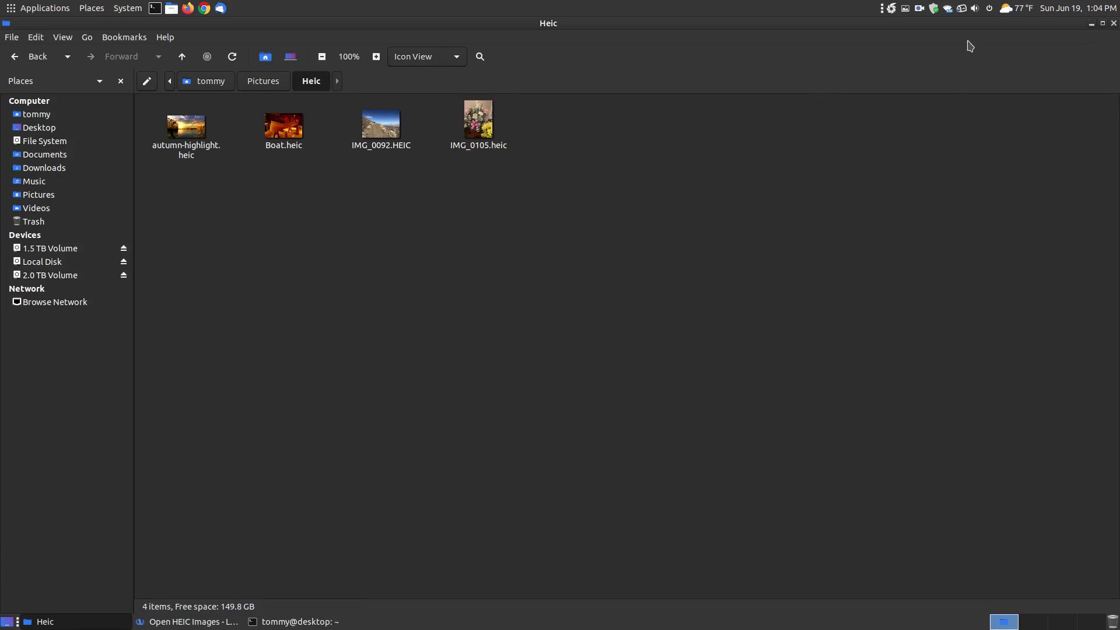
pyautogui.moveTo(478, 143)
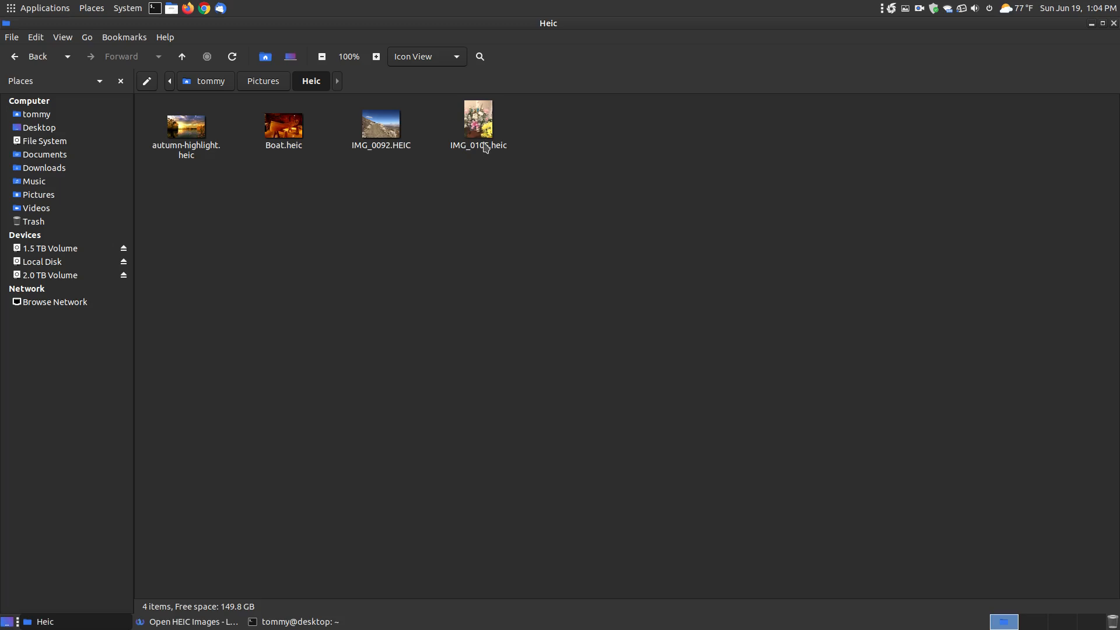
pyautogui.moveTo(189, 167)
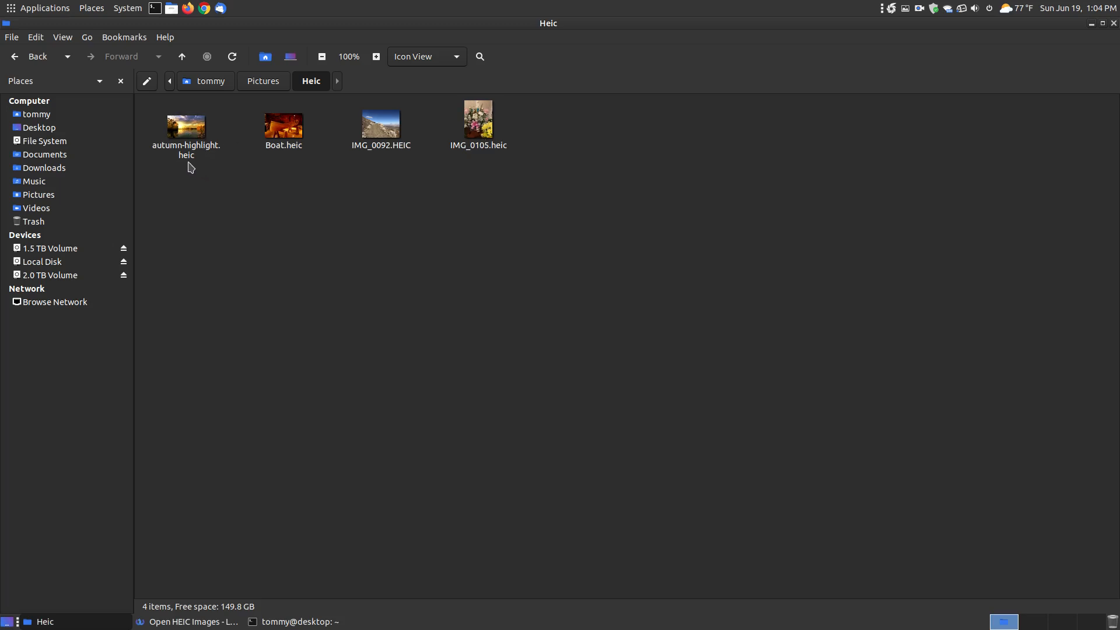
# Open autumn-highlight.heic in Eye of MATE and glance at the Help menu
pyautogui.doubleClick(185, 126)
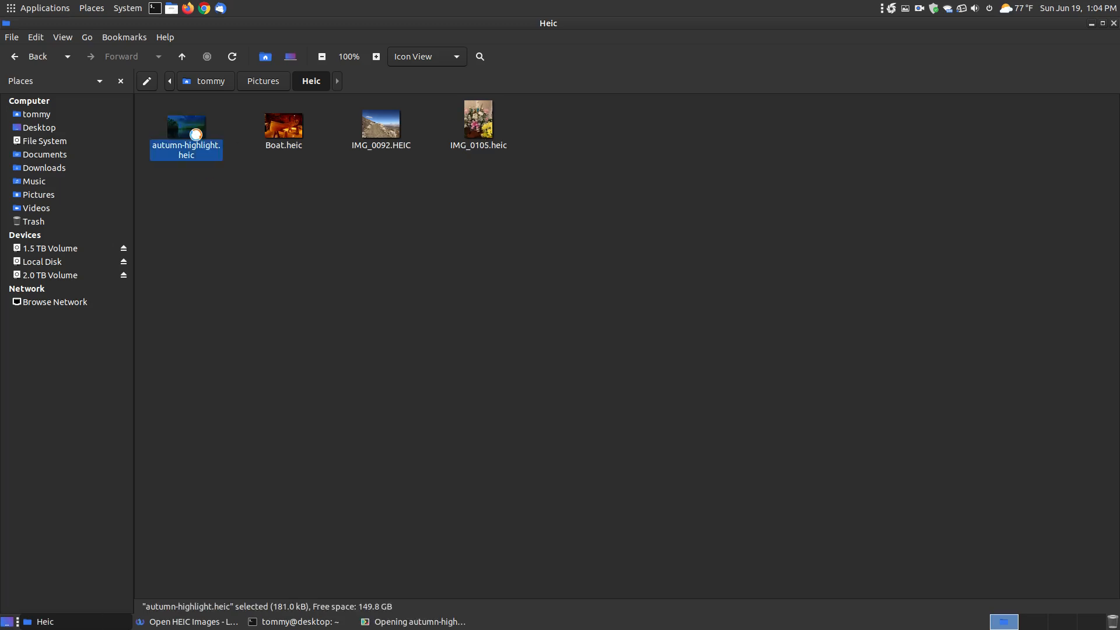
pyautogui.doubleClick(186, 123)
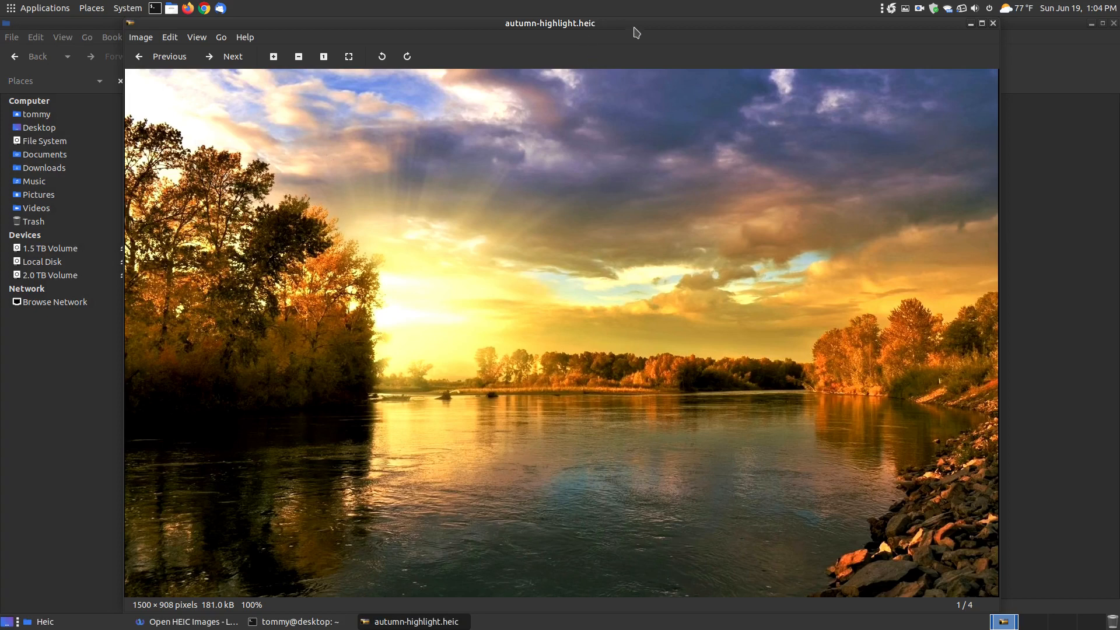
pyautogui.click(245, 38)
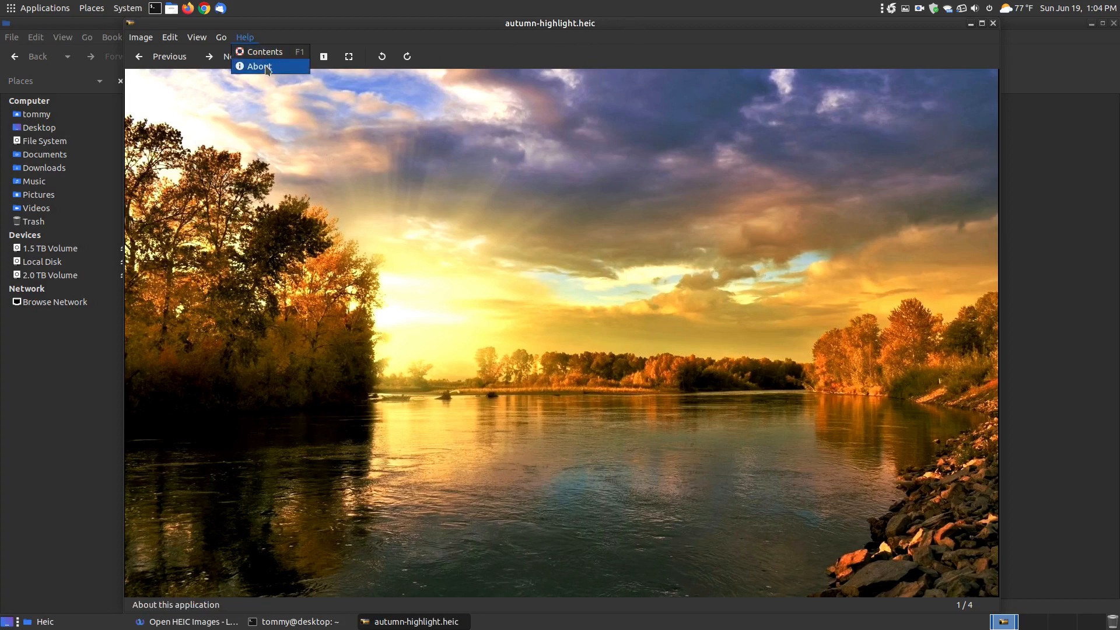
pyautogui.click(665, 429)
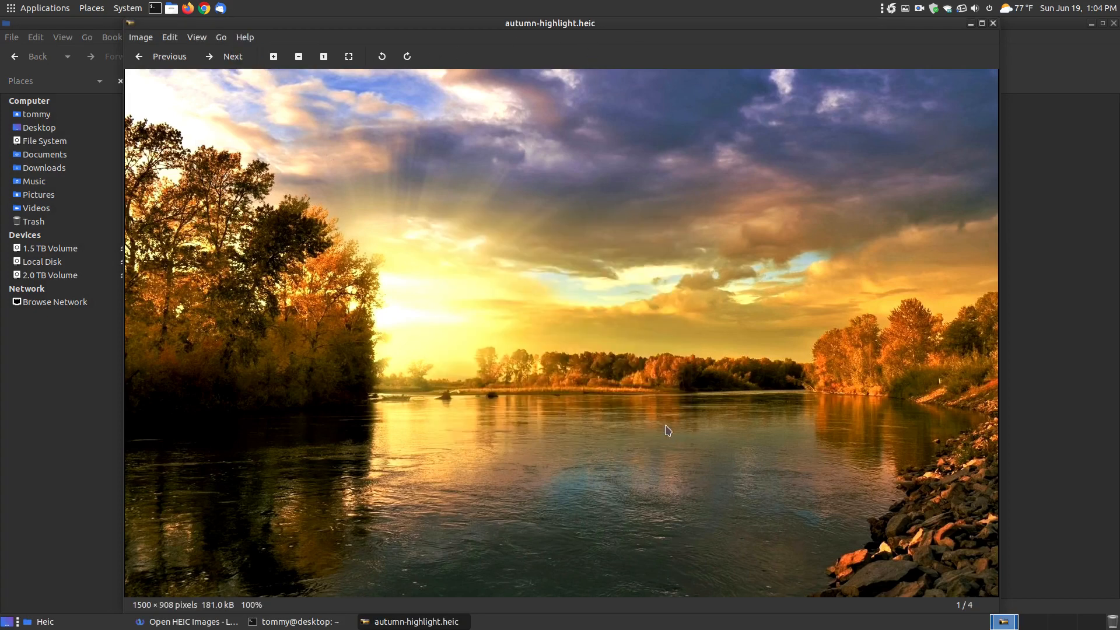
# Browse forward through Boat.heic, IMG_0092.HEIC and IMG_0105.heic, then back two photos
pyautogui.click(225, 57)
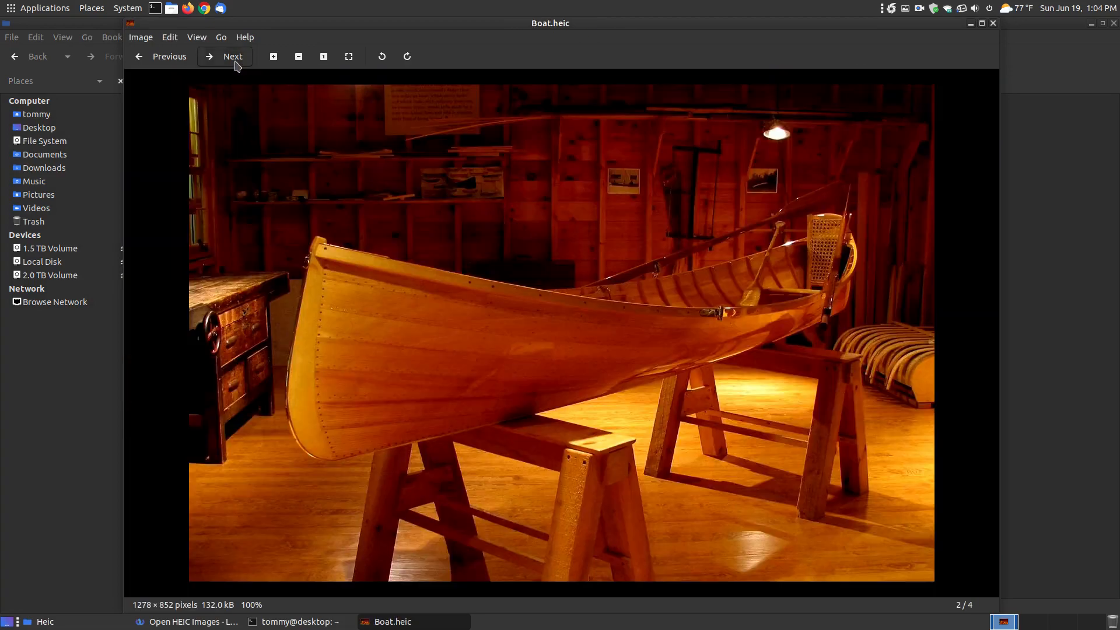
pyautogui.click(232, 57)
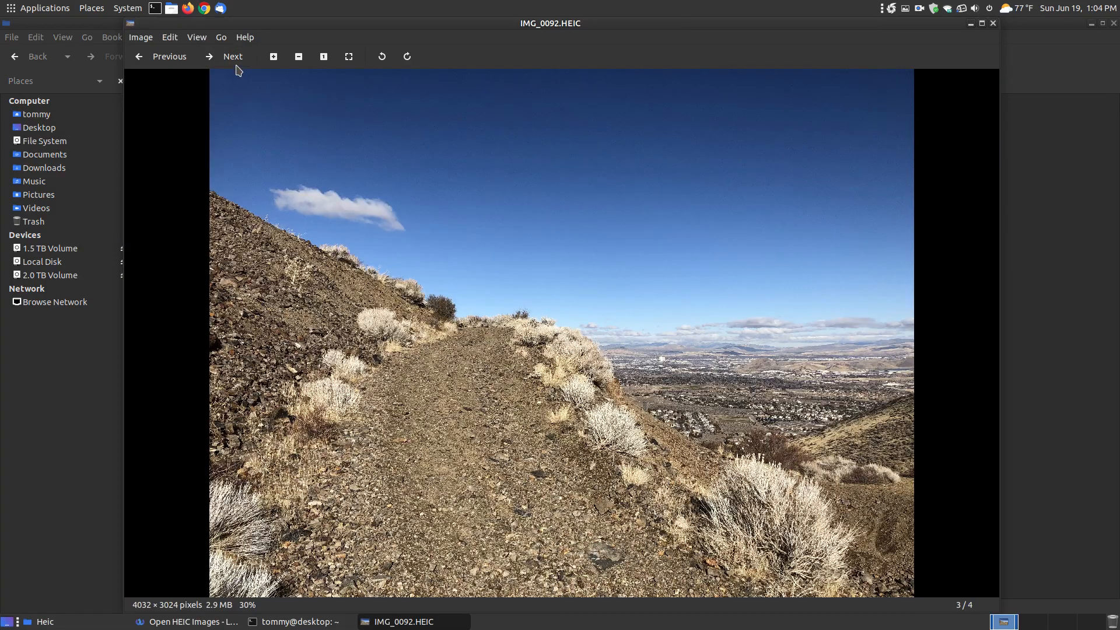
pyautogui.click(232, 57)
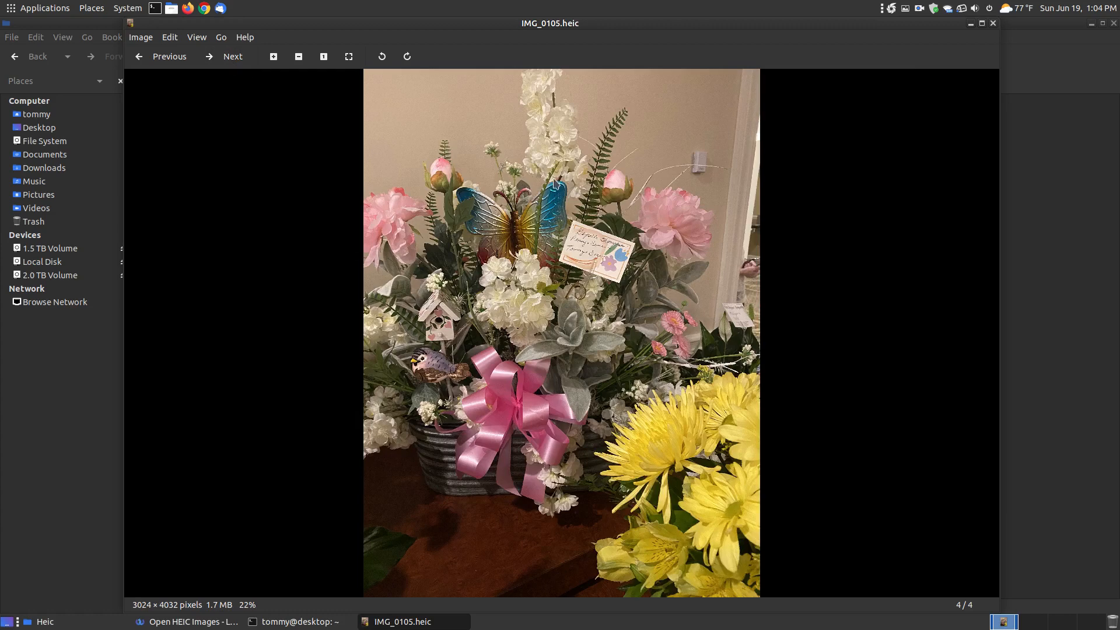
pyautogui.moveTo(271, 123)
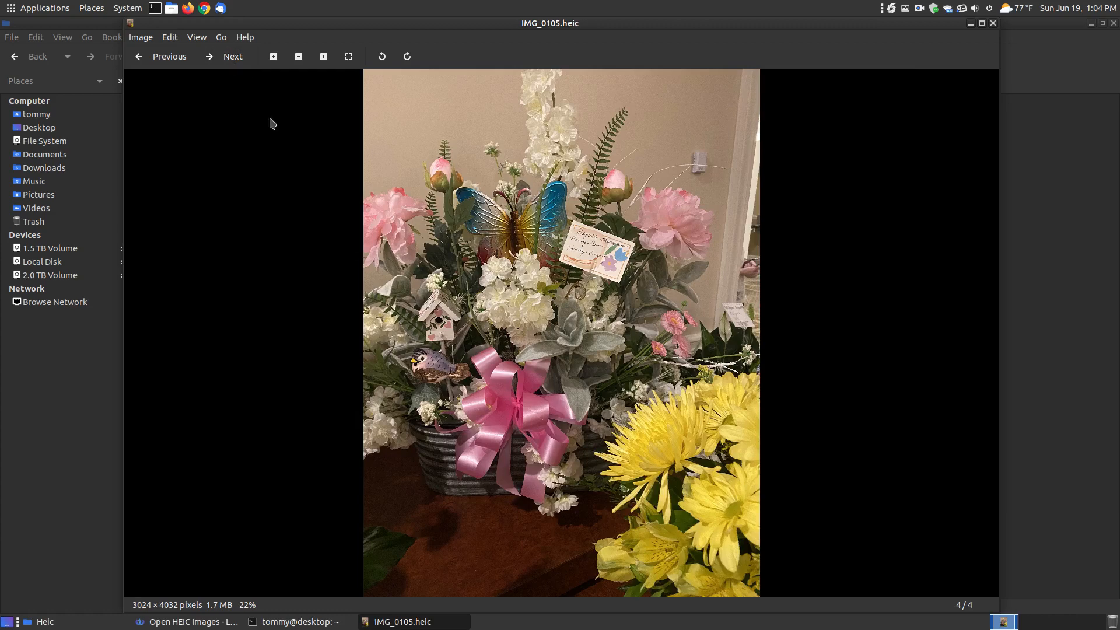
pyautogui.click(169, 56)
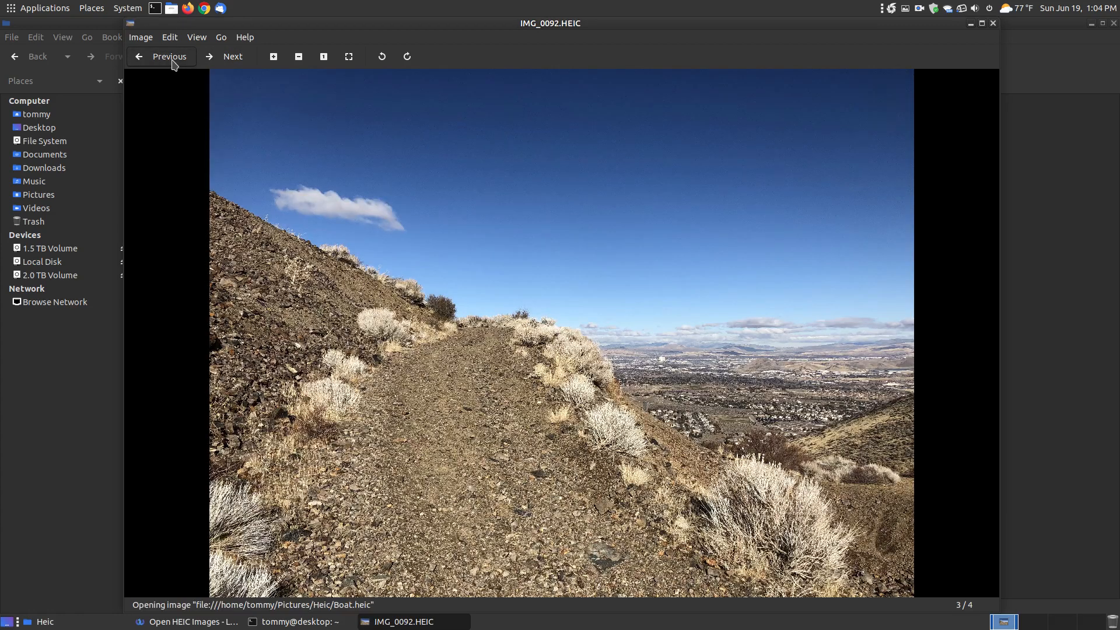
pyautogui.click(169, 57)
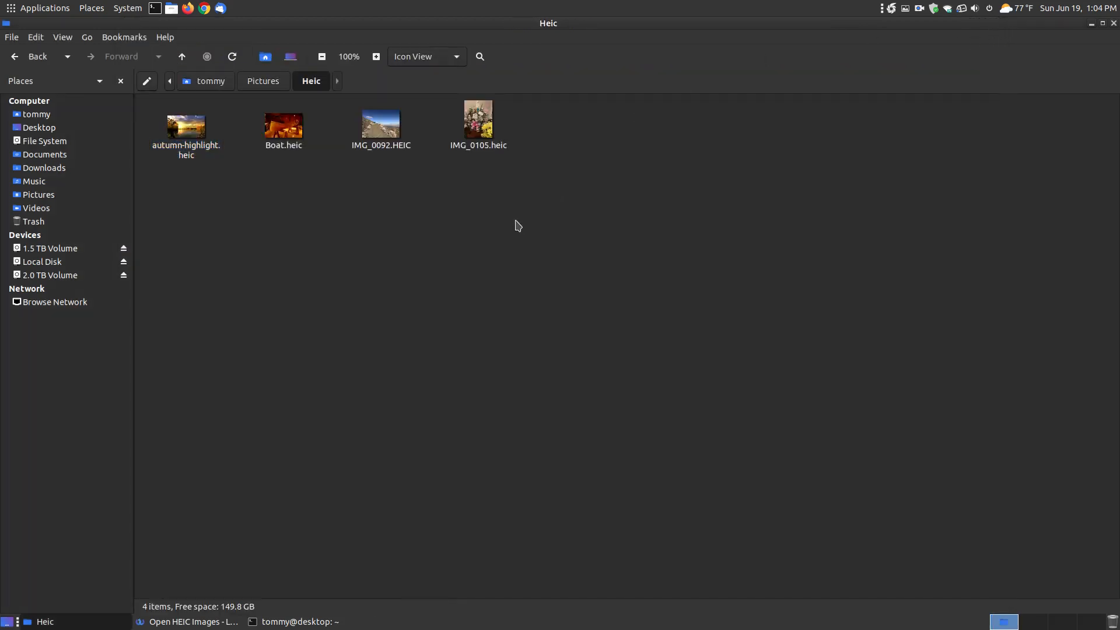
pyautogui.moveTo(390, 158)
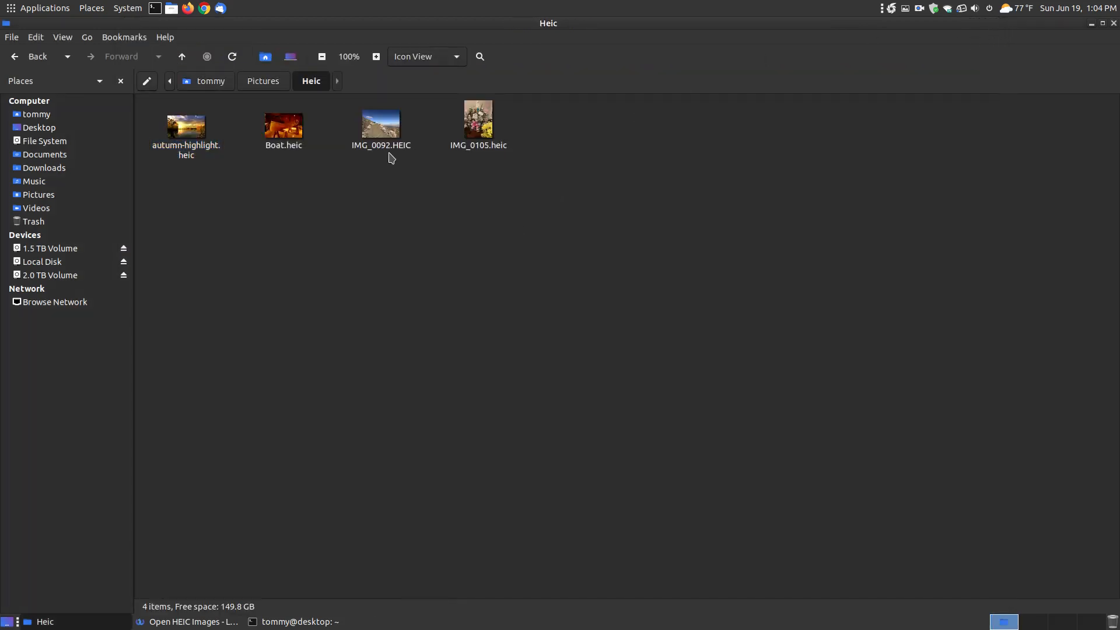
pyautogui.moveTo(402, 155)
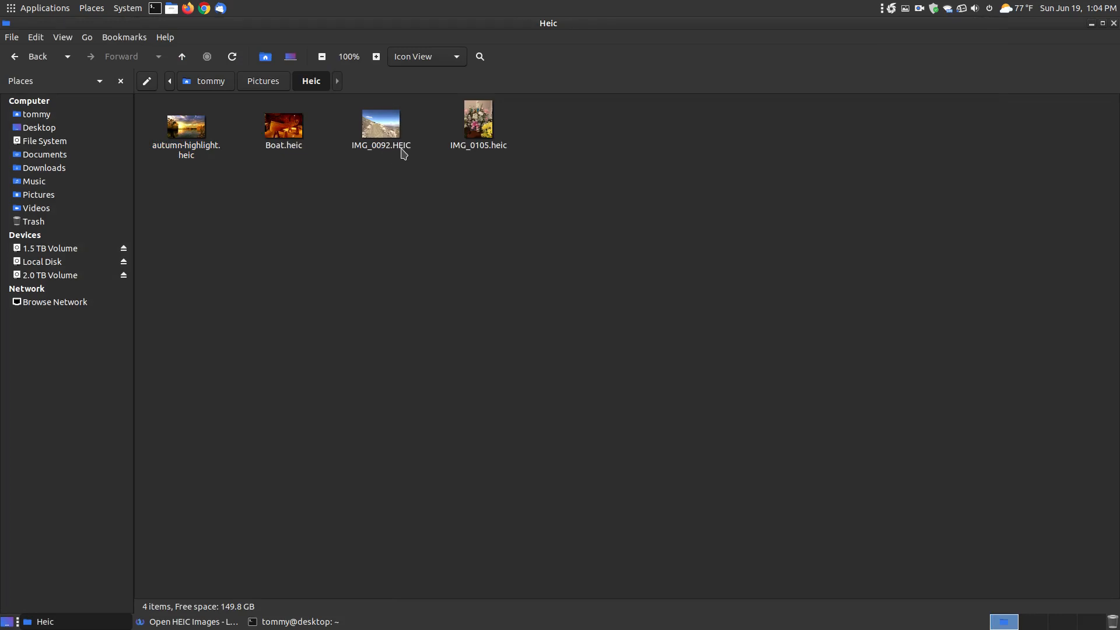
pyautogui.moveTo(500, 156)
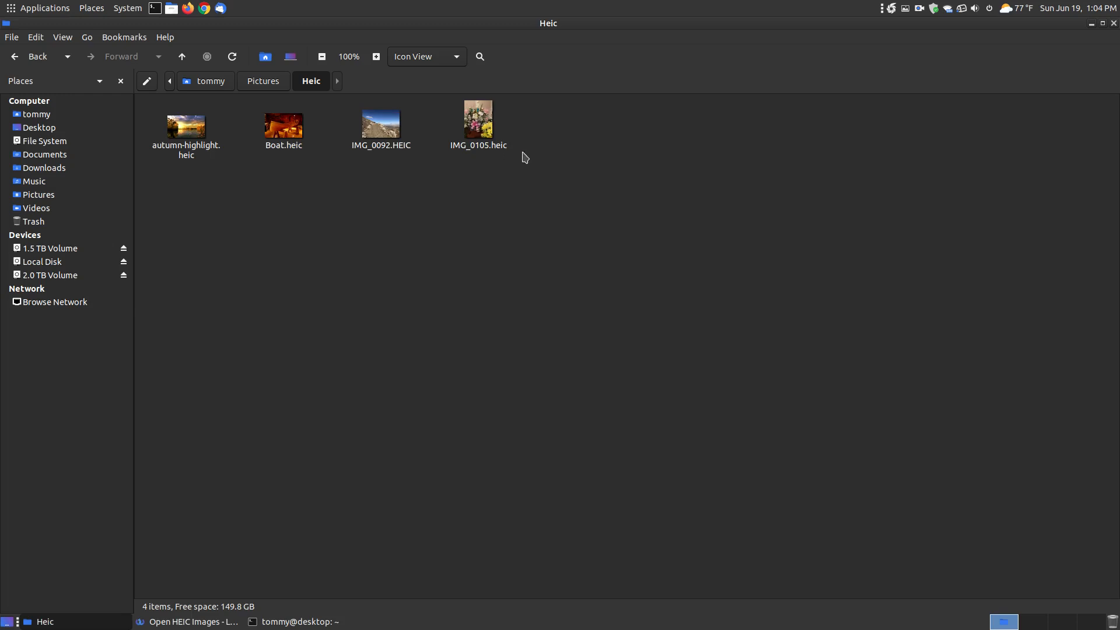
pyautogui.moveTo(503, 158)
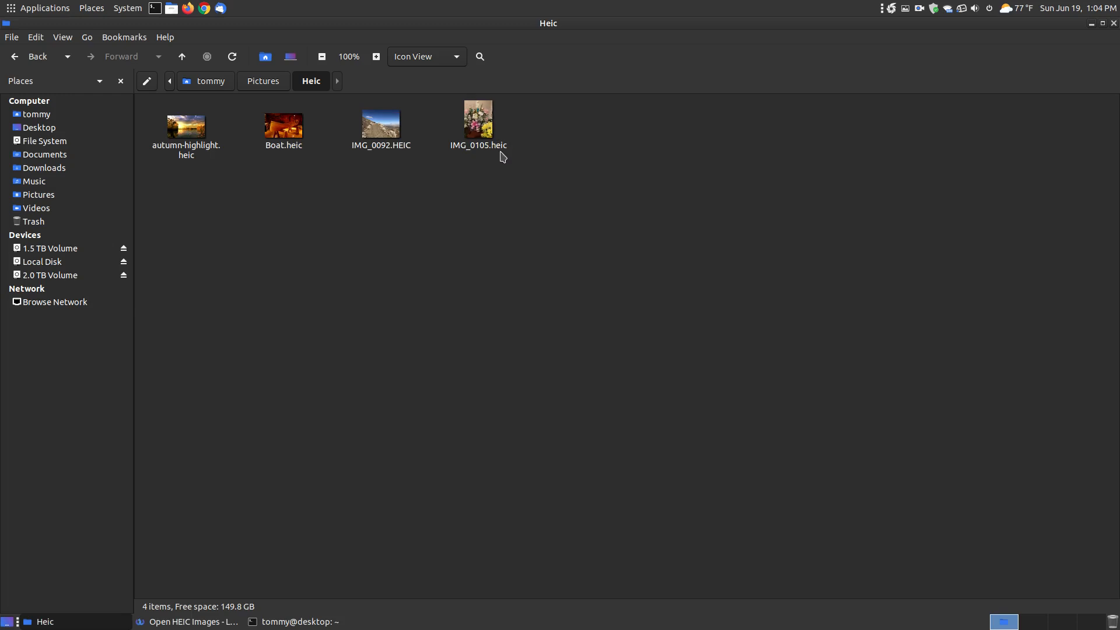
pyautogui.moveTo(486, 173)
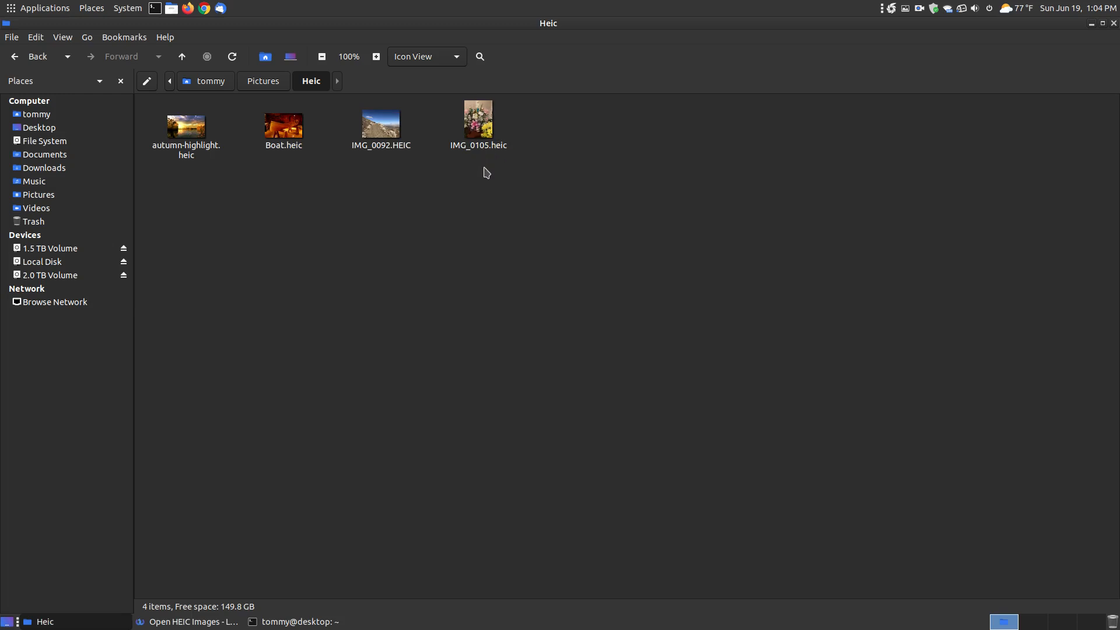
pyautogui.moveTo(349, 618)
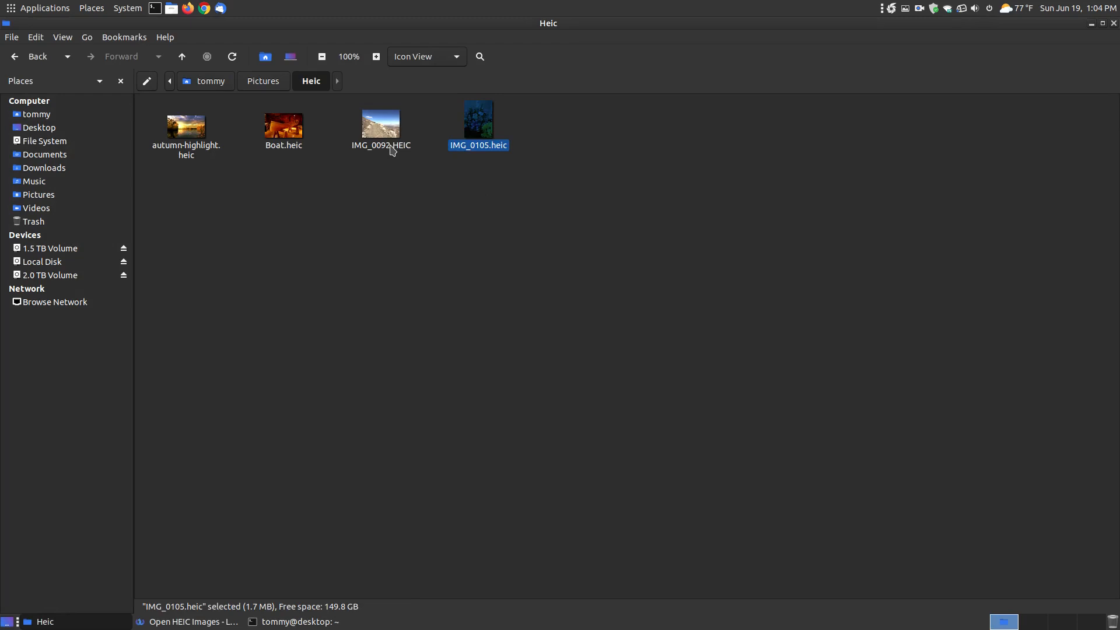
pyautogui.moveTo(404, 152)
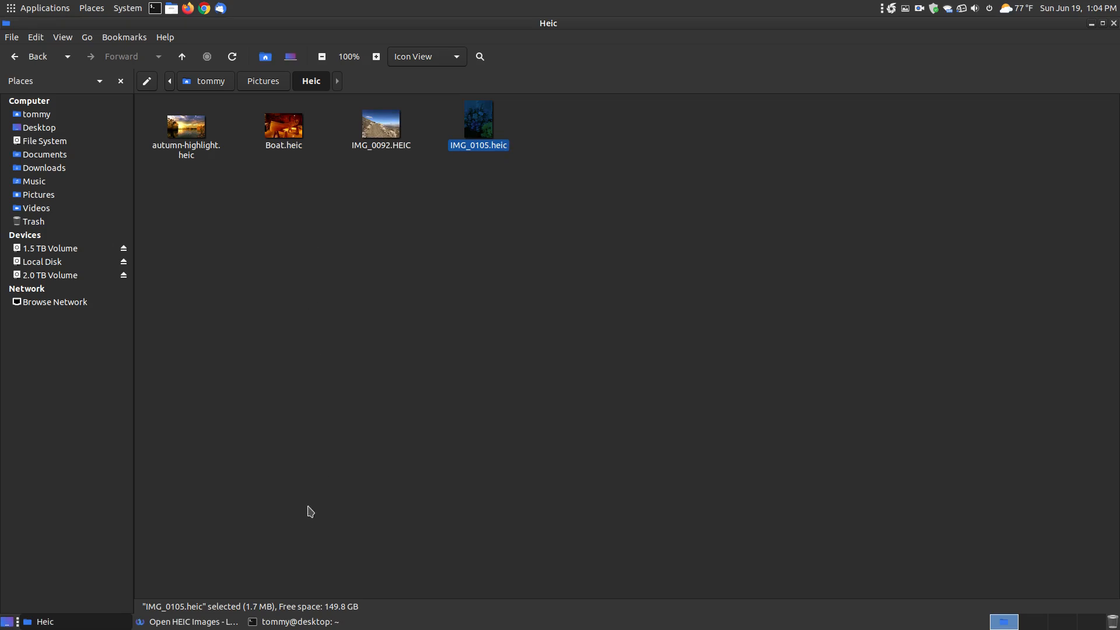
pyautogui.click(189, 621)
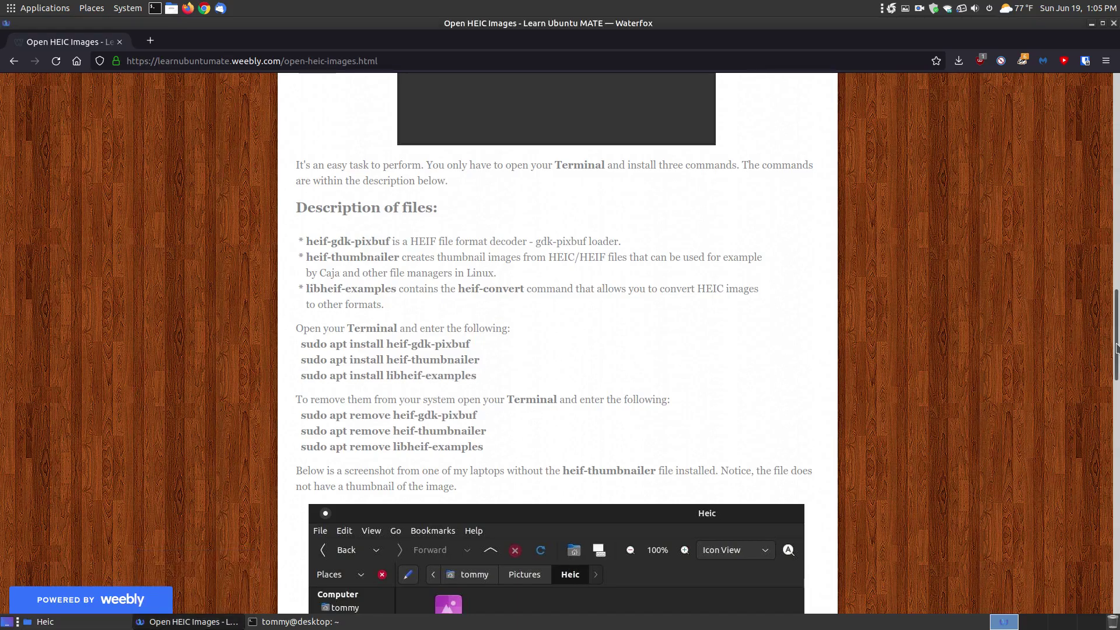
pyautogui.scroll(-3)
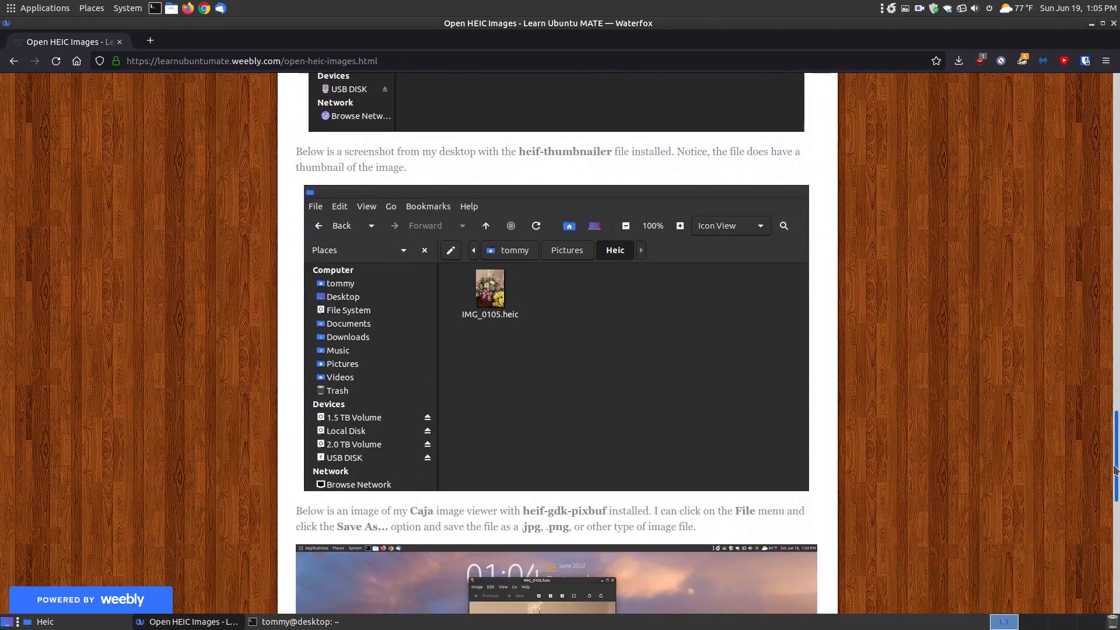
pyautogui.scroll(-3)
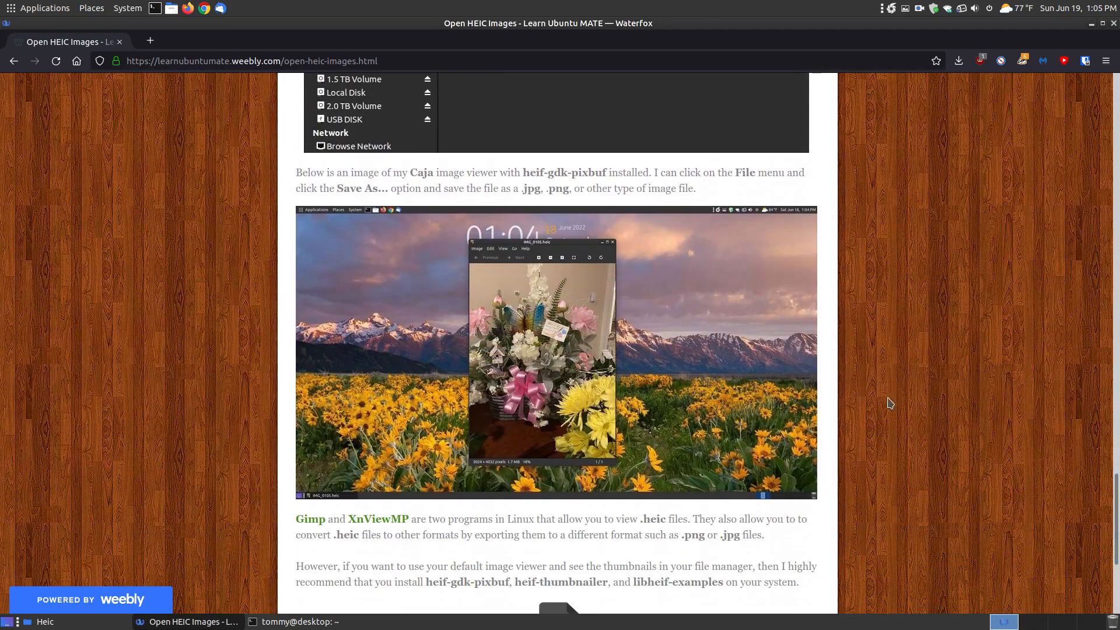
pyautogui.scroll(-3)
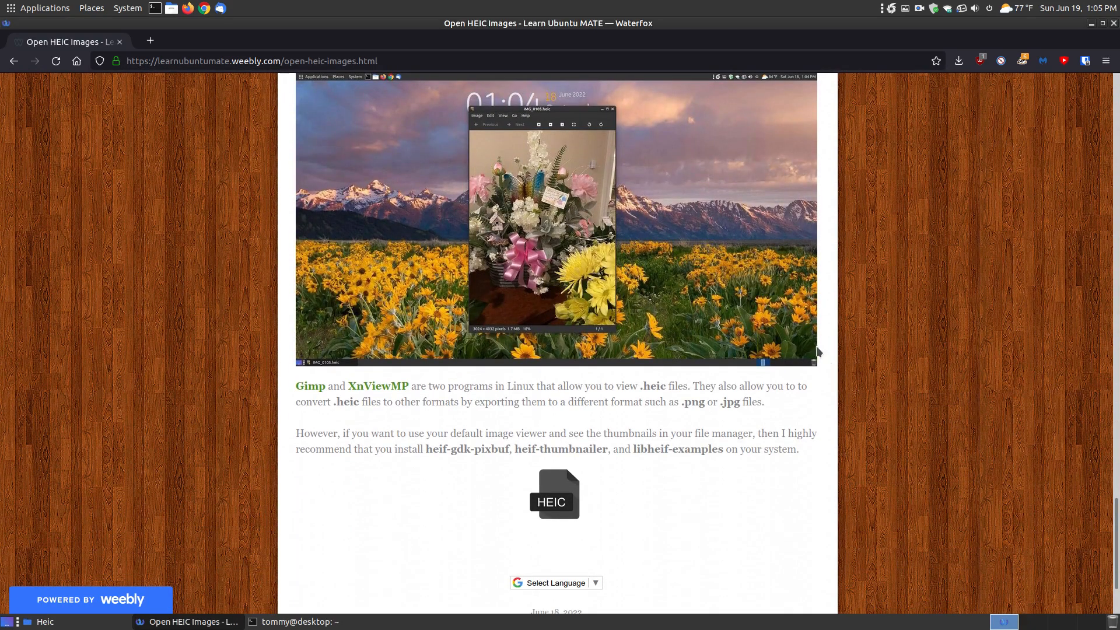
pyautogui.moveTo(626, 233)
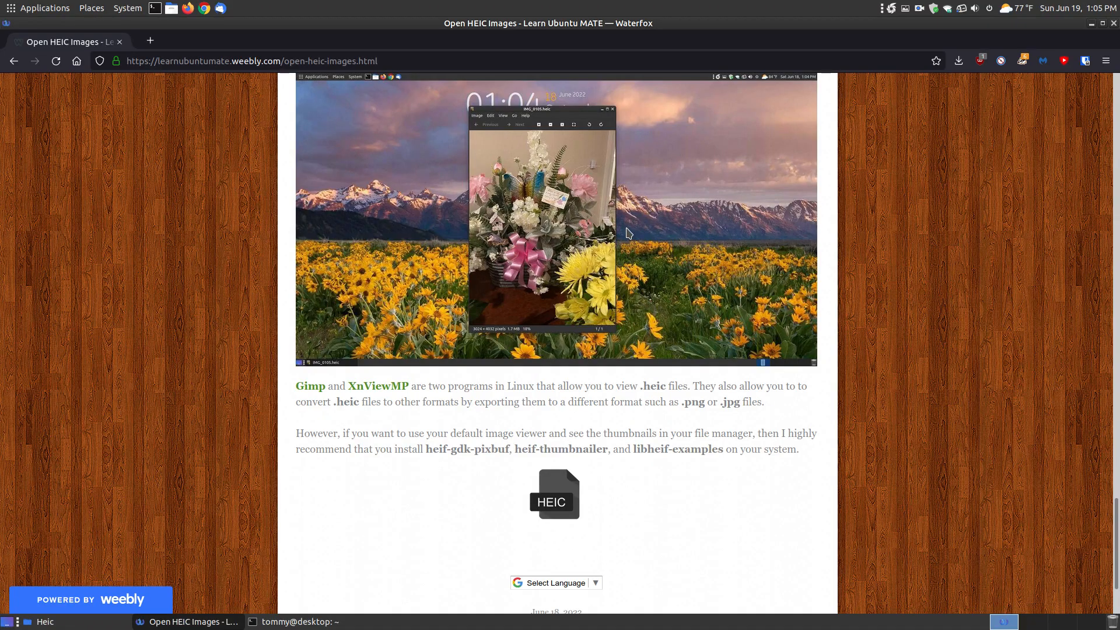
pyautogui.scroll(-3)
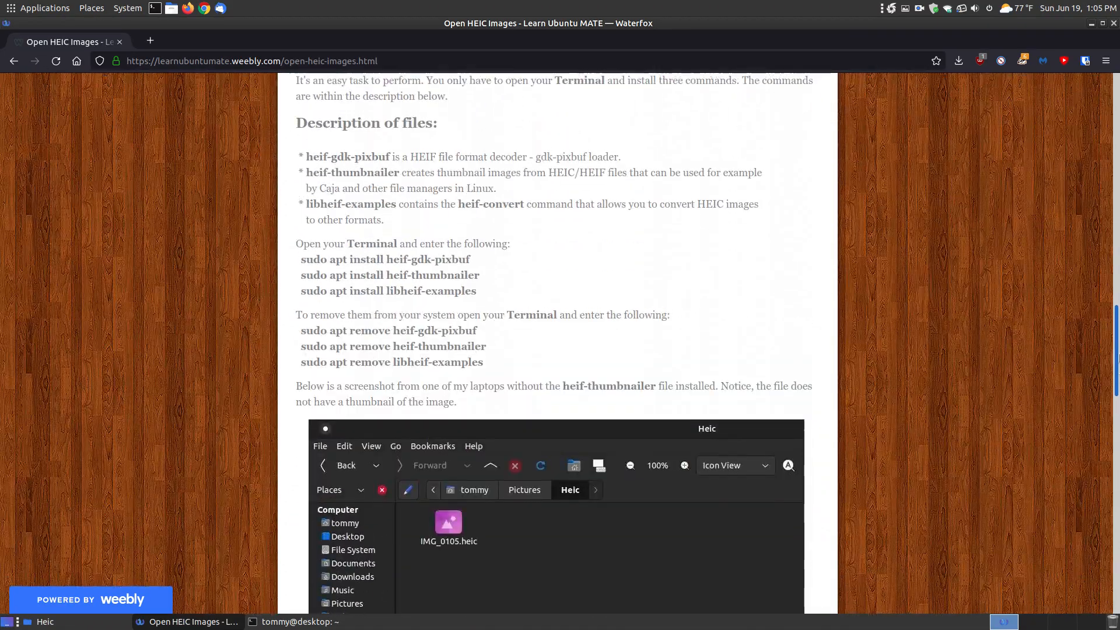
pyautogui.scroll(3)
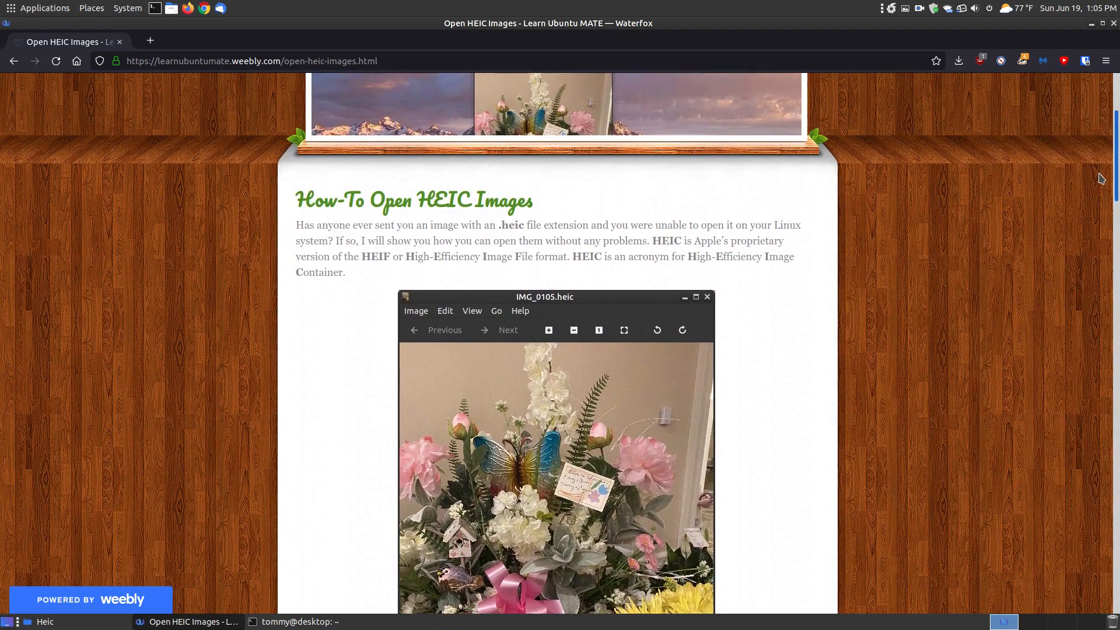
pyautogui.scroll(-3)
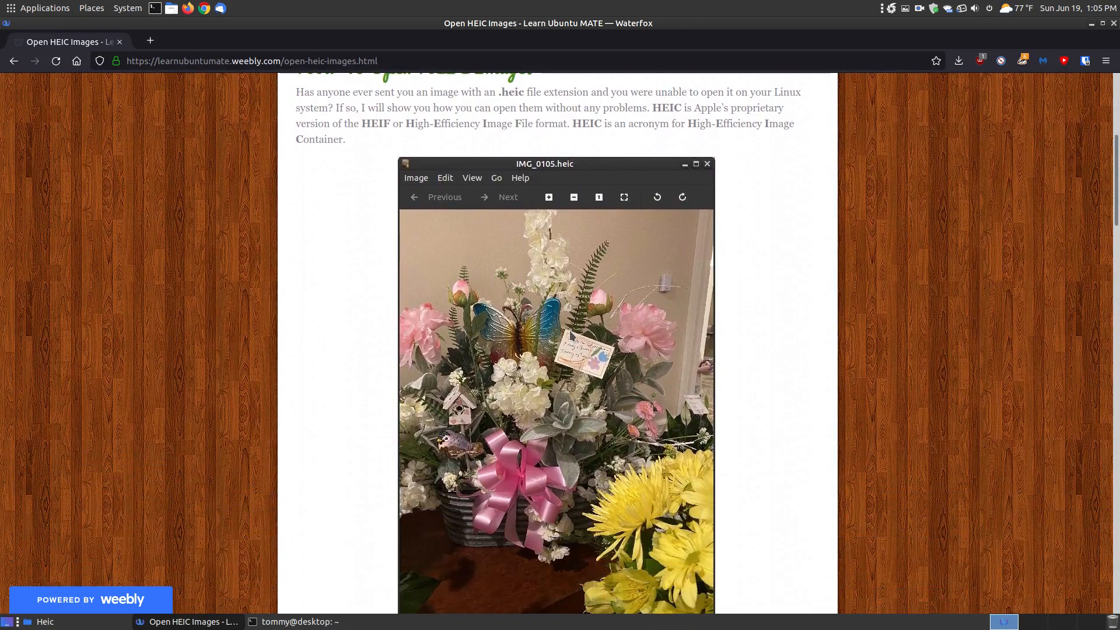
pyautogui.scroll(-3)
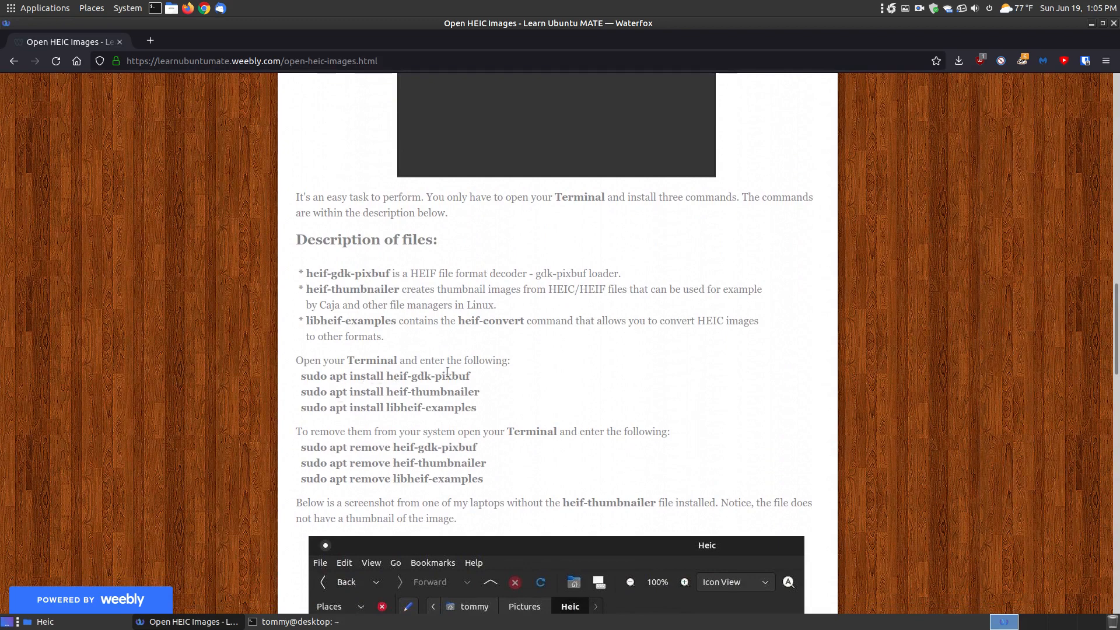
pyautogui.moveTo(479, 419)
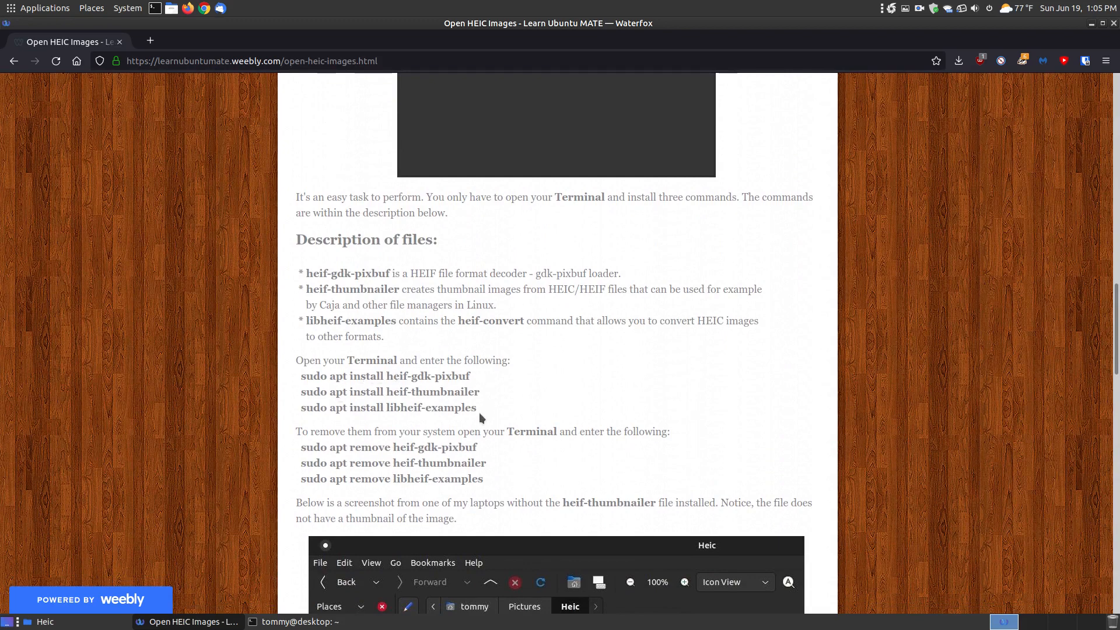
pyautogui.moveTo(1092, 34)
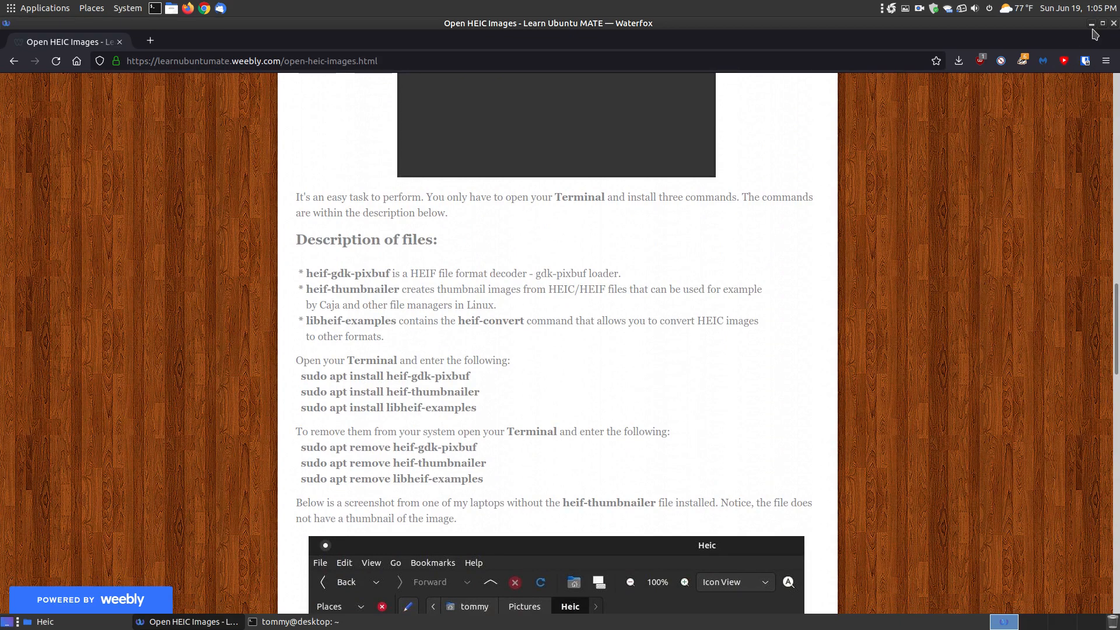